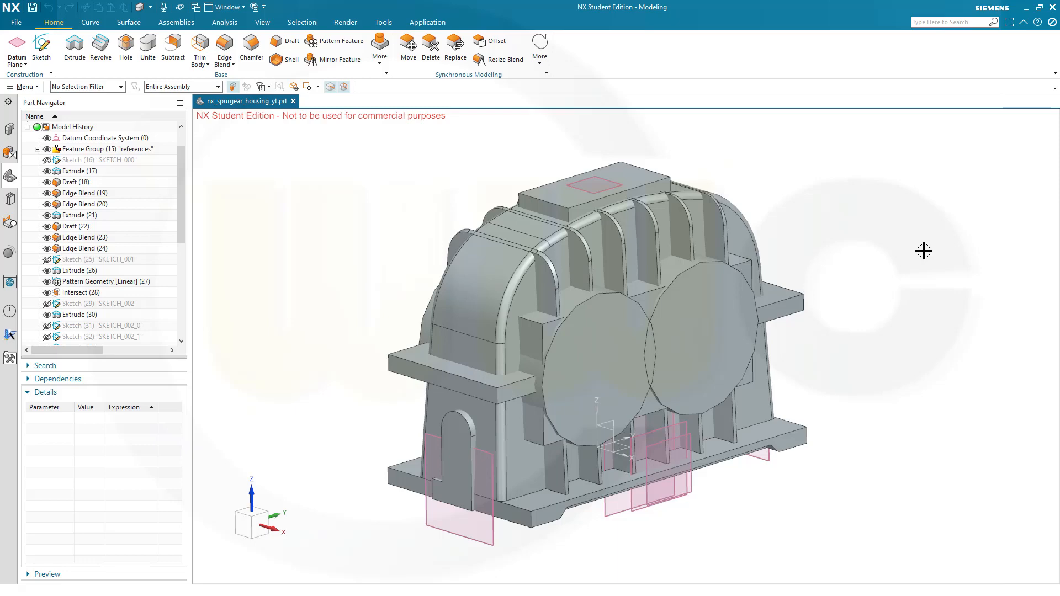
{"action": "mouse_move", "coordinate": [865, 263]}
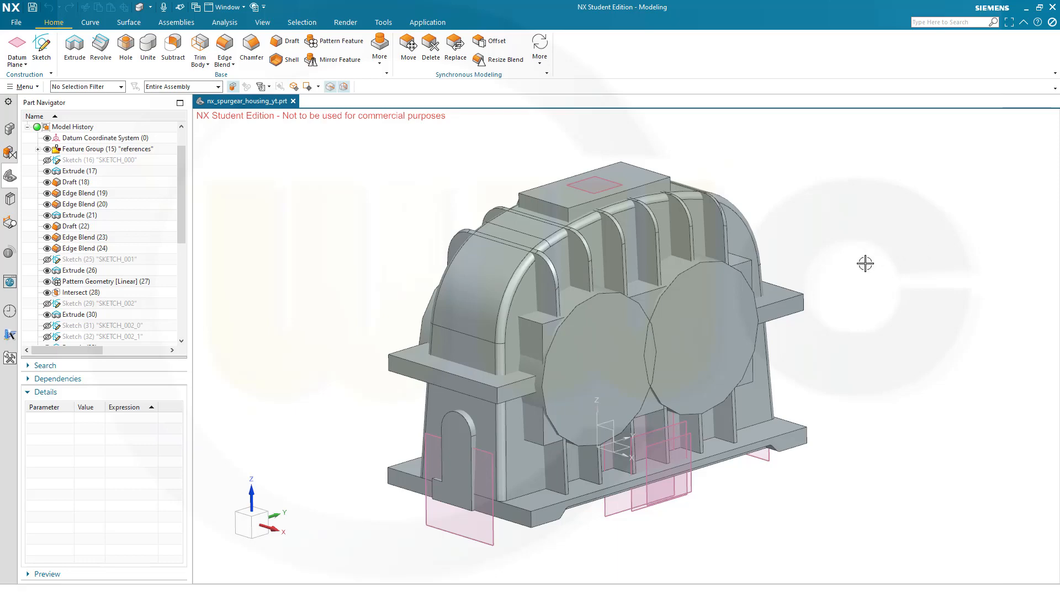
Step: Orbit the housing, hide all solid bodies, then start Show to pick bodies to redisplay
{"action": "left_click_drag", "start_coordinate": [865, 263], "coordinate": [892, 256]}
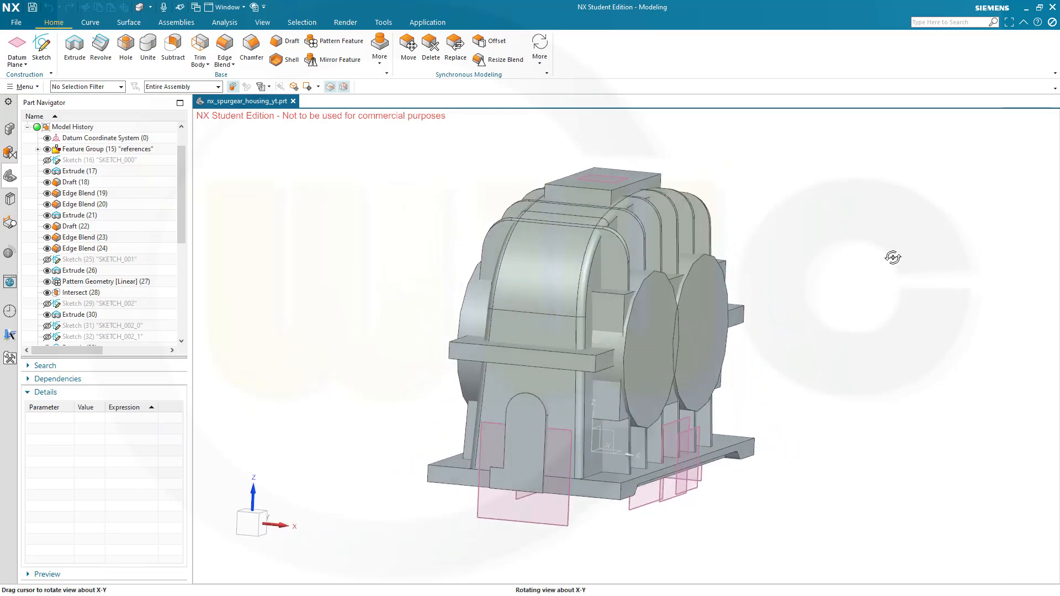
{"action": "left_click_drag", "start_coordinate": [892, 257], "coordinate": [819, 171]}
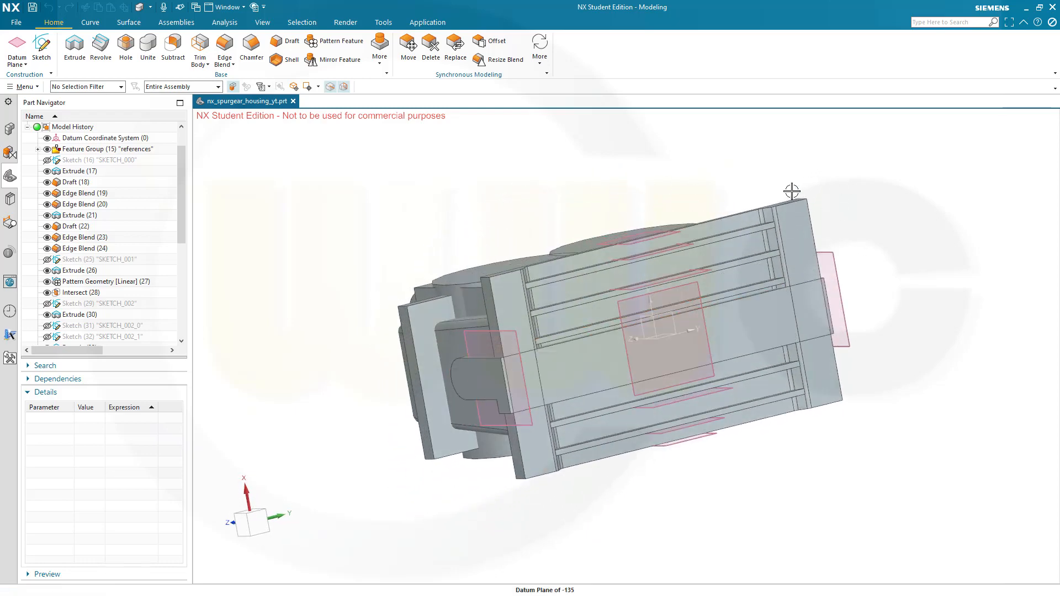
{"action": "left_click_drag", "start_coordinate": [791, 191], "coordinate": [747, 187]}
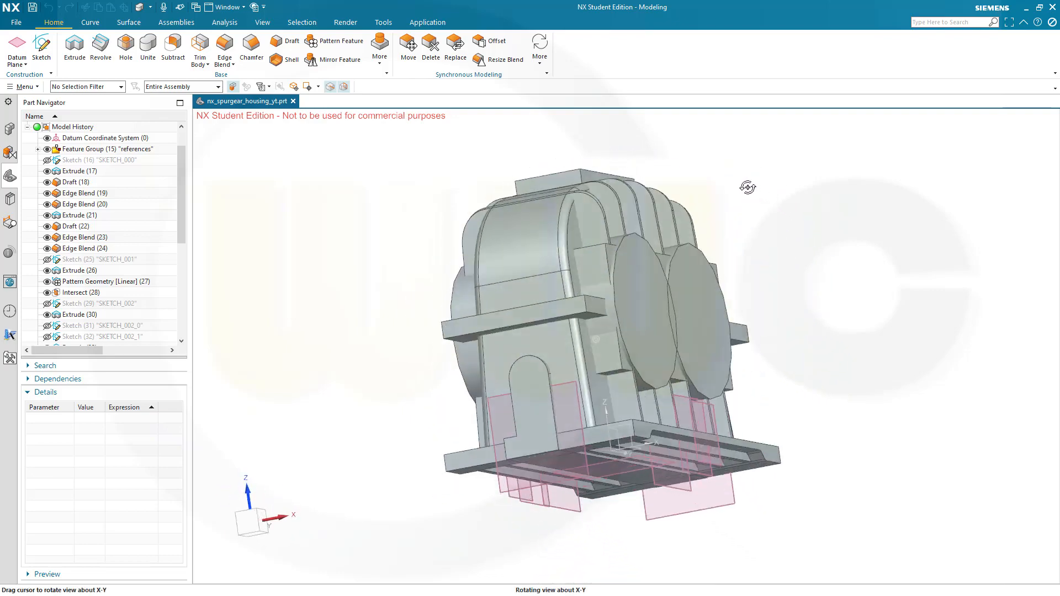
{"action": "left_click_drag", "start_coordinate": [747, 187], "coordinate": [508, 179]}
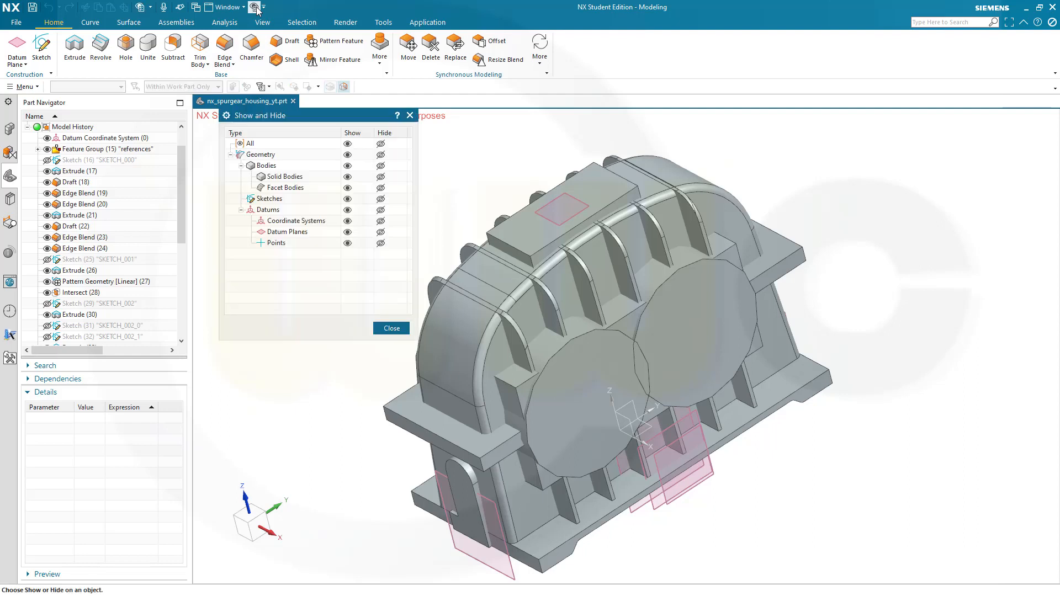
{"action": "mouse_move", "coordinate": [380, 177]}
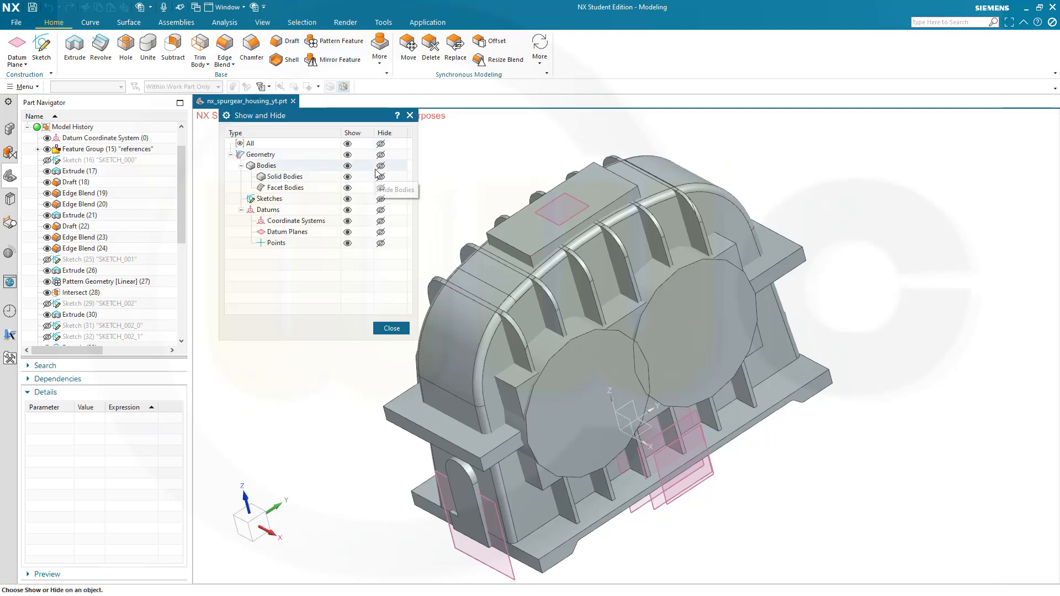
{"action": "left_click", "coordinate": [380, 176]}
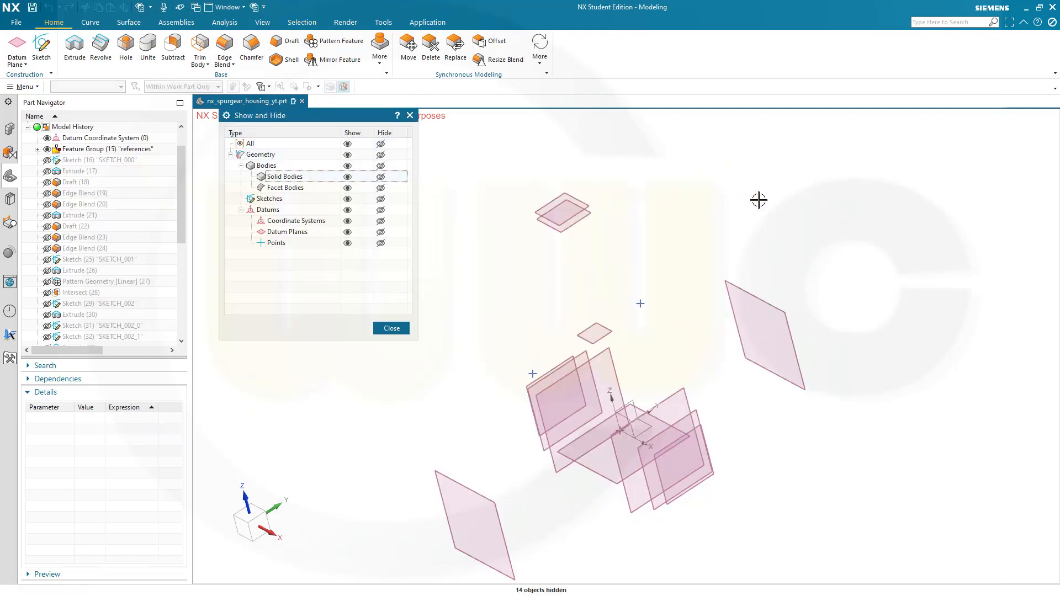
{"action": "left_click", "coordinate": [390, 328]}
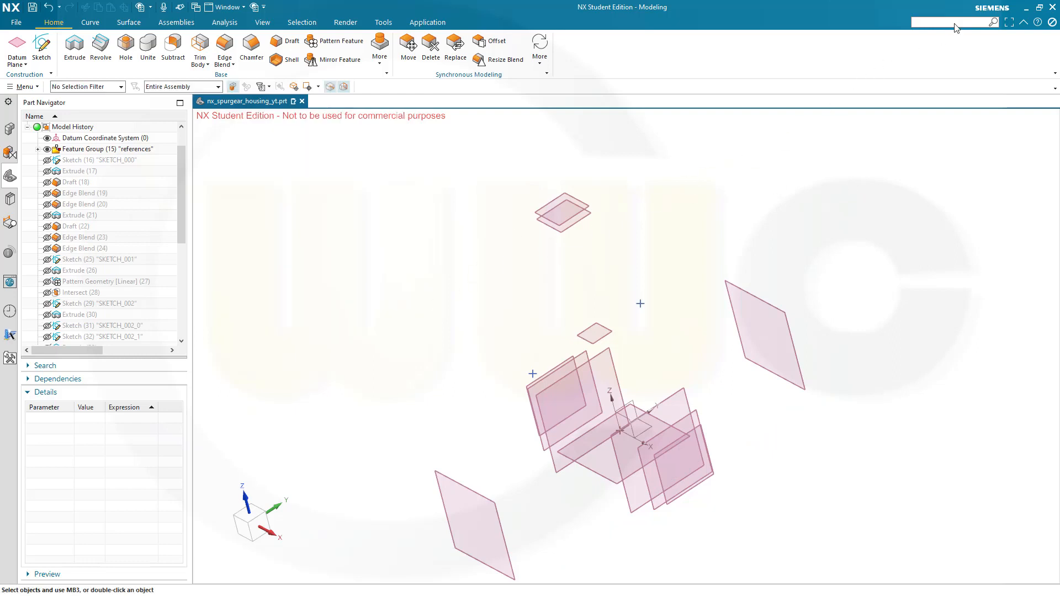
{"action": "type", "text": "show"}
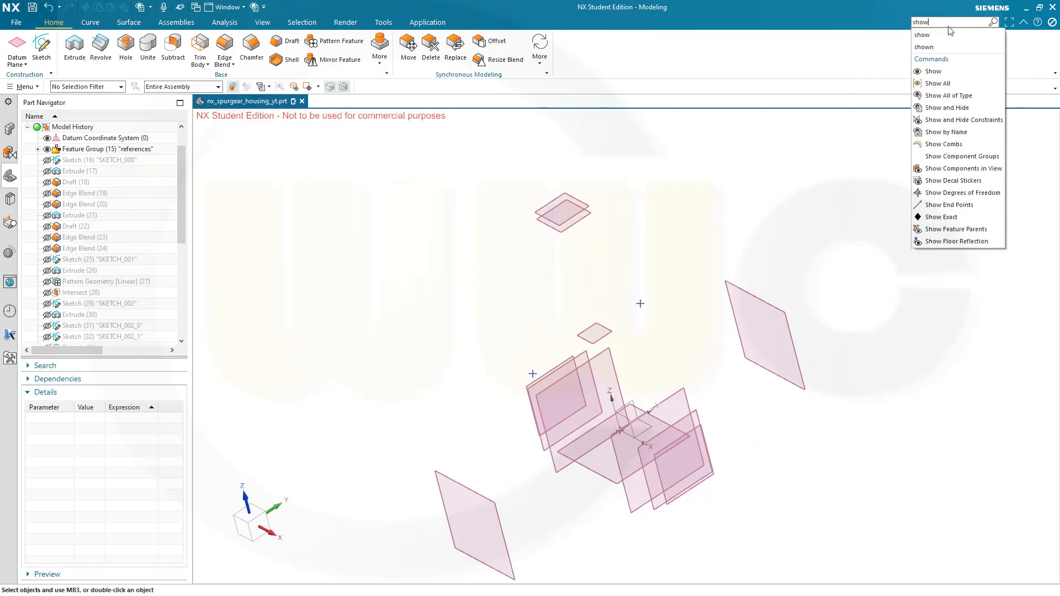
{"action": "left_click", "coordinate": [935, 71]}
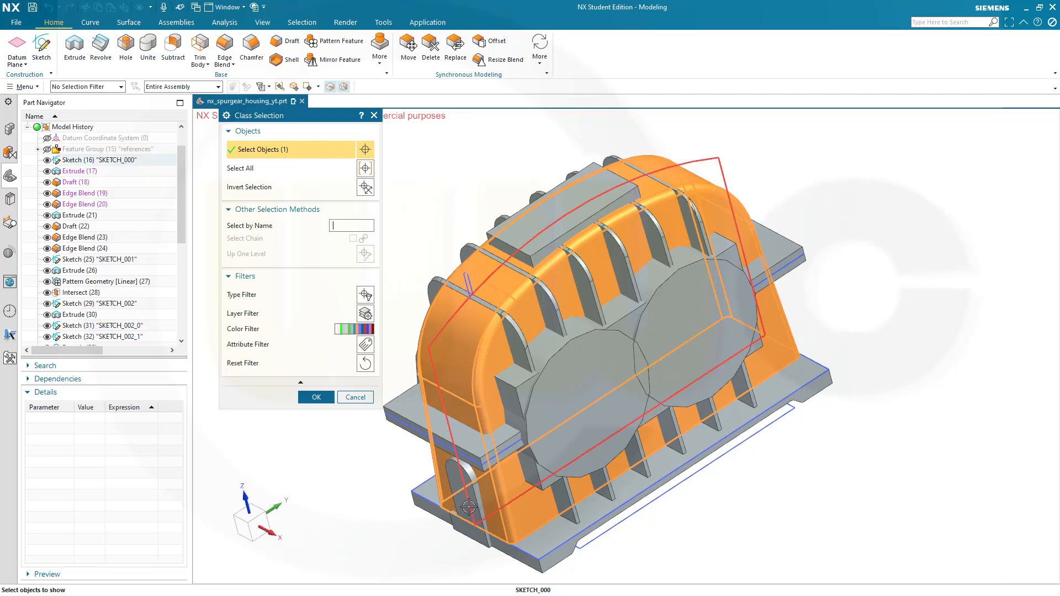
{"action": "mouse_move", "coordinate": [468, 546]}
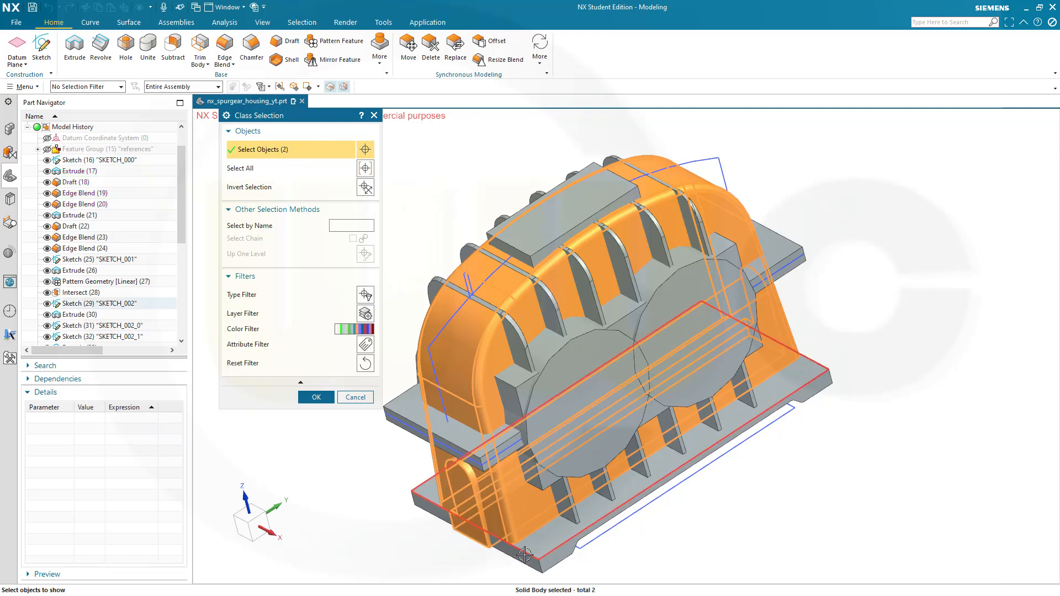
{"action": "mouse_move", "coordinate": [530, 555]}
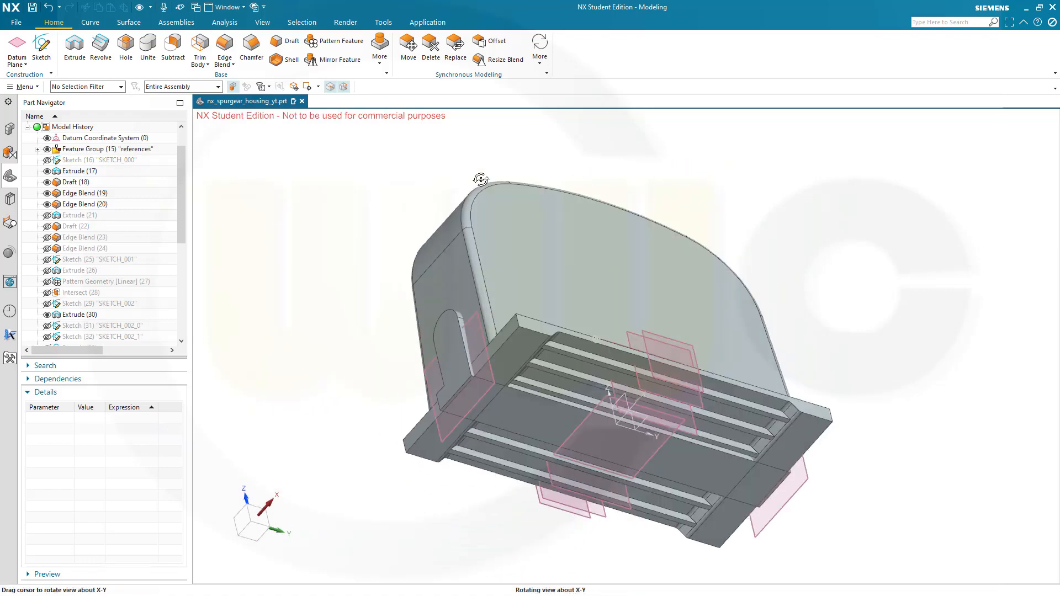
Step: Orbit the casing and base to inspect the curved top and front
{"action": "left_click_drag", "start_coordinate": [480, 179], "coordinate": [630, 237]}
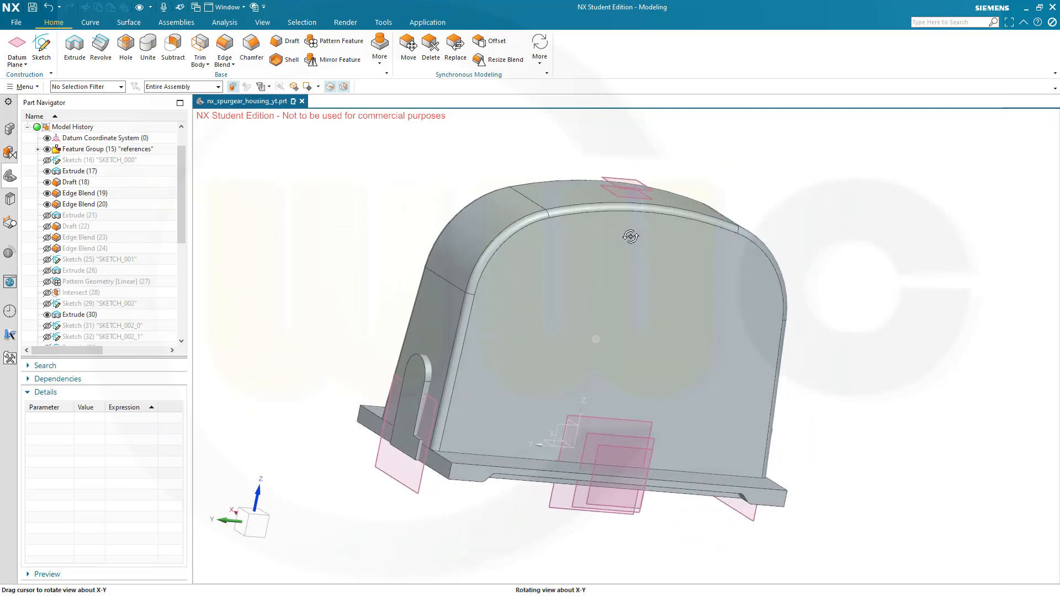
{"action": "left_click_drag", "start_coordinate": [630, 237], "coordinate": [481, 205]}
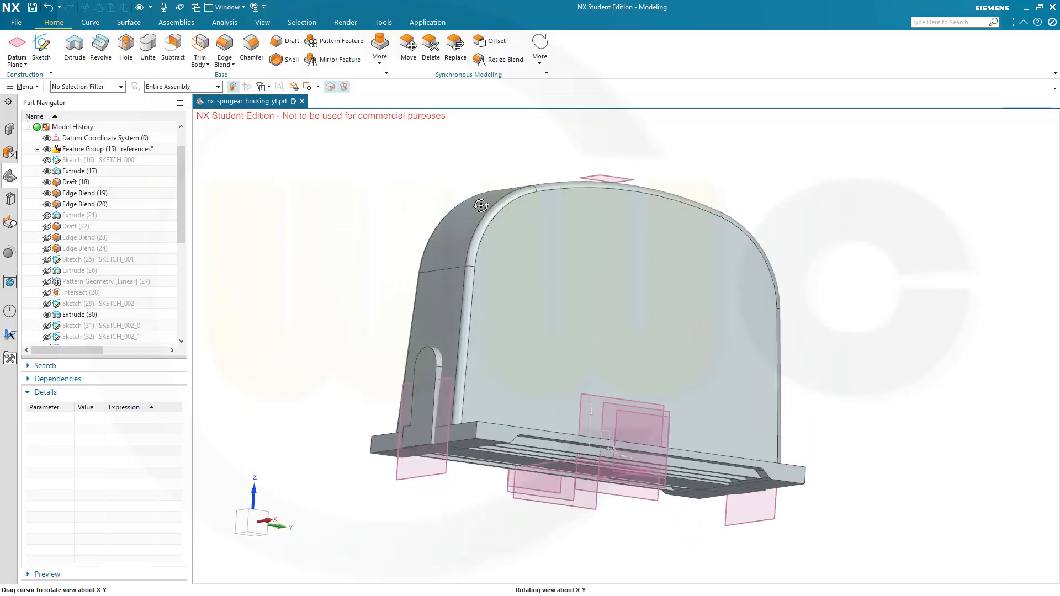
{"action": "left_click_drag", "start_coordinate": [482, 206], "coordinate": [541, 213]}
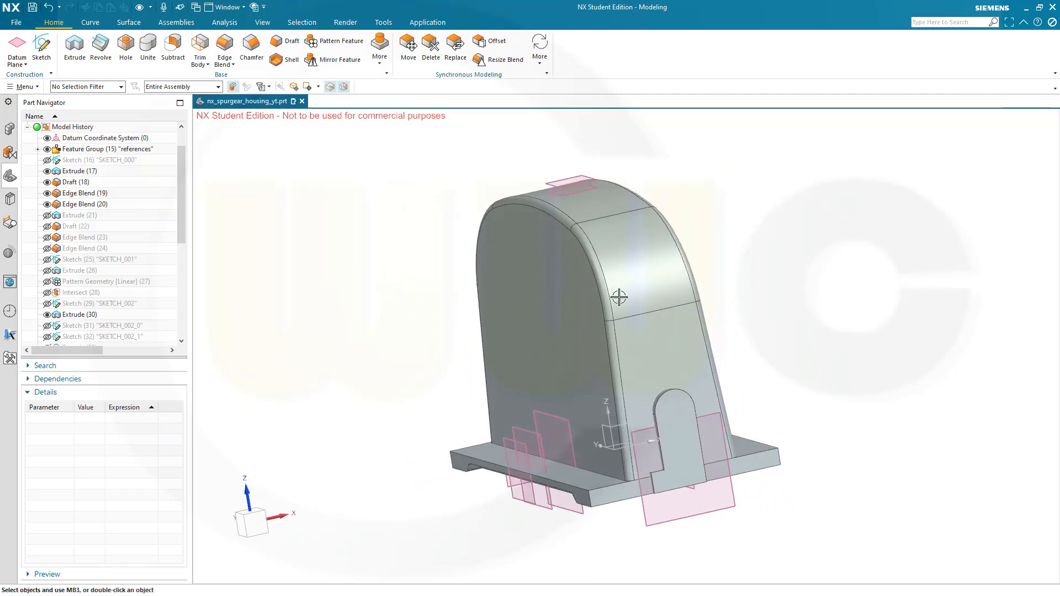
{"action": "mouse_move", "coordinate": [670, 443]}
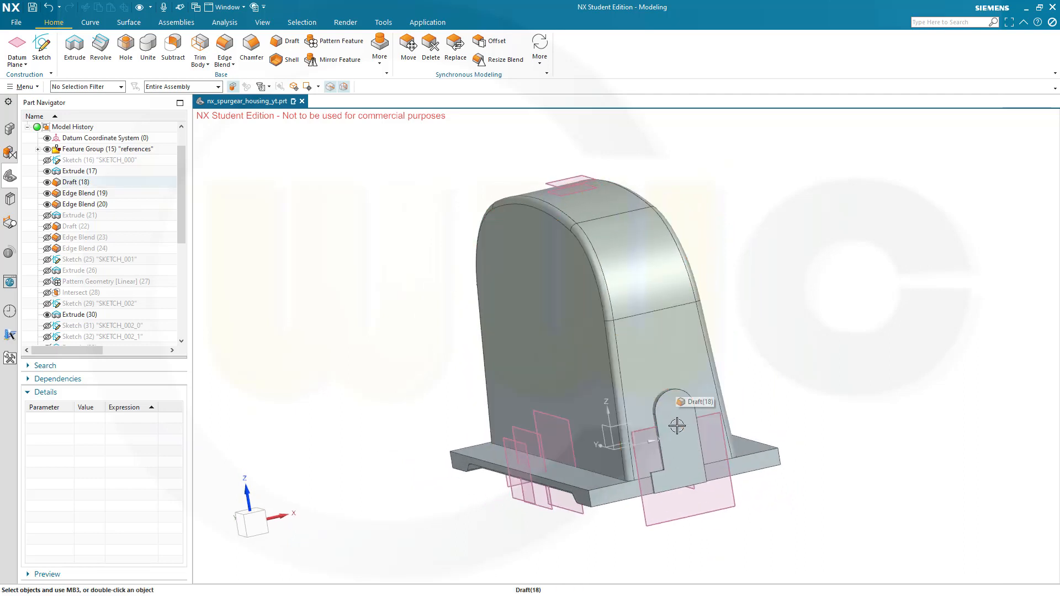
{"action": "mouse_move", "coordinate": [682, 419]}
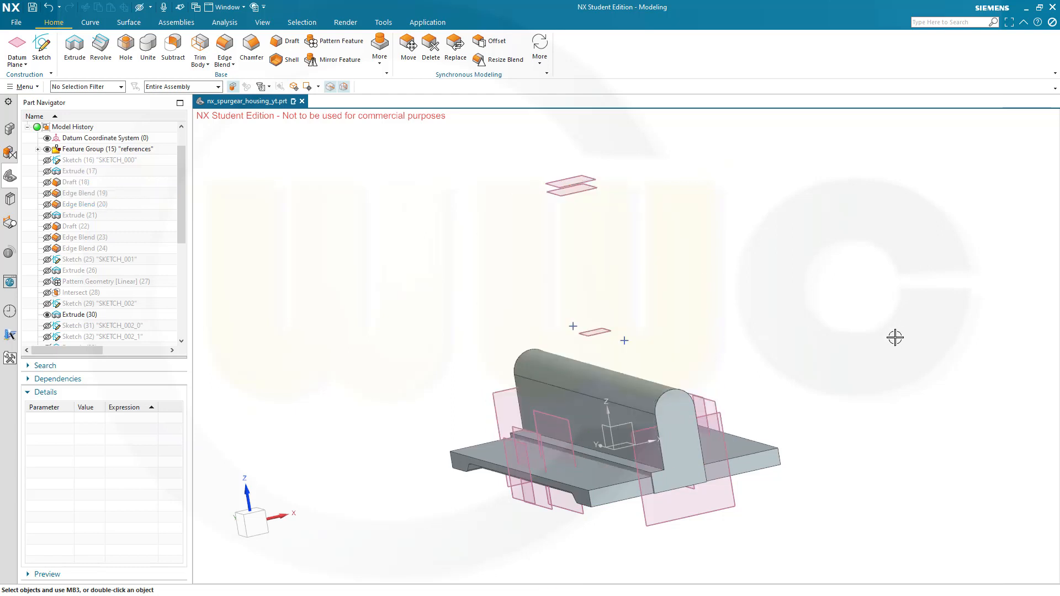
{"action": "mouse_move", "coordinate": [500, 179]}
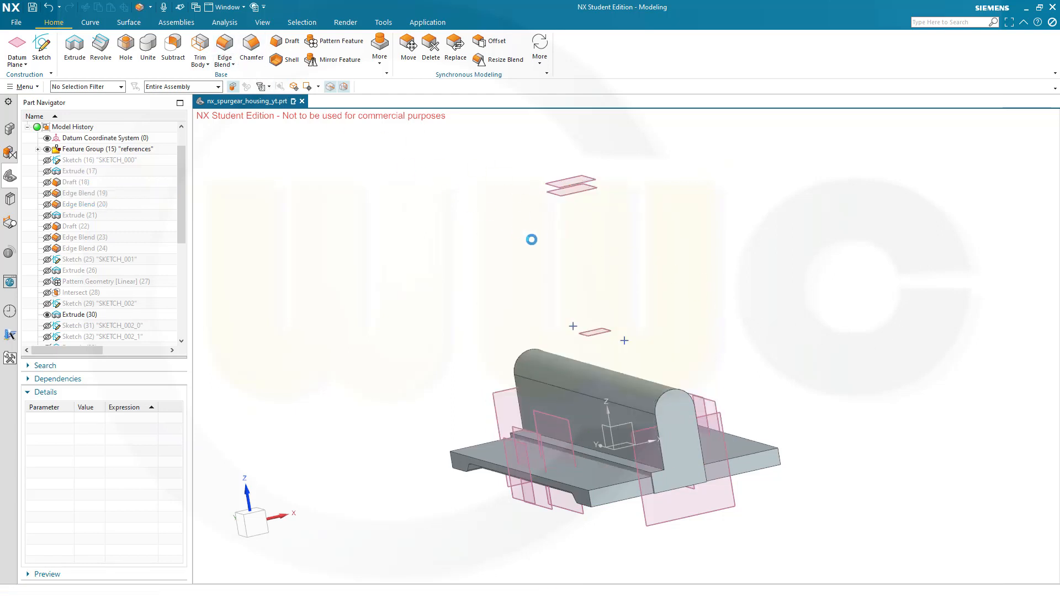
Step: Edge Blend the rib's foot edge with a 5 mm radius and inspect the fillet
{"action": "left_click", "coordinate": [223, 46]}
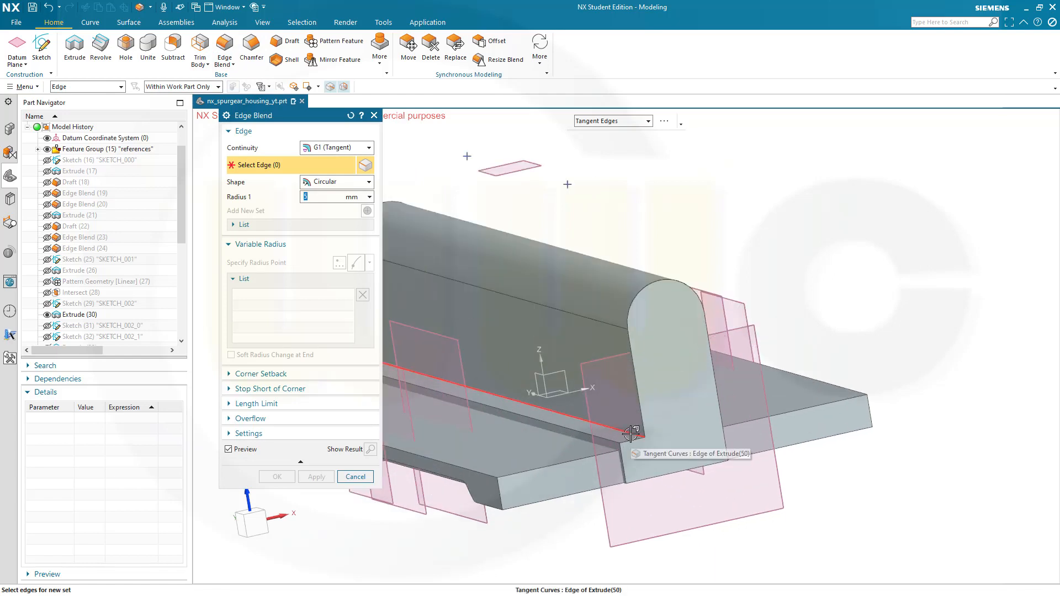
{"action": "left_click", "coordinate": [632, 433]}
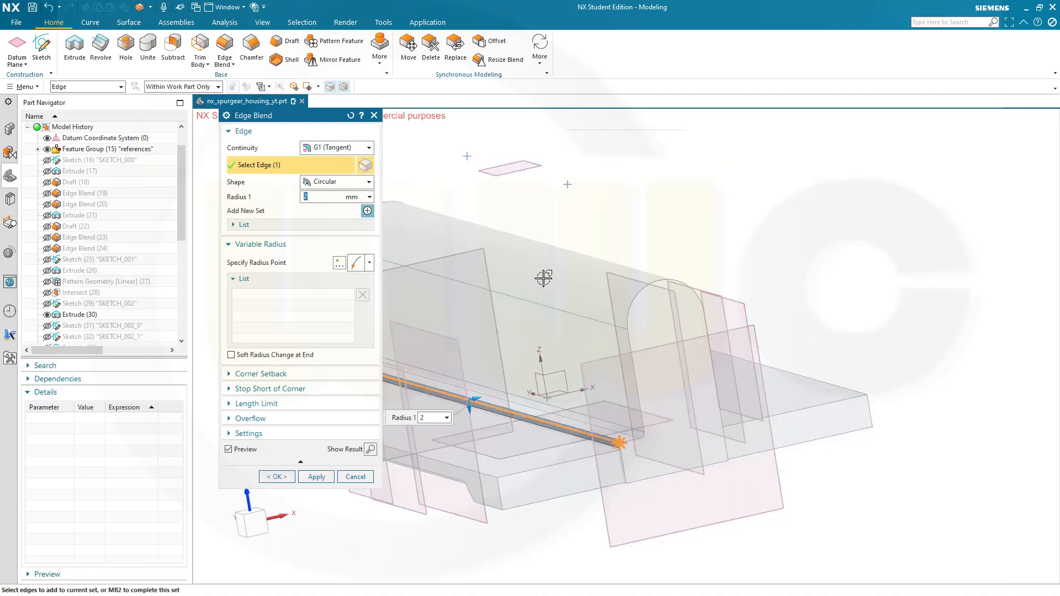
{"action": "type", "text": "5"}
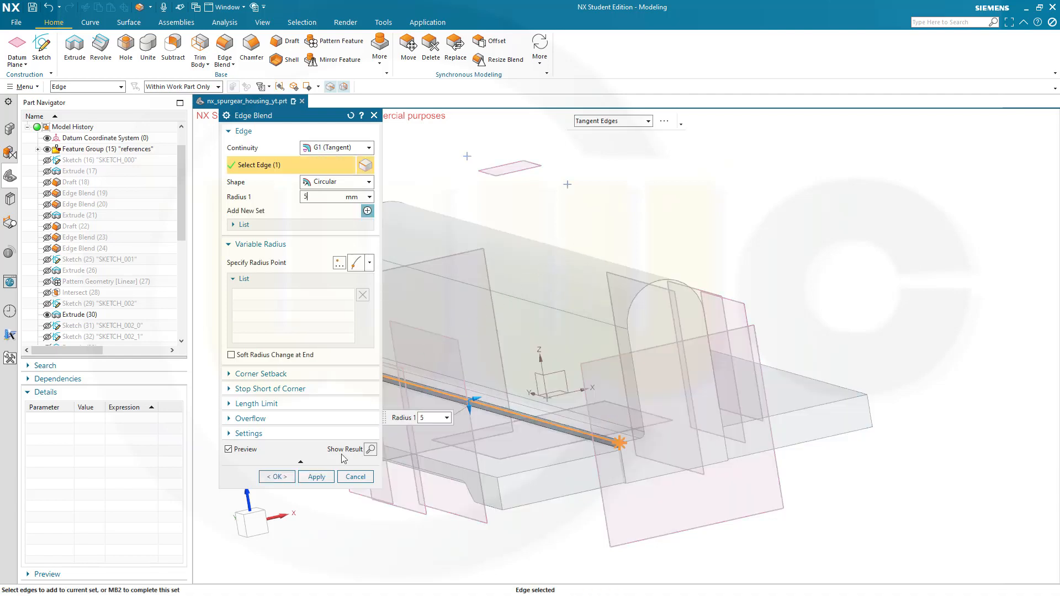
{"action": "left_click", "coordinate": [276, 476]}
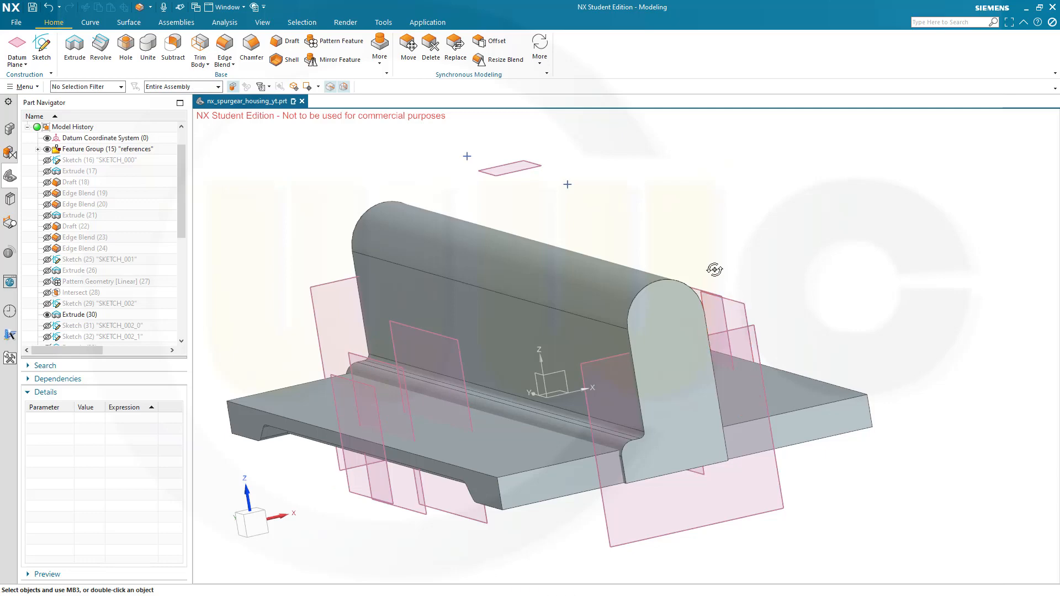
{"action": "left_click_drag", "start_coordinate": [714, 269], "coordinate": [466, 391]}
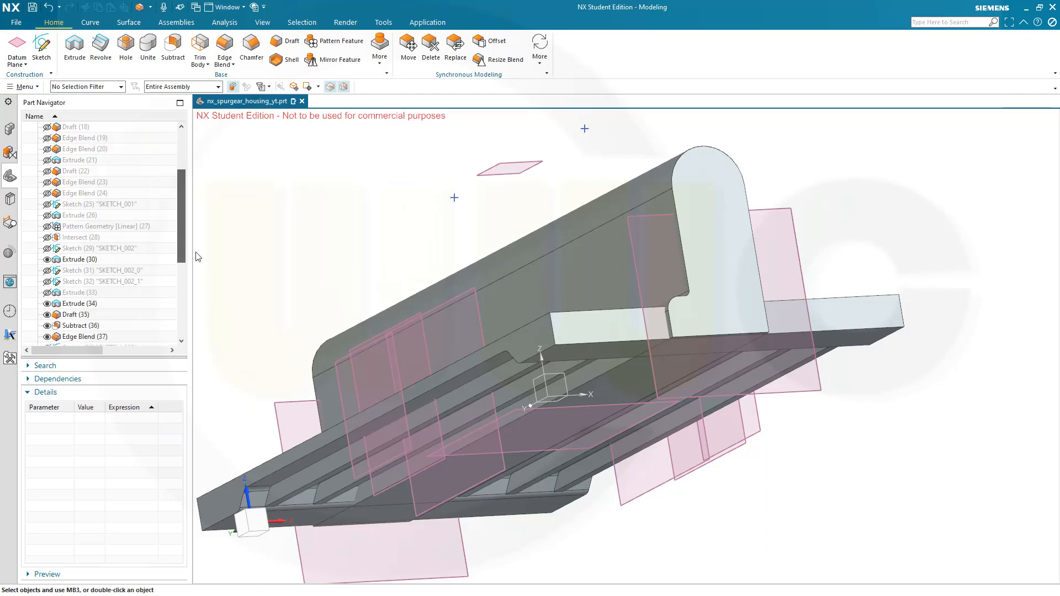
{"action": "scroll", "scroll_direction": "down", "scroll_amount": 3}
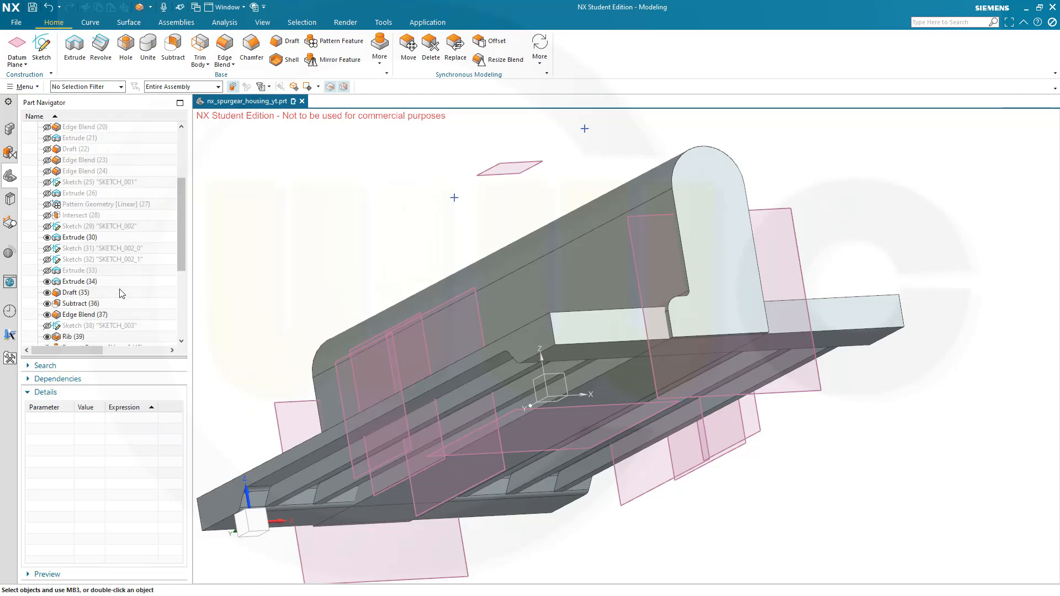
{"action": "scroll", "scroll_direction": "down", "scroll_amount": 3}
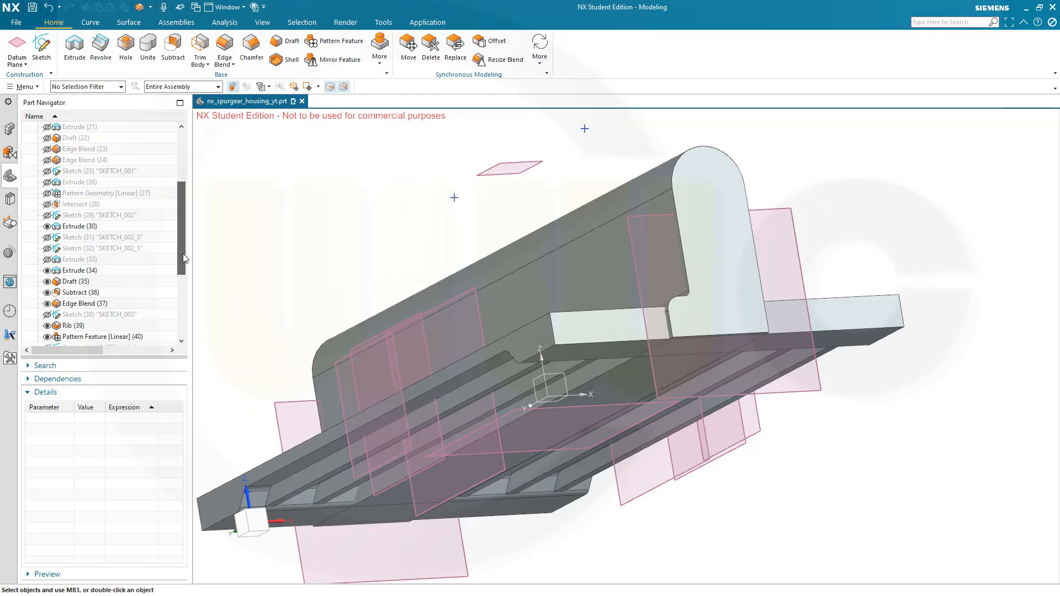
{"action": "mouse_move", "coordinate": [142, 288]}
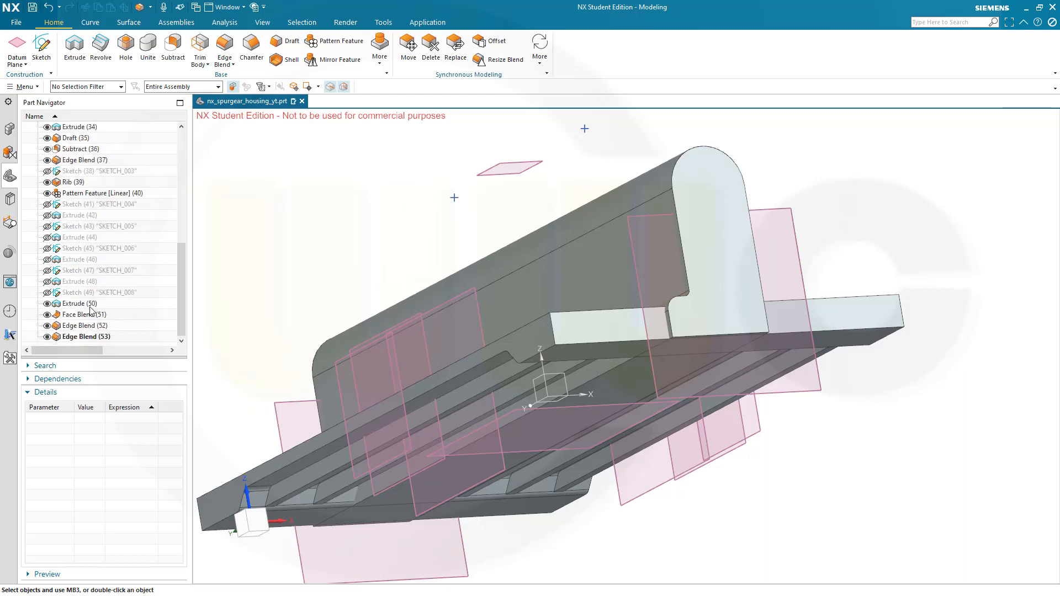
Step: Reorder the rib extrude and its three blends before Subtract (36)
{"action": "left_click", "coordinate": [79, 303]}
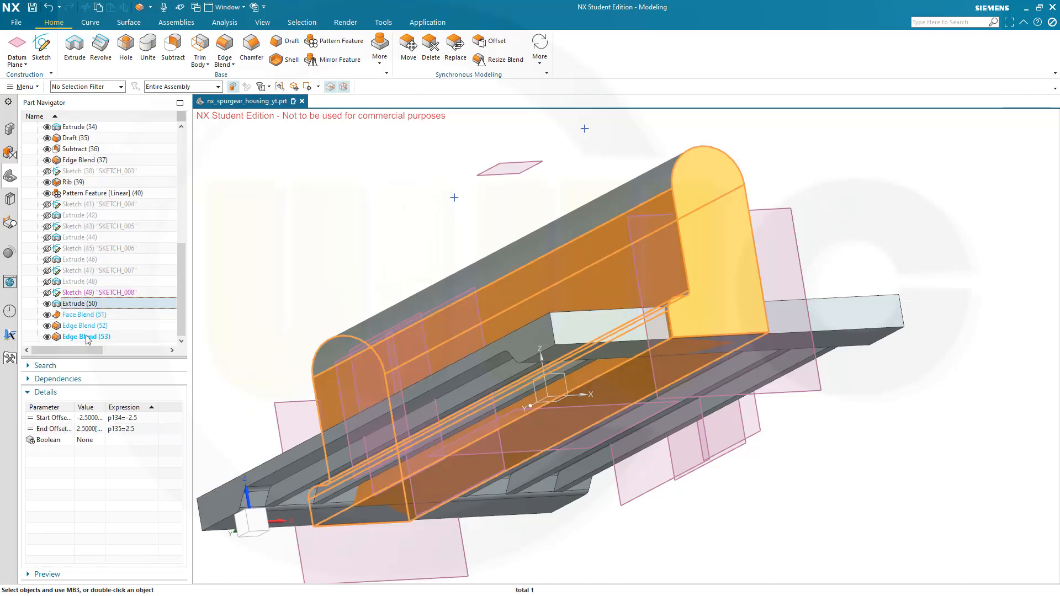
{"action": "right_click", "coordinate": [85, 336]}
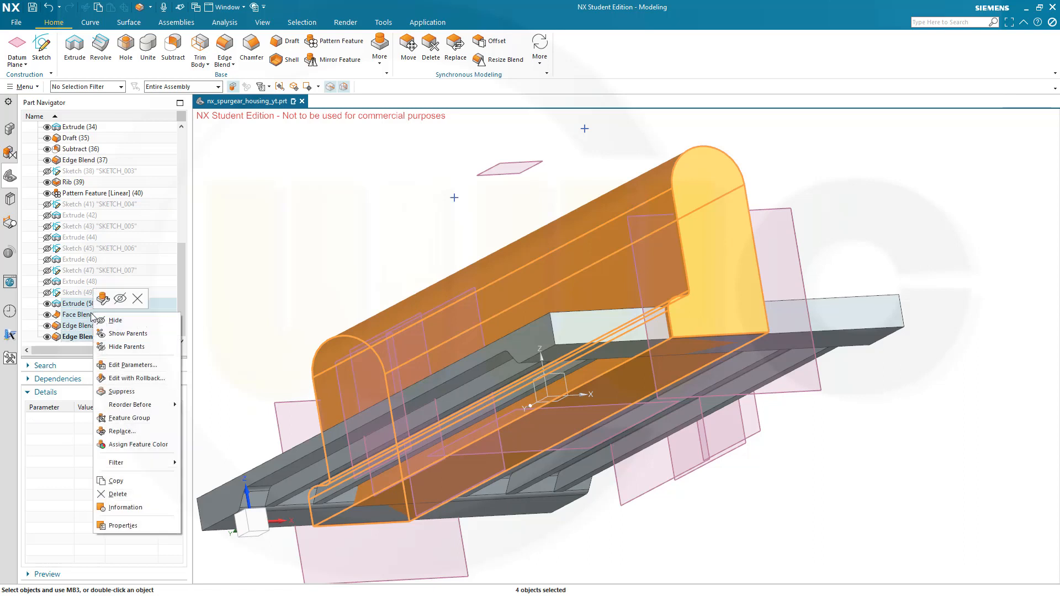
{"action": "mouse_move", "coordinate": [147, 405]}
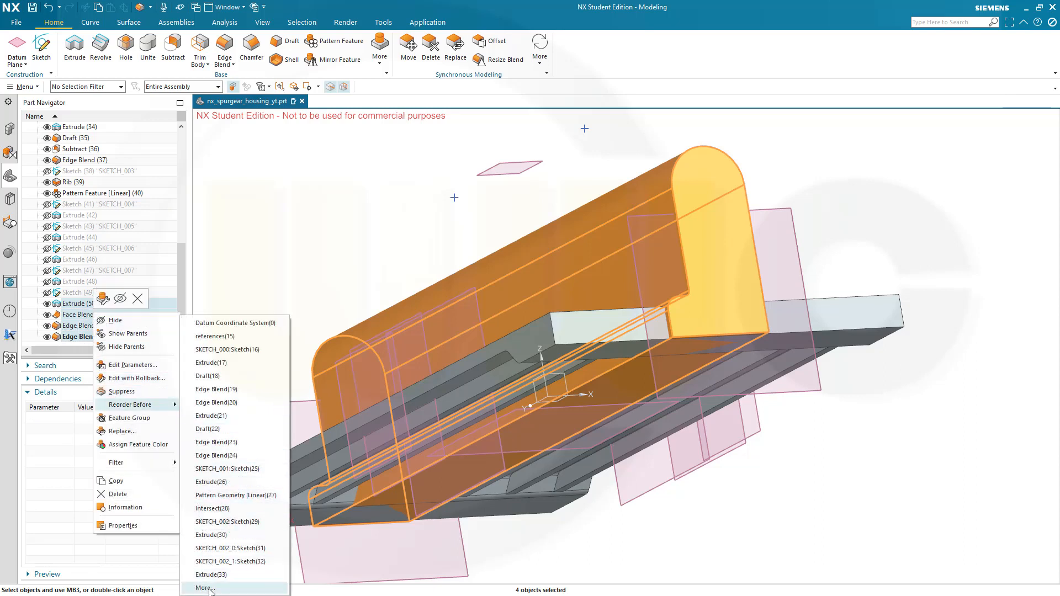
{"action": "left_click", "coordinate": [202, 588]}
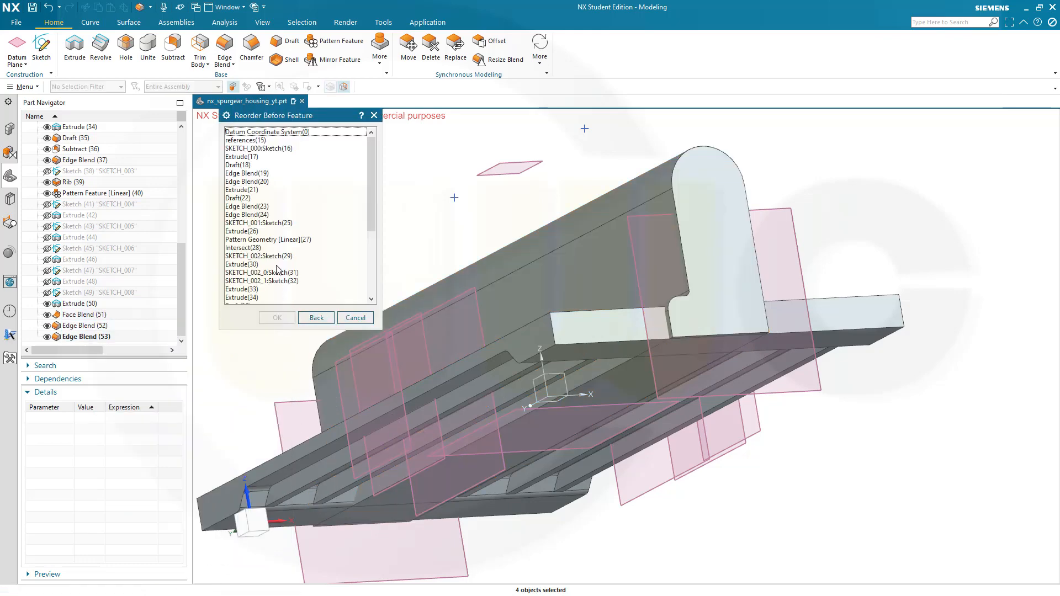
{"action": "scroll", "scroll_direction": "down", "scroll_amount": 3}
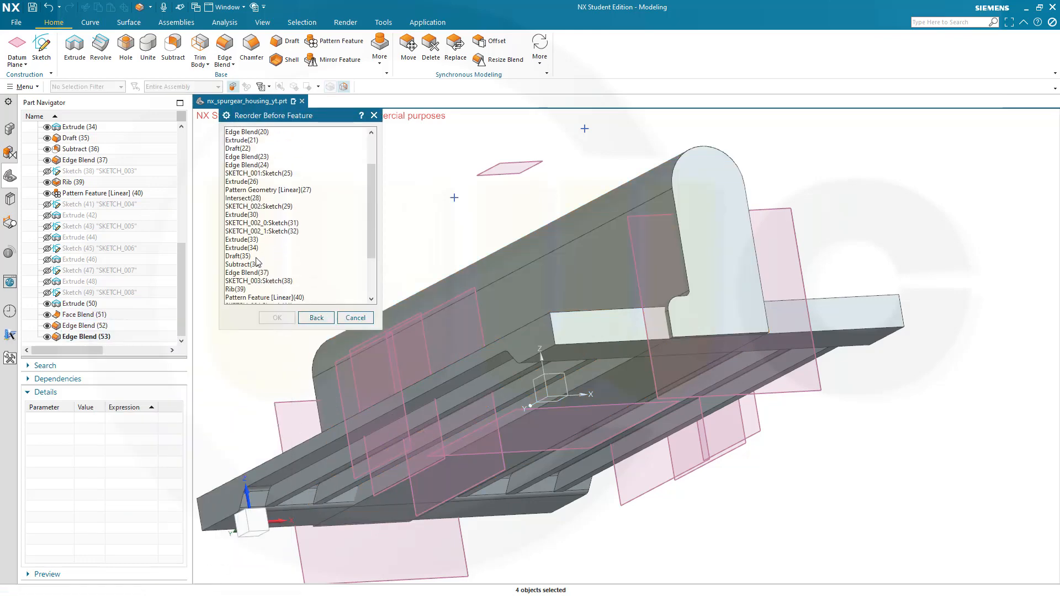
{"action": "left_click", "coordinate": [243, 264]}
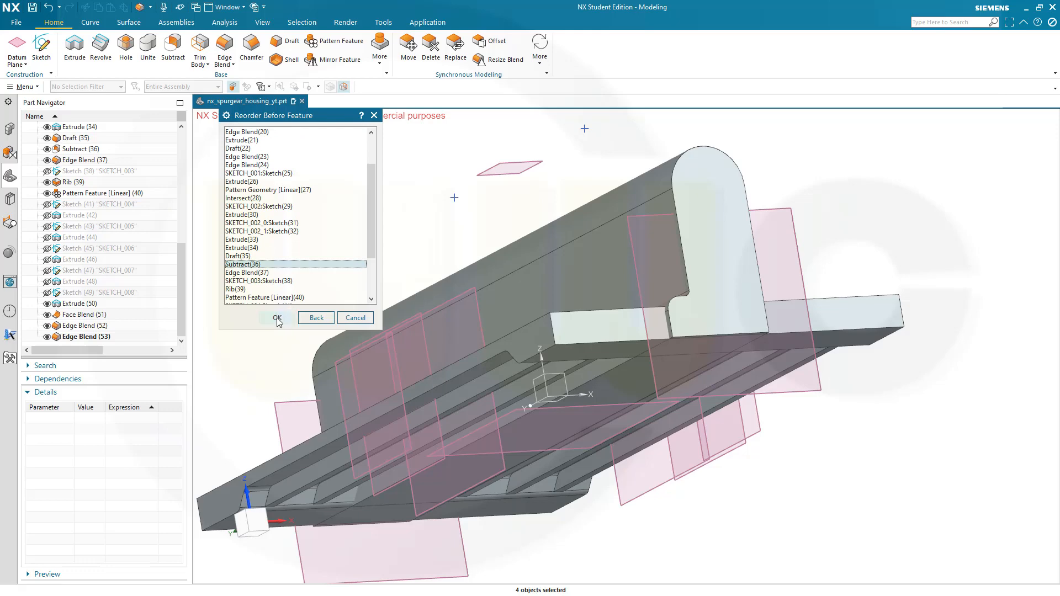
{"action": "left_click", "coordinate": [277, 318]}
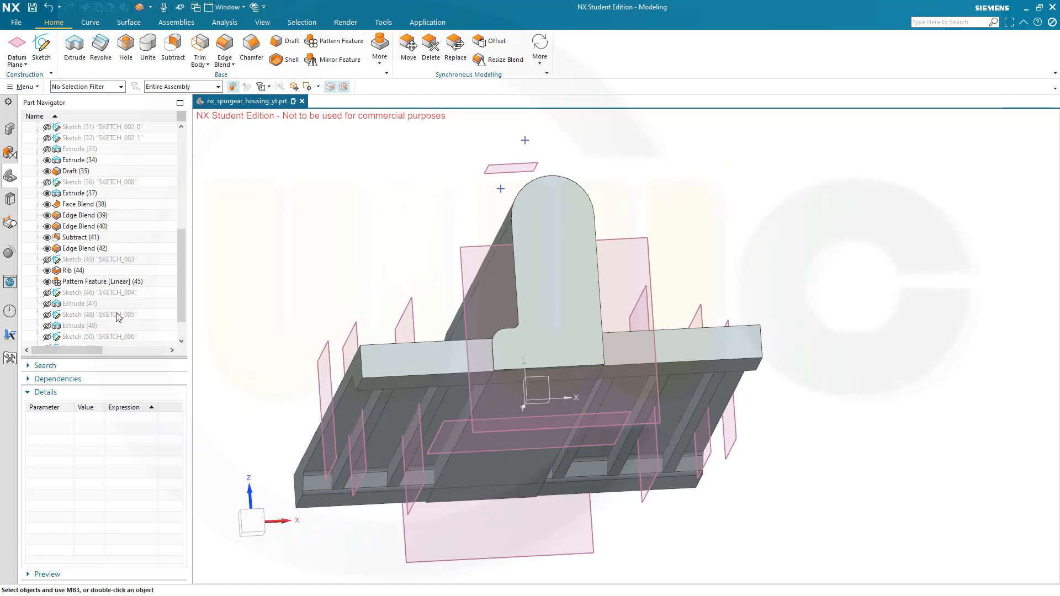
{"action": "mouse_move", "coordinate": [105, 272]}
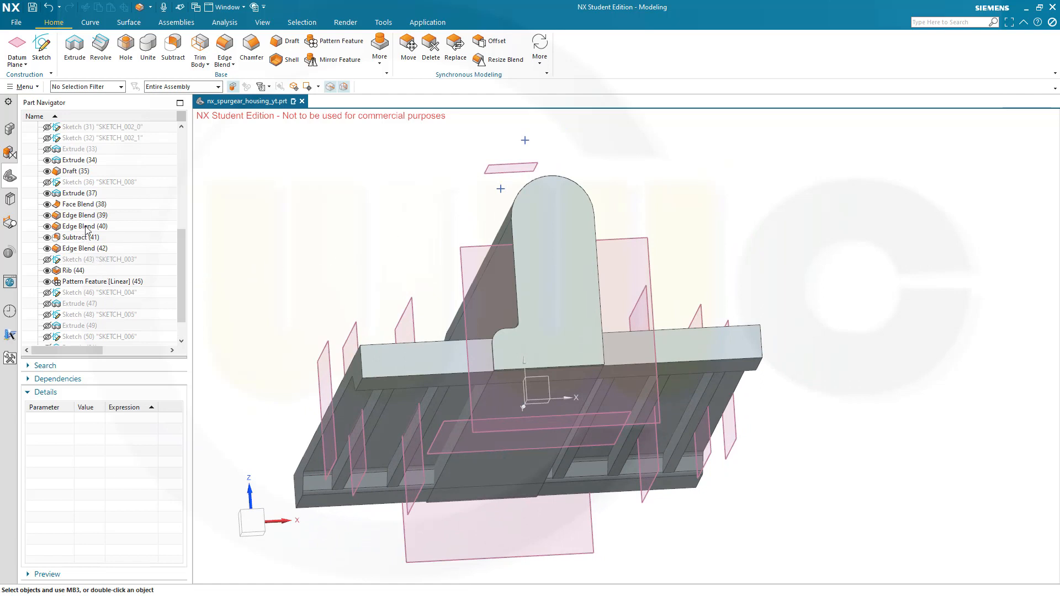
Step: Make Edge Blend (40) the current feature and orbit to view the rib from the side
{"action": "right_click", "coordinate": [85, 226]}
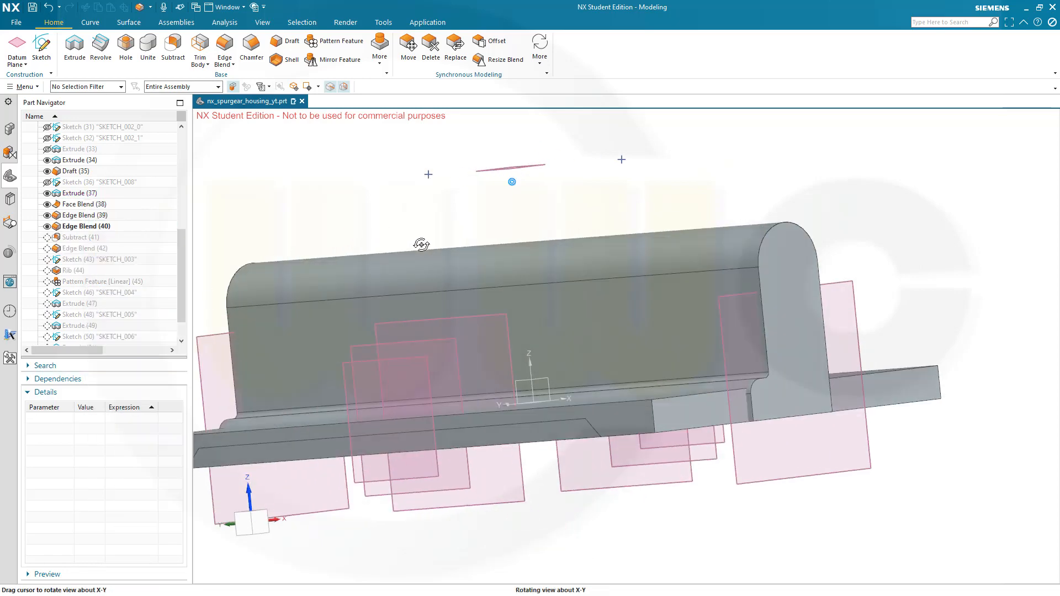
{"action": "left_click_drag", "start_coordinate": [421, 244], "coordinate": [444, 350]}
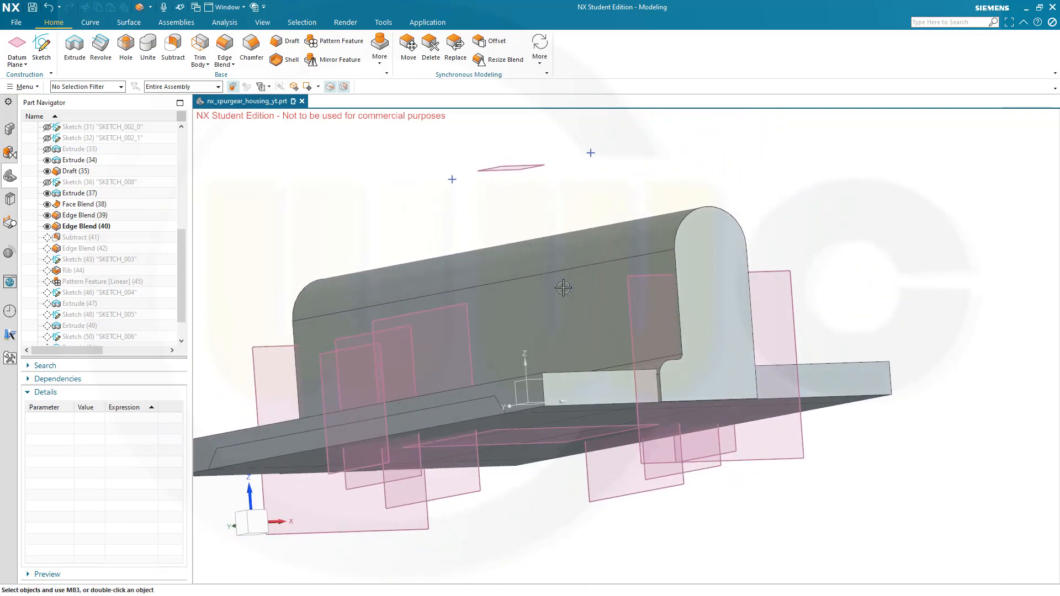
{"action": "mouse_move", "coordinate": [585, 386]}
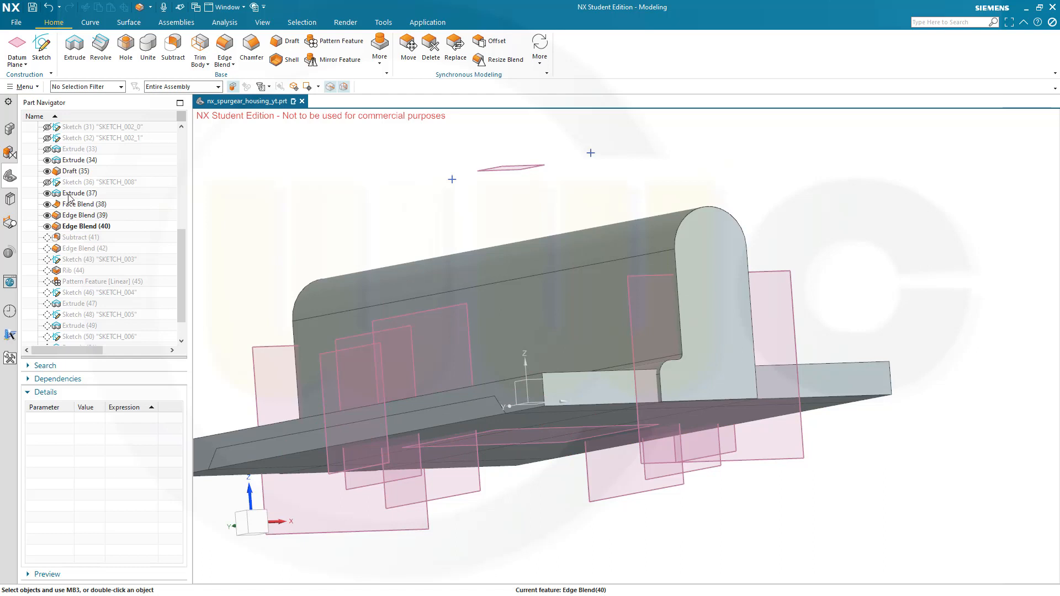
{"action": "mouse_move", "coordinate": [75, 228]}
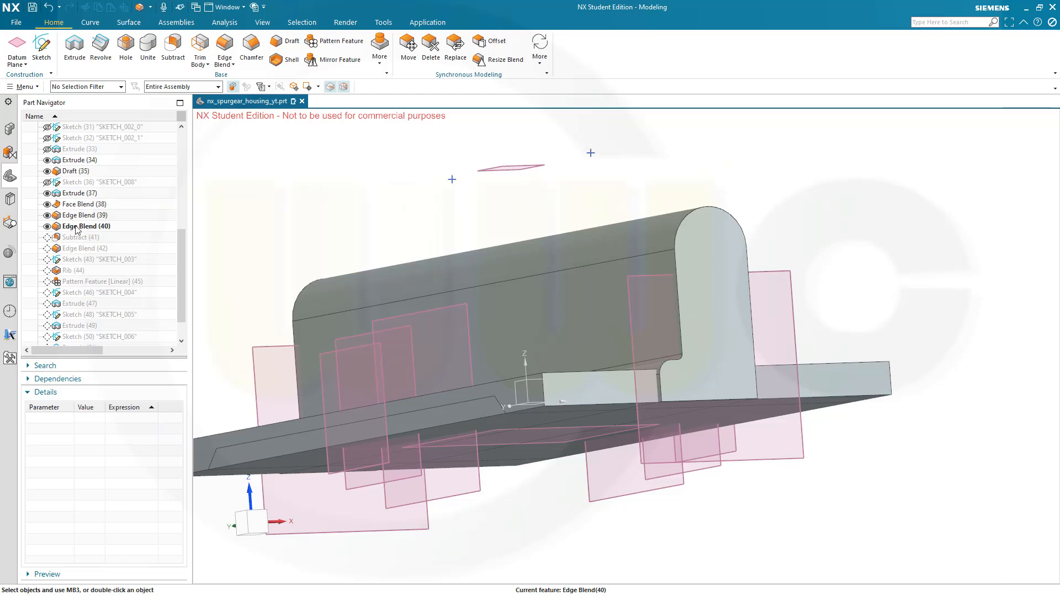
{"action": "left_click", "coordinate": [588, 402]}
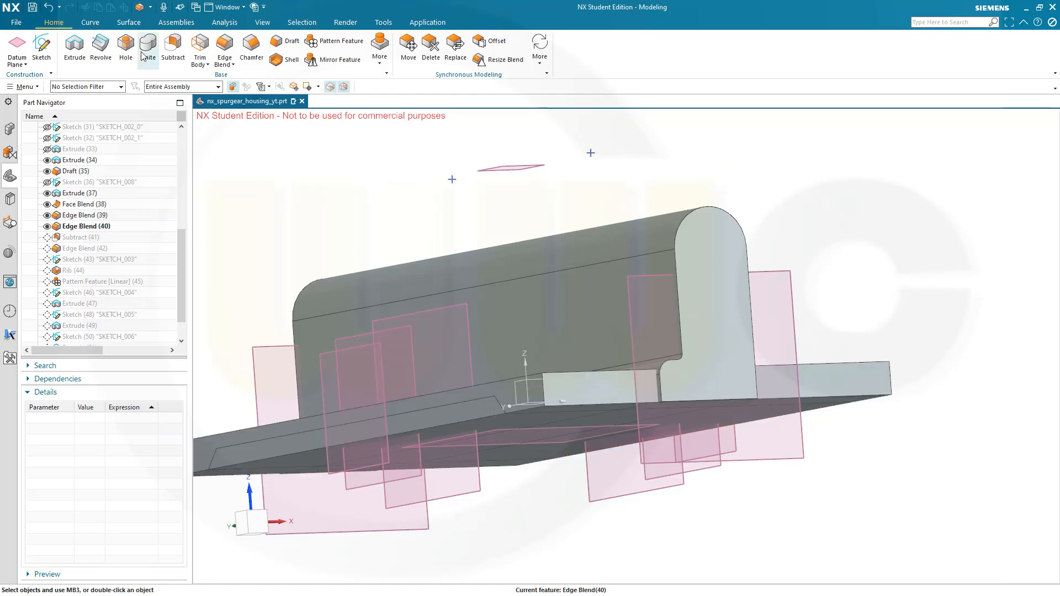
Step: Unite the curved rib body as target with the base plate as tool
{"action": "left_click", "coordinate": [147, 47]}
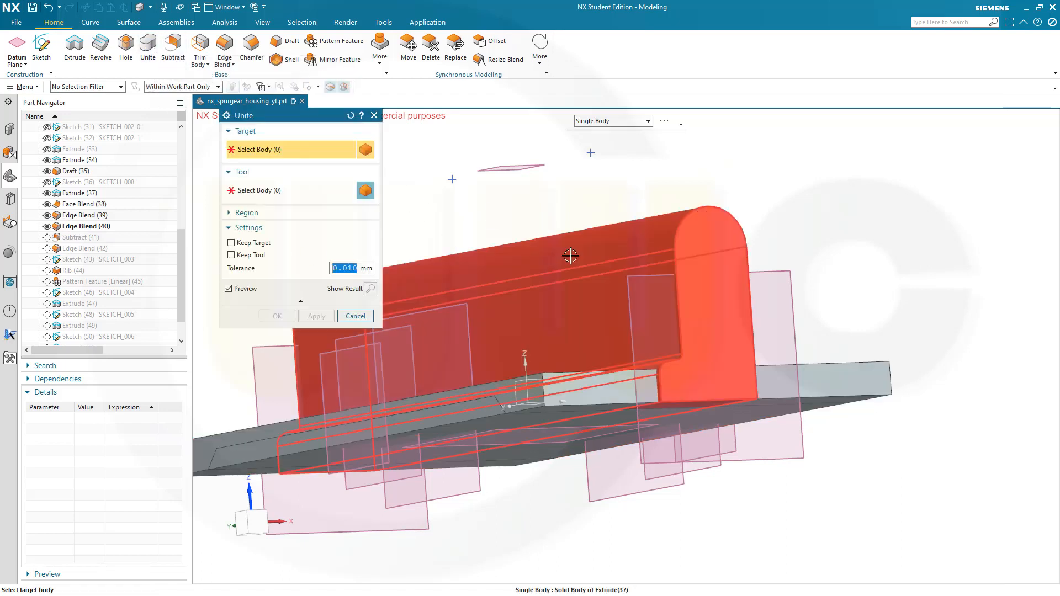
{"action": "left_click", "coordinate": [570, 256]}
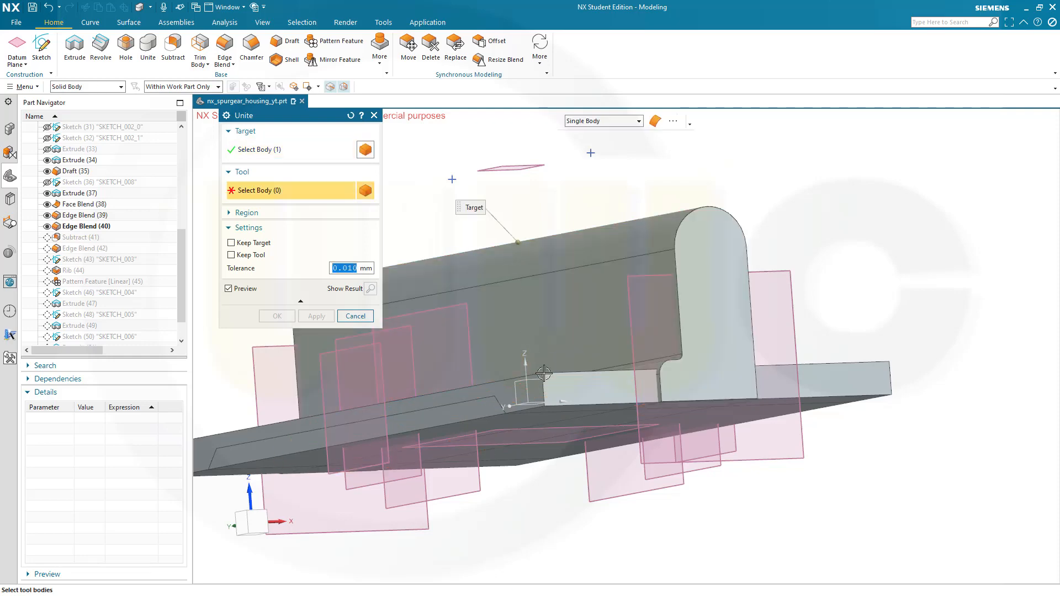
{"action": "left_click", "coordinate": [548, 376]}
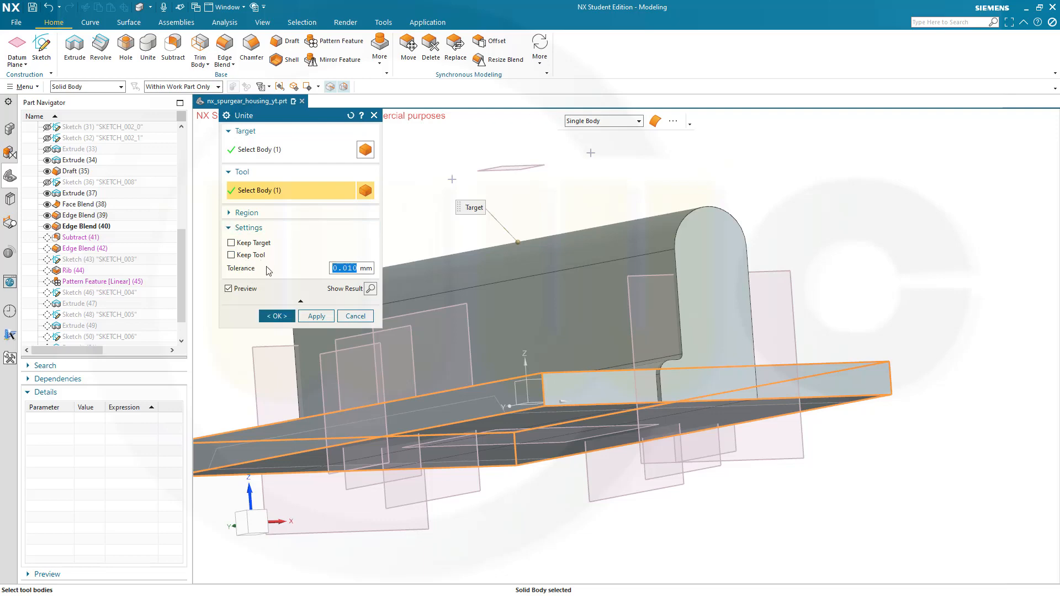
{"action": "left_click", "coordinate": [276, 315]}
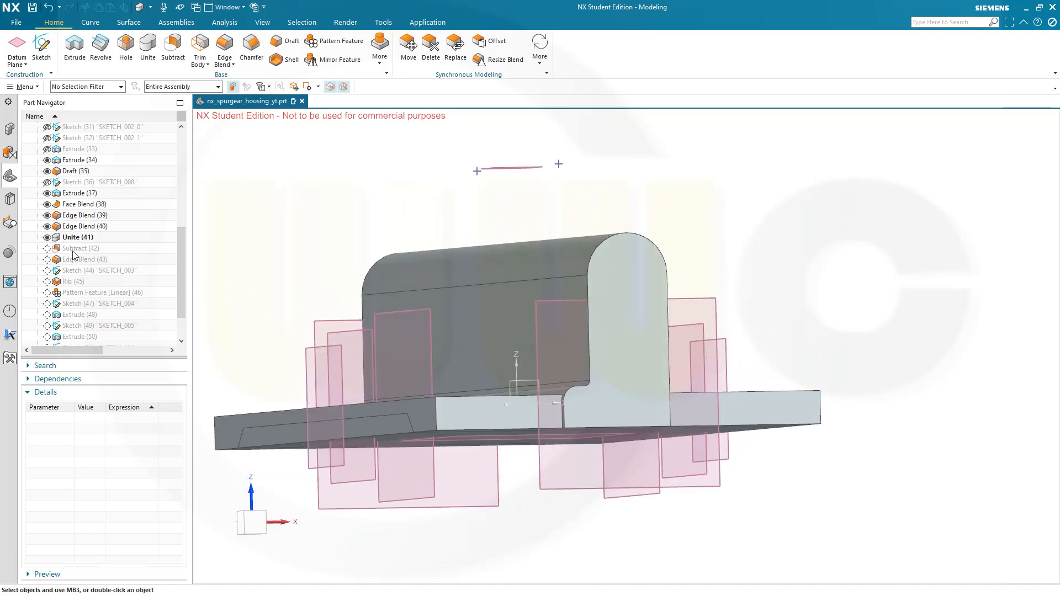
{"action": "mouse_move", "coordinate": [442, 436]}
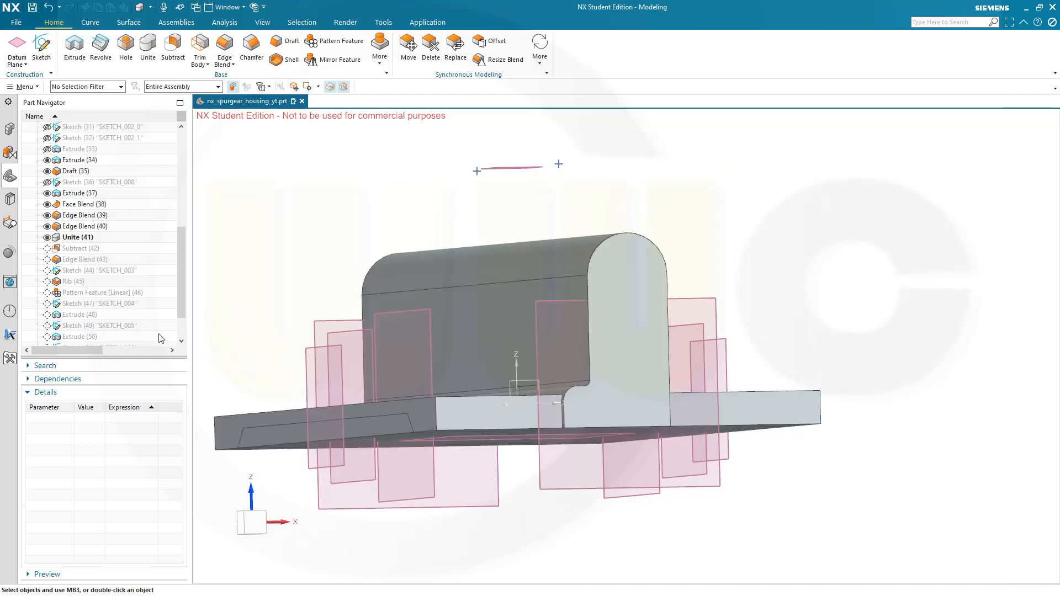
Step: Make Subtract (42), then Extrude (54), the current feature and orbit to inspect the model
{"action": "right_click", "coordinate": [75, 248]}
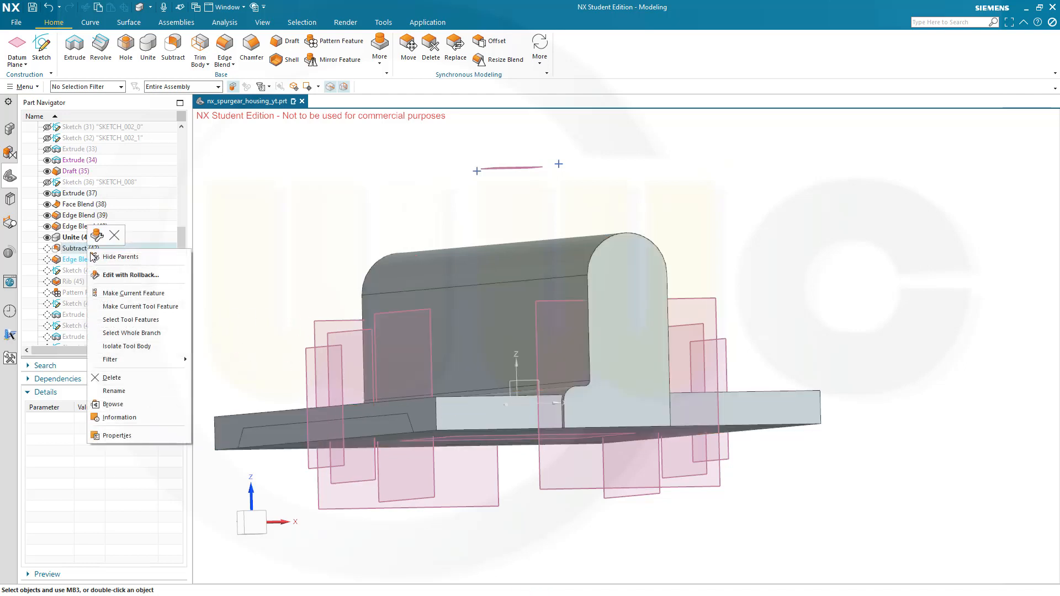
{"action": "left_click", "coordinate": [132, 292]}
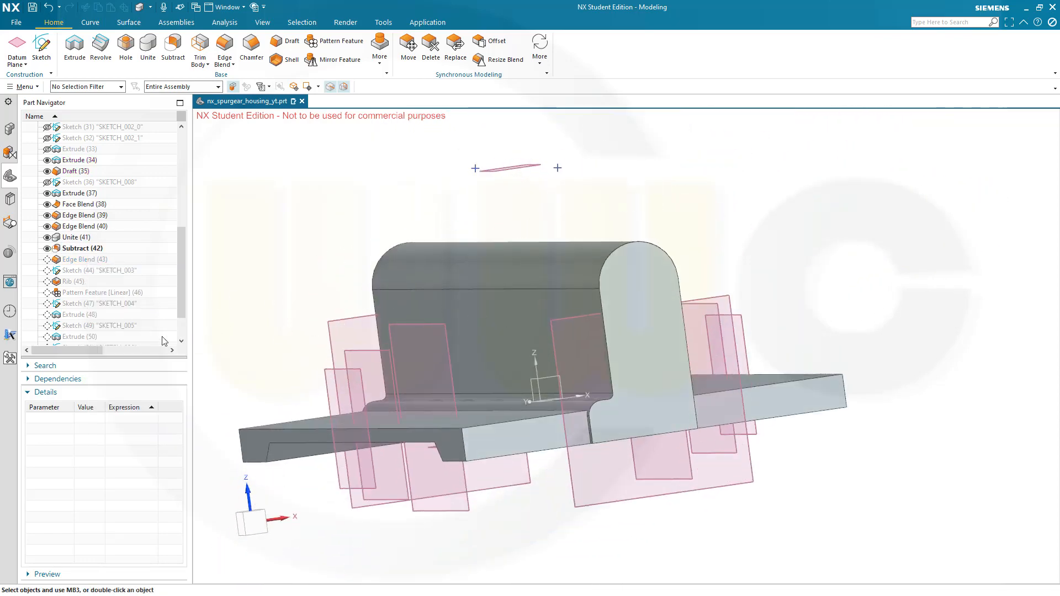
{"action": "right_click", "coordinate": [88, 326]}
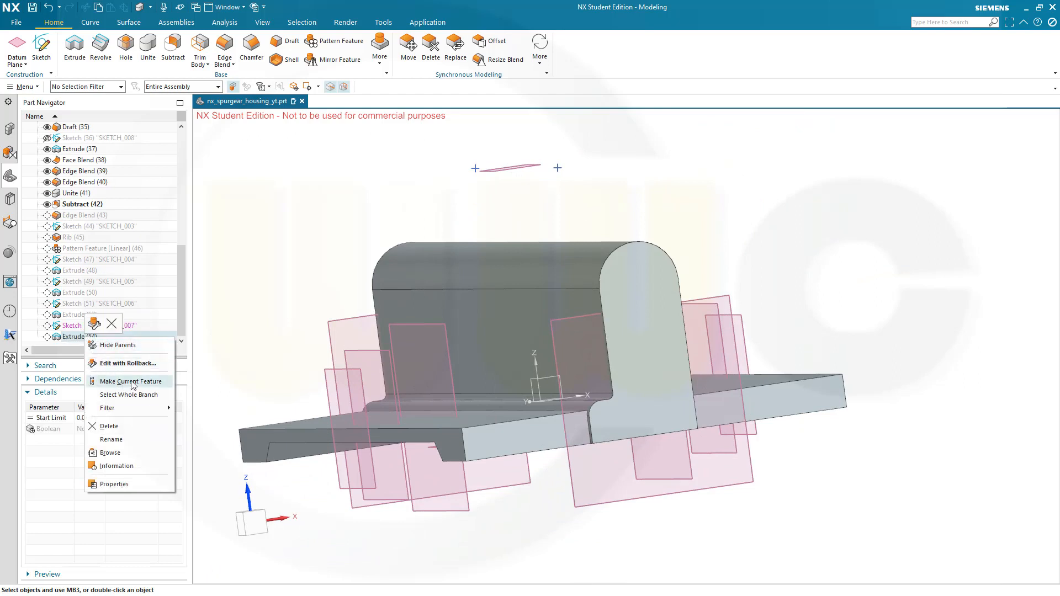
{"action": "left_click", "coordinate": [130, 381]}
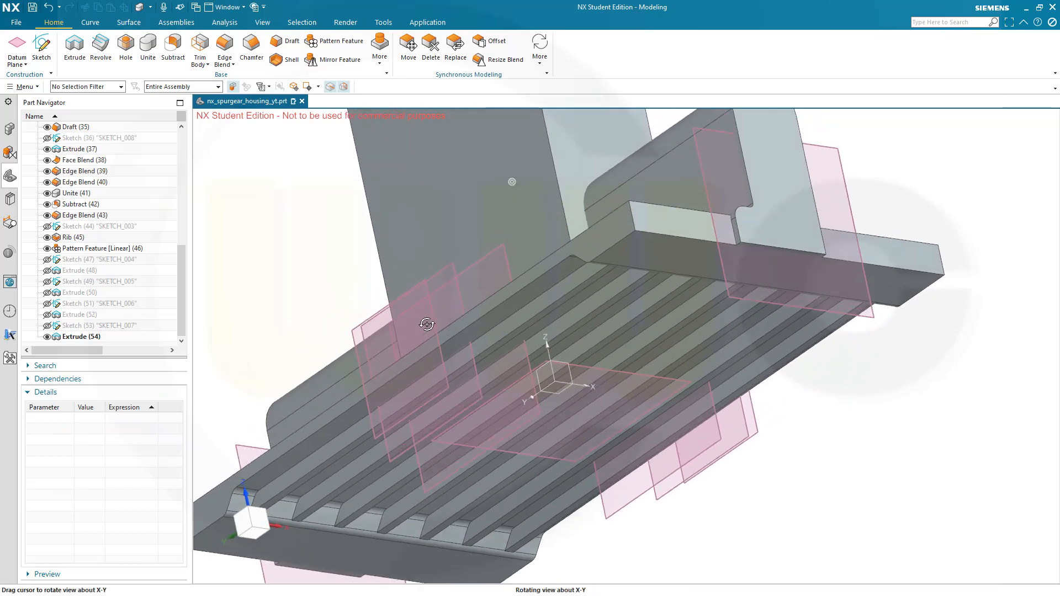
{"action": "left_click_drag", "start_coordinate": [425, 323], "coordinate": [570, 268]}
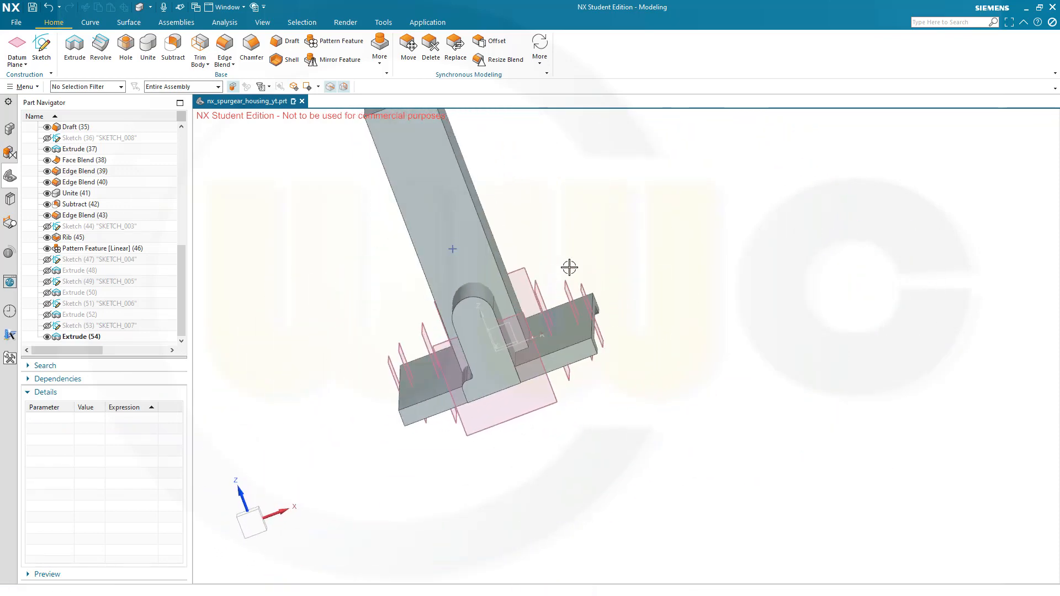
{"action": "left_click_drag", "start_coordinate": [569, 267], "coordinate": [516, 278]}
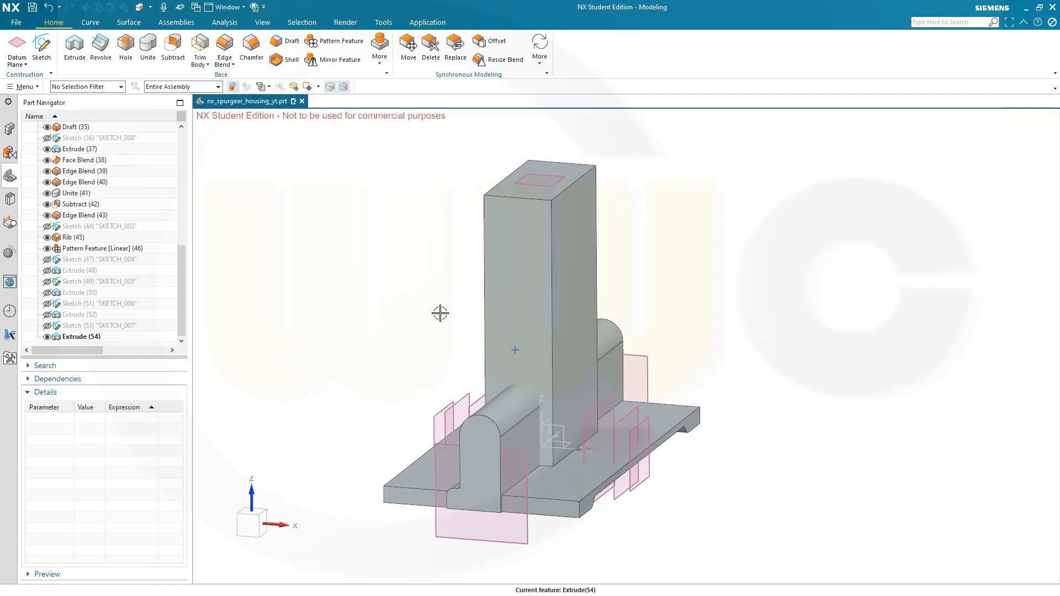
{"action": "left_click_drag", "start_coordinate": [440, 313], "coordinate": [855, 280]}
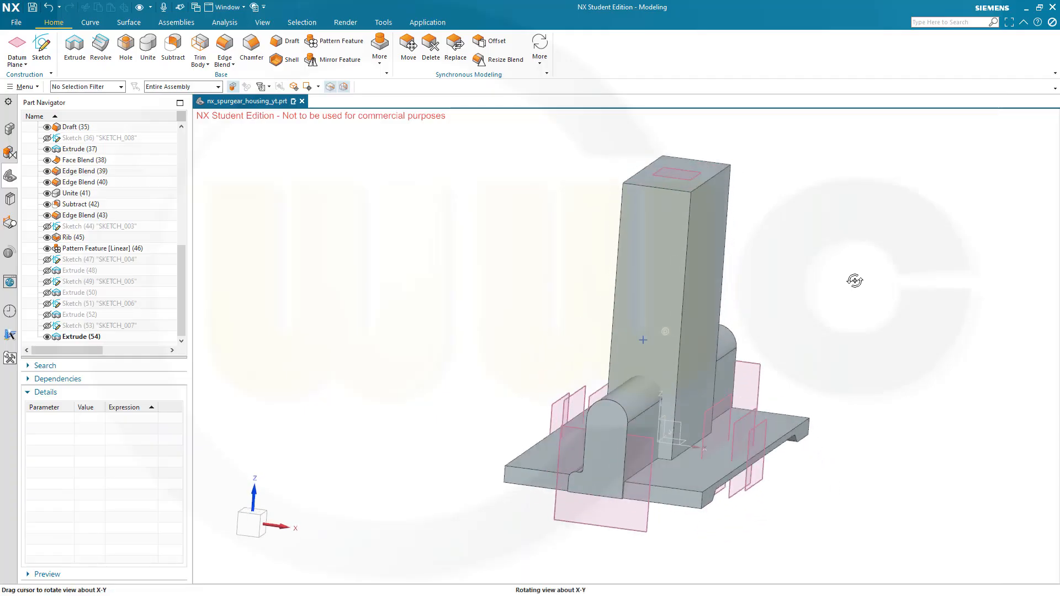
{"action": "left_click_drag", "start_coordinate": [854, 280], "coordinate": [777, 265]}
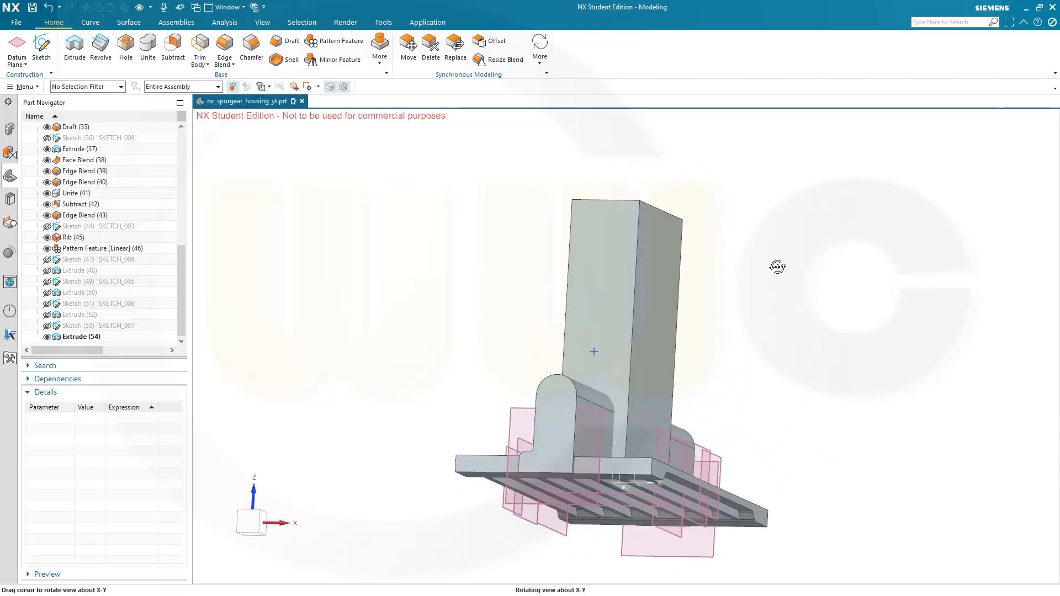
{"action": "left_click_drag", "start_coordinate": [778, 266], "coordinate": [774, 283]}
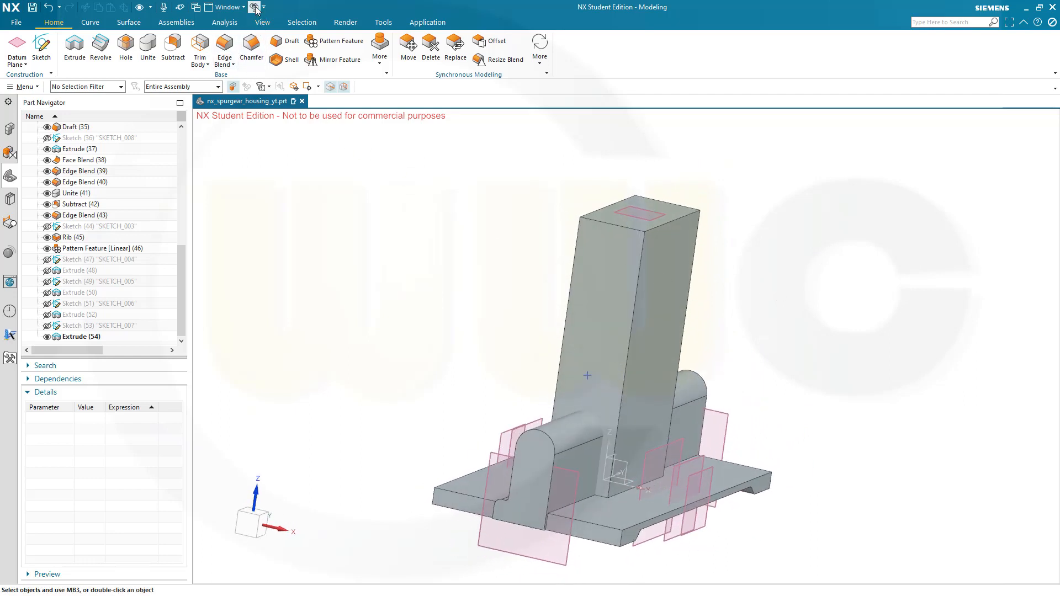
Step: Hide all bodies, show only the inner housing body, and start a new sketch
{"action": "left_click", "coordinate": [255, 7]}
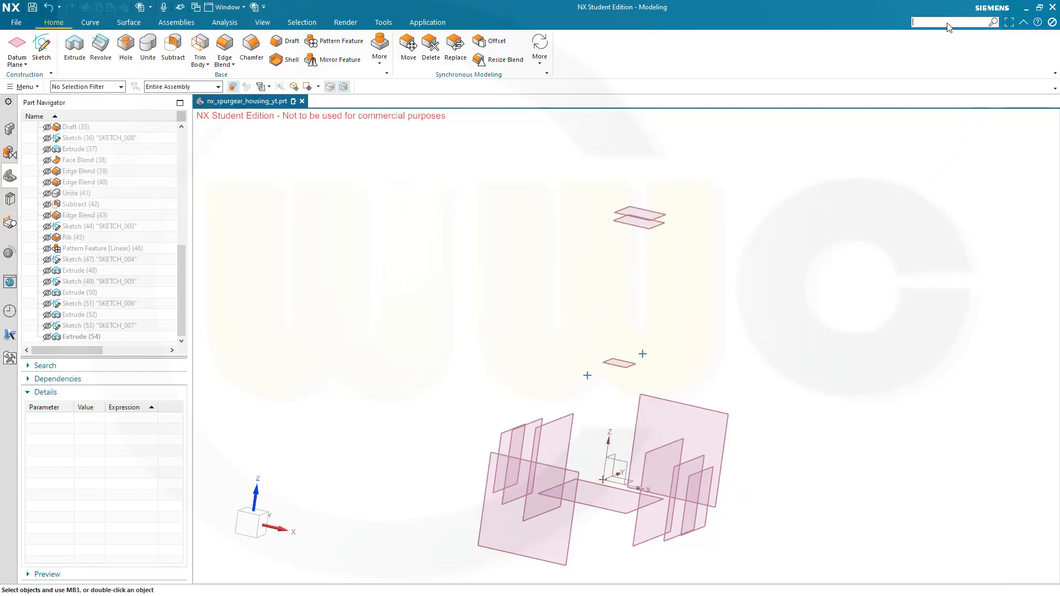
{"action": "type", "text": "show"}
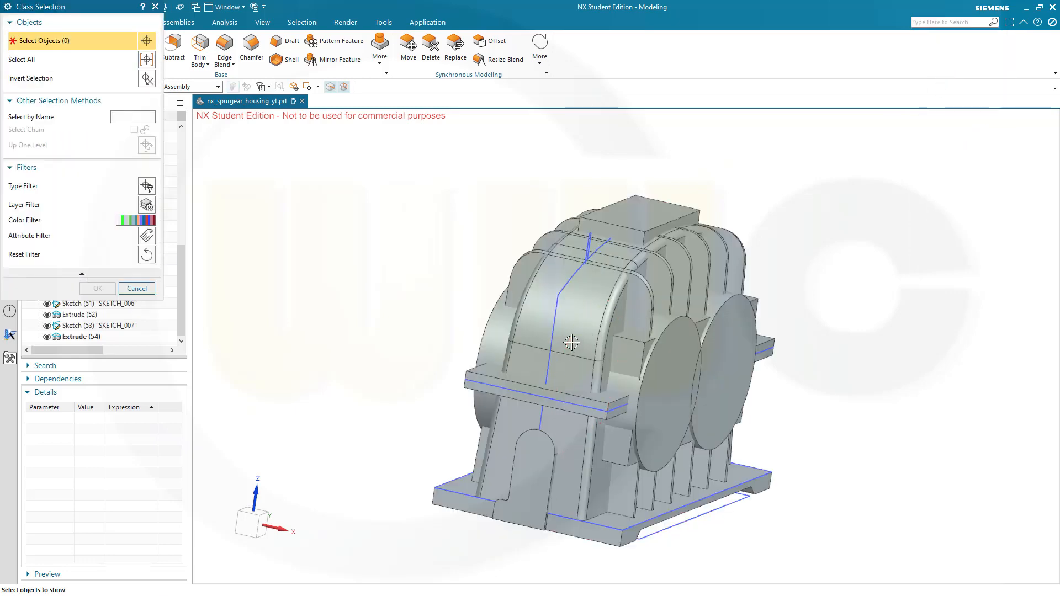
{"action": "mouse_move", "coordinate": [539, 330]}
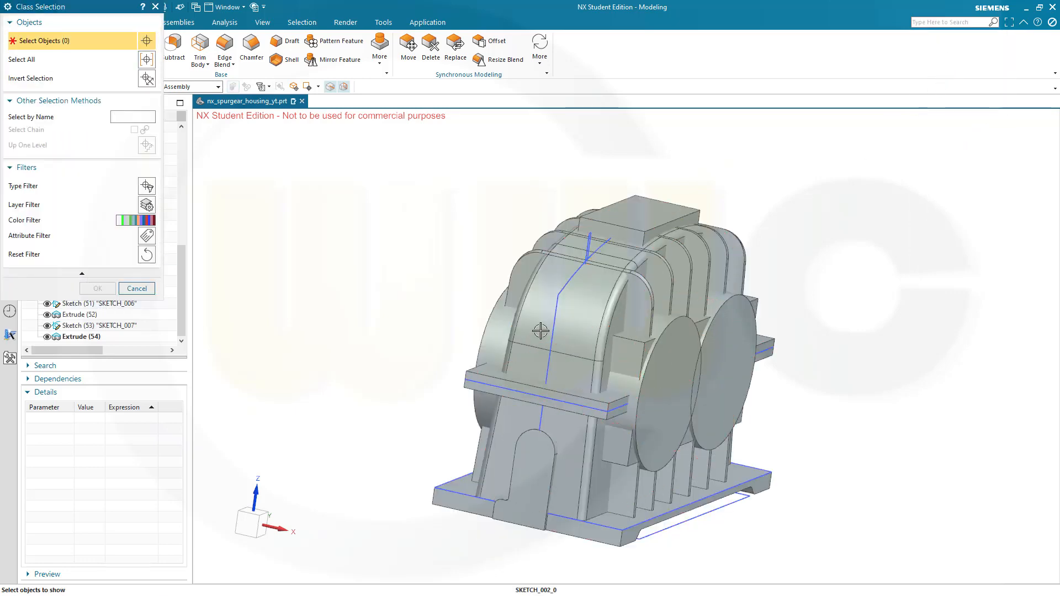
{"action": "left_click", "coordinate": [537, 331]}
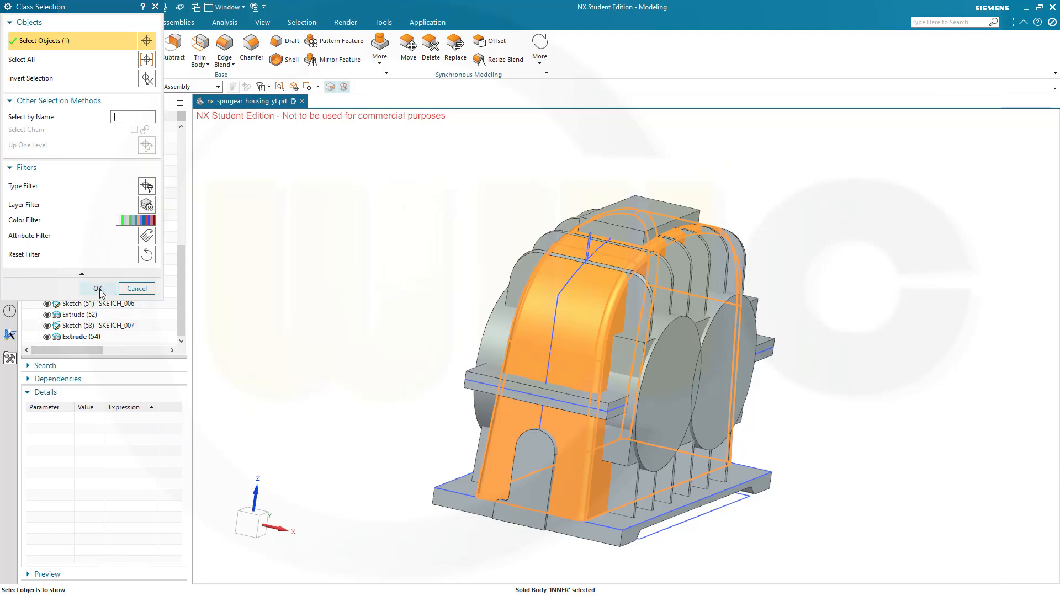
{"action": "left_click", "coordinate": [98, 288]}
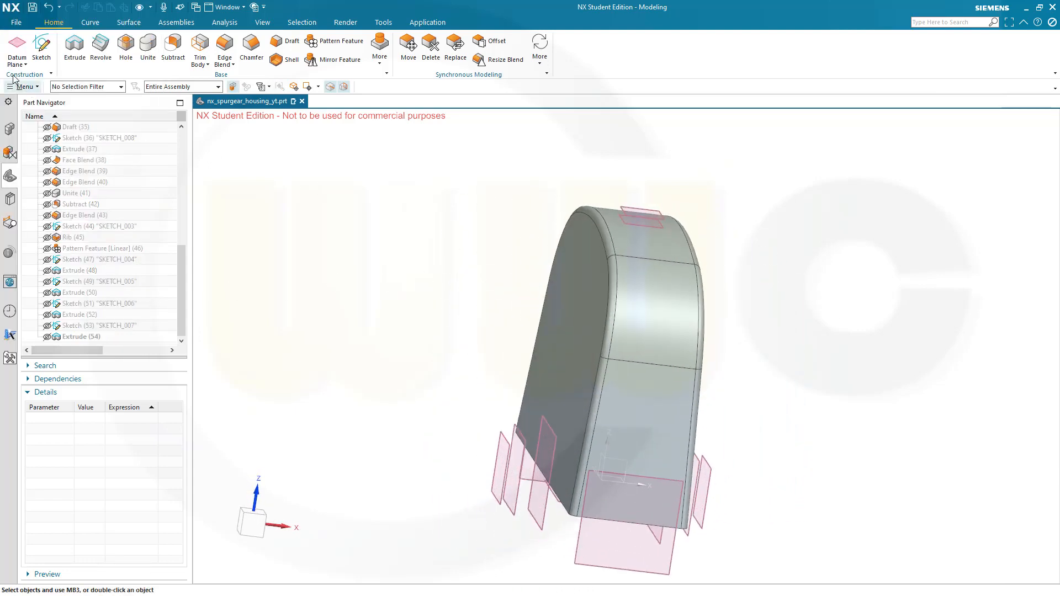
{"action": "left_click", "coordinate": [42, 43]}
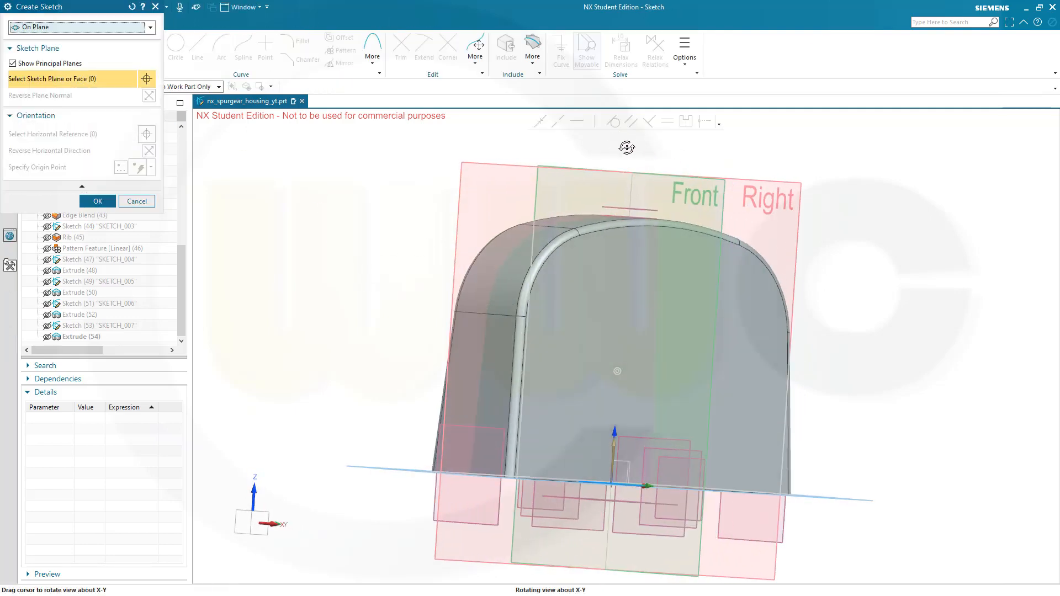
Step: Place SKETCH_009 on the Right datum plane and orbit to view the curved top
{"action": "left_click", "coordinate": [769, 196]}
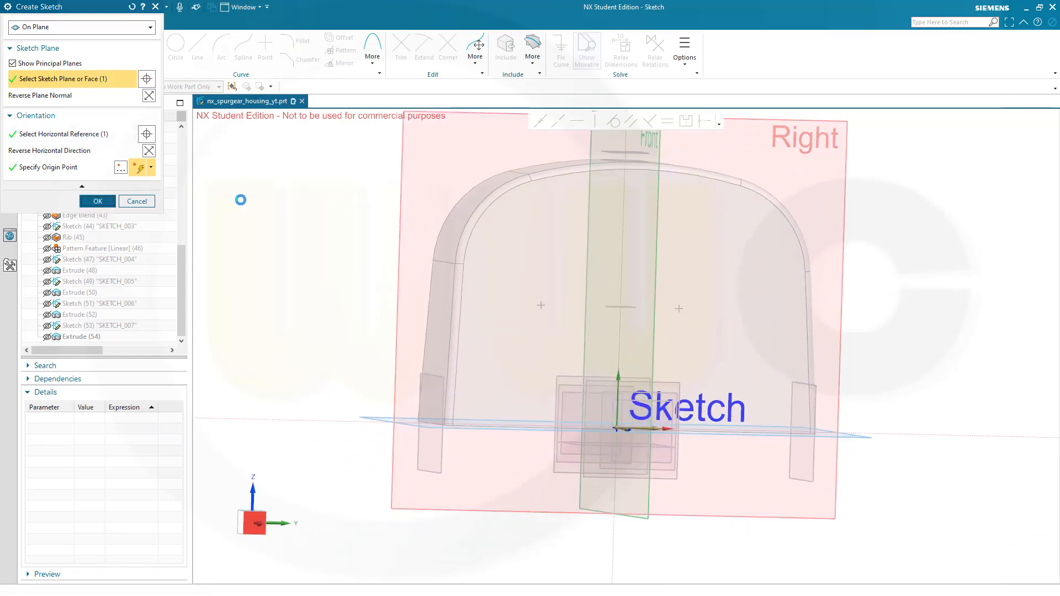
{"action": "left_click", "coordinate": [98, 201]}
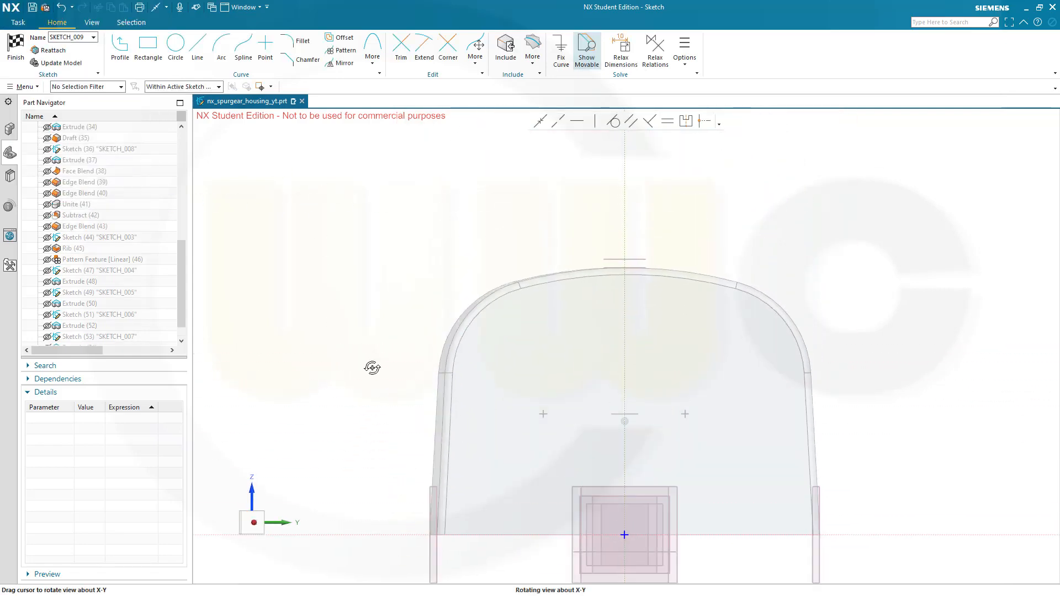
{"action": "left_click_drag", "start_coordinate": [372, 368], "coordinate": [561, 310]}
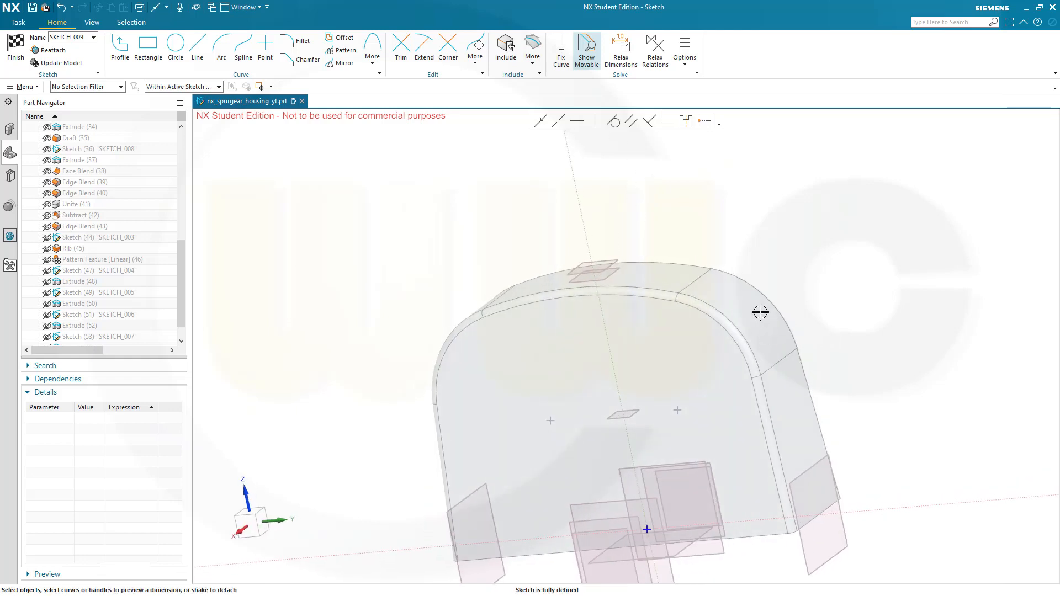
{"action": "mouse_move", "coordinate": [439, 127]}
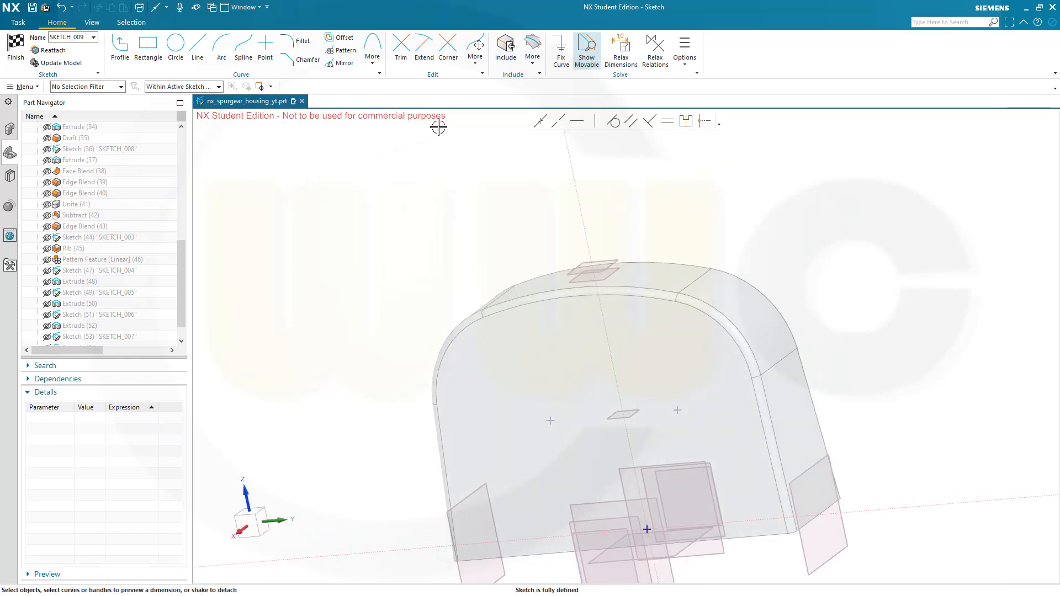
Step: Create intersection curves from the three curved top-rib faces using the Single Face filter
{"action": "left_click", "coordinate": [532, 49]}
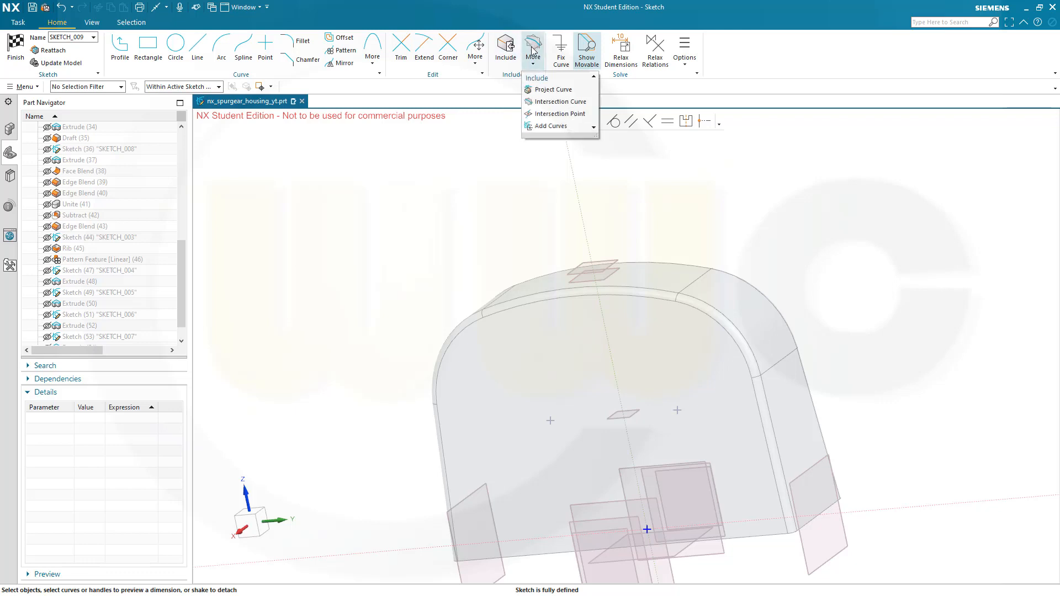
{"action": "left_click", "coordinate": [560, 102]}
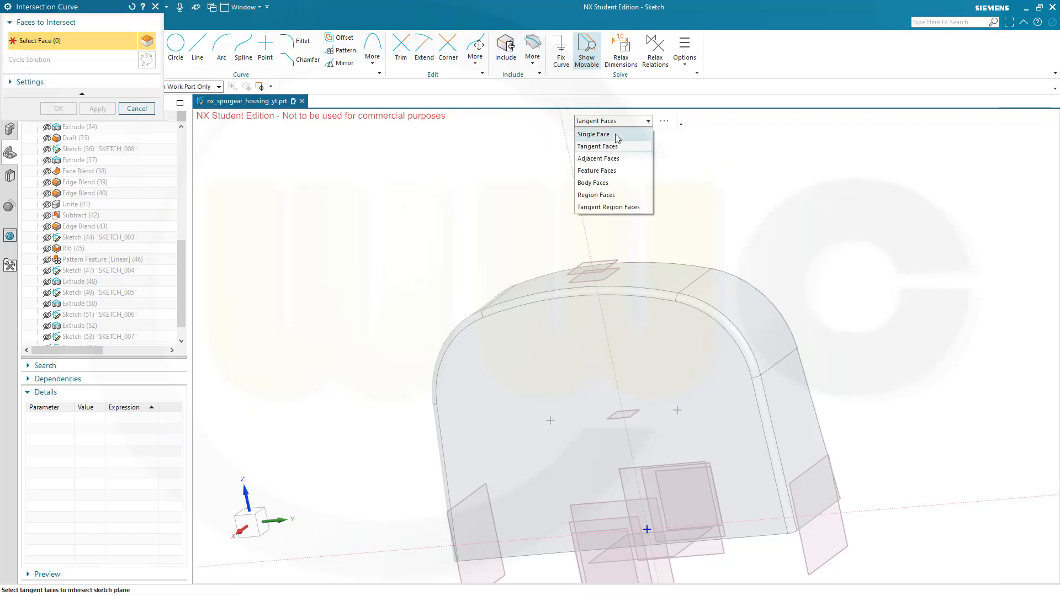
{"action": "left_click", "coordinate": [593, 135]}
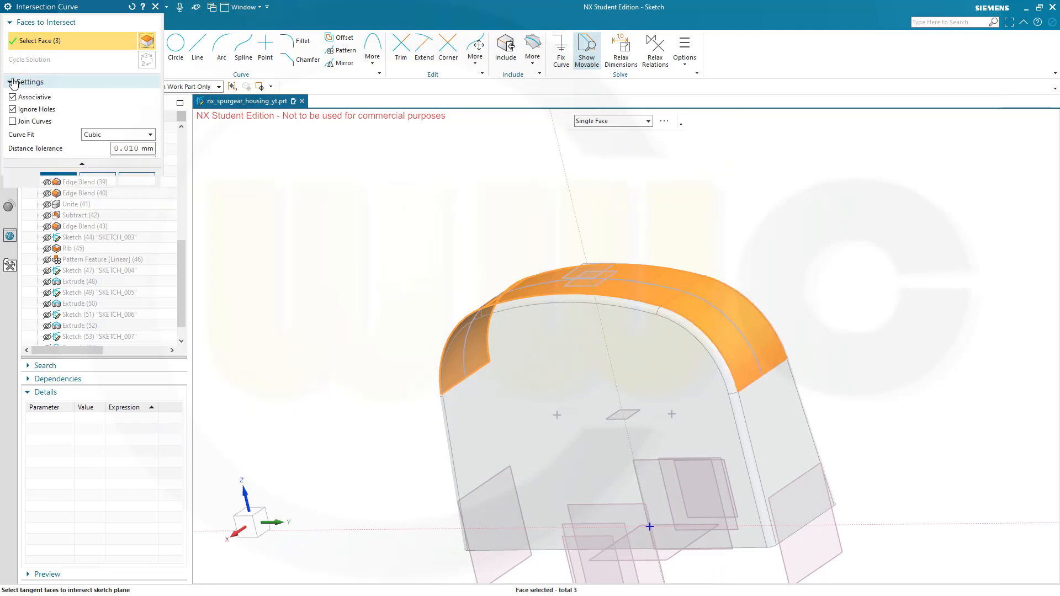
{"action": "left_click", "coordinate": [9, 82]}
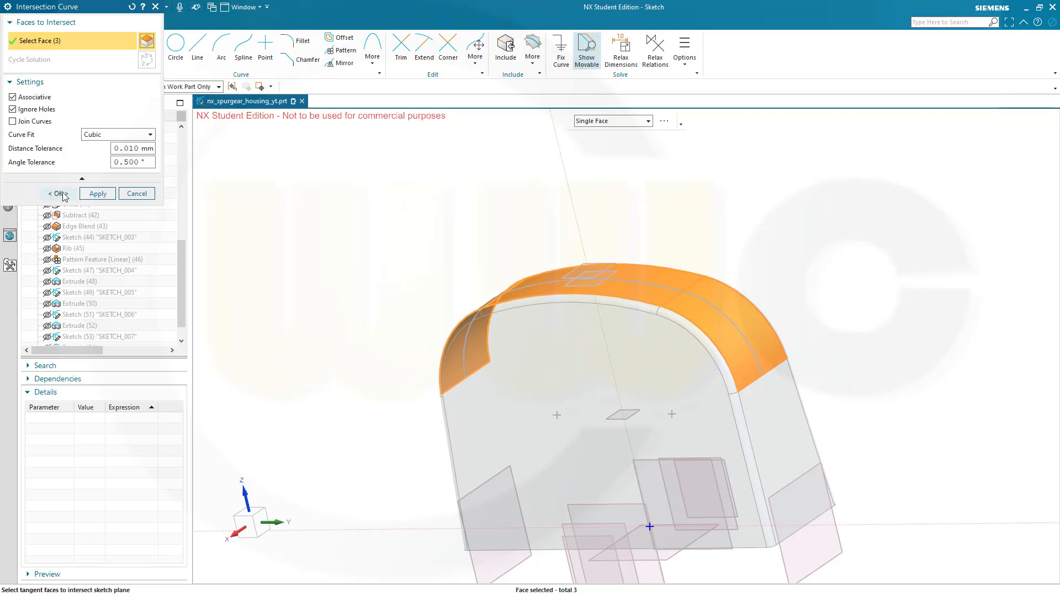
{"action": "left_click", "coordinate": [56, 193]}
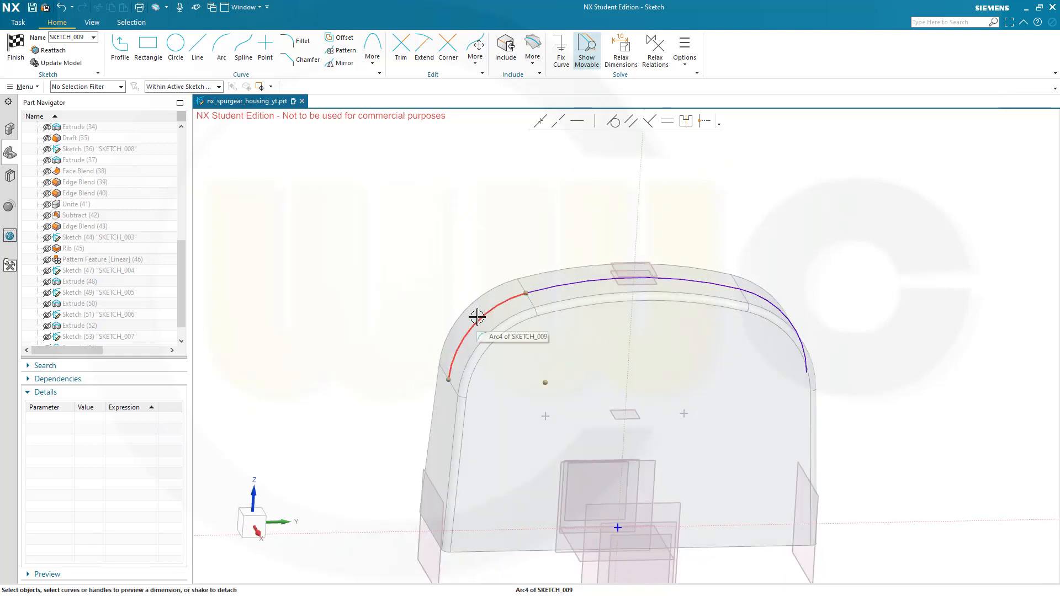
Step: Convert SKETCH_009's intersection arcs along the top rib into dashed reference curves
{"action": "left_click", "coordinate": [476, 316]}
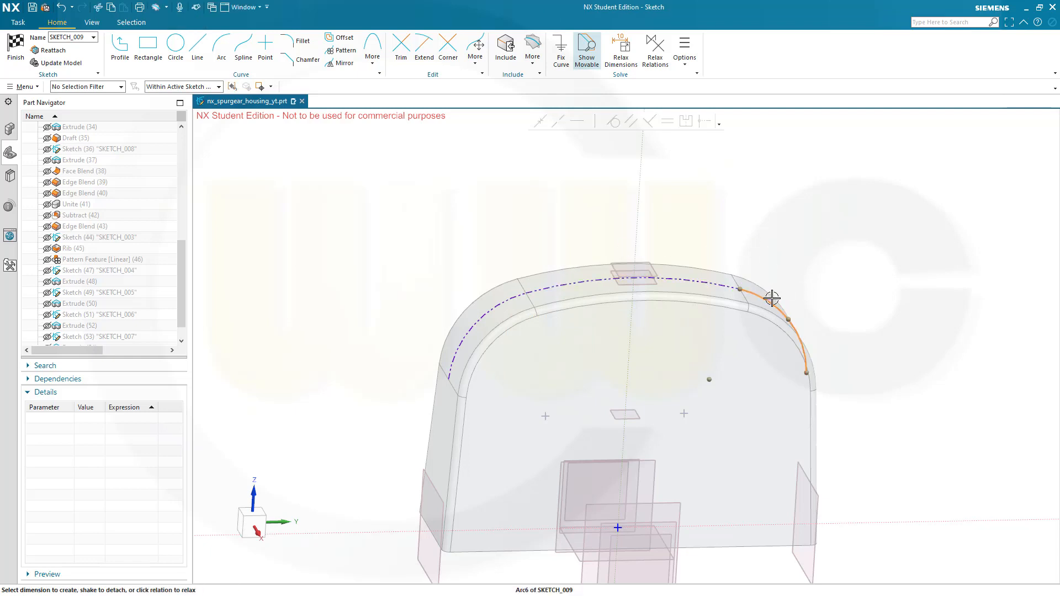
{"action": "right_click", "coordinate": [774, 297]}
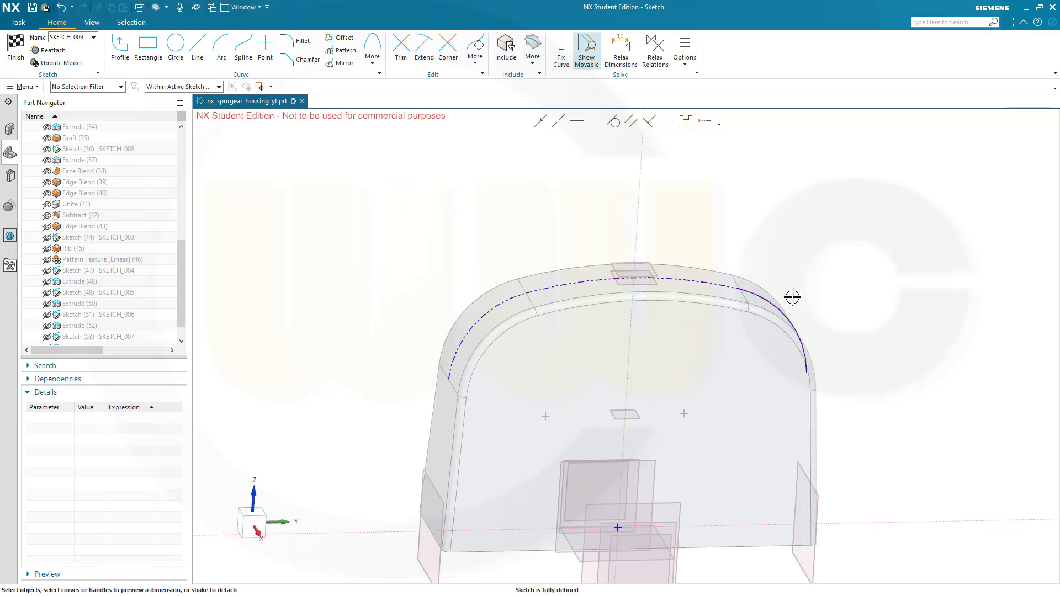
{"action": "left_click", "coordinate": [792, 297]}
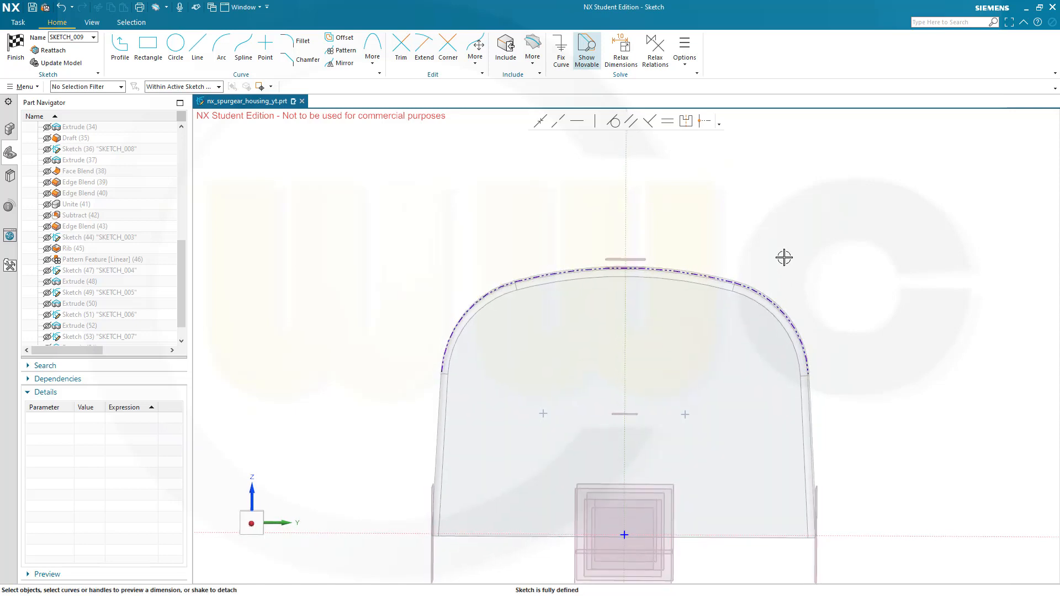
{"action": "mouse_move", "coordinate": [781, 260]}
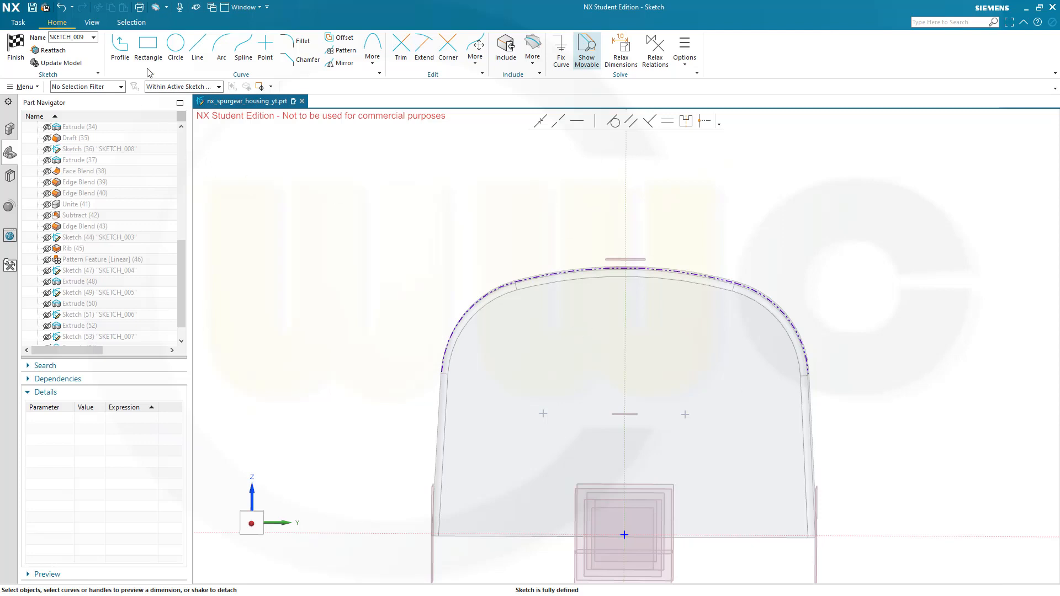
Step: Draw a 700-diameter circle over the rib, then a second circle dimensioned to 690
{"action": "left_click", "coordinate": [175, 46]}
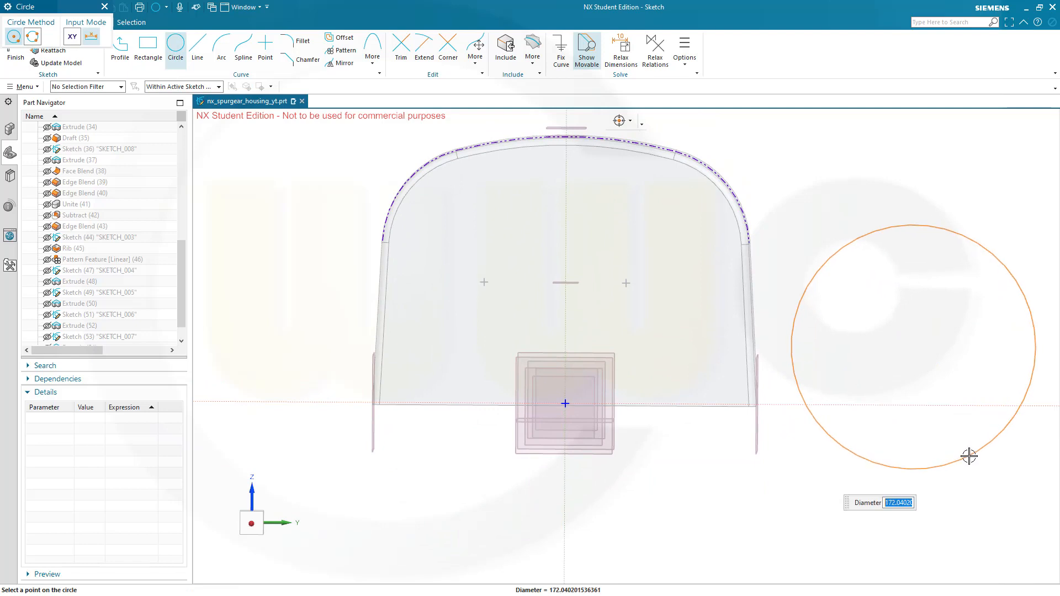
{"action": "type", "text": "700"}
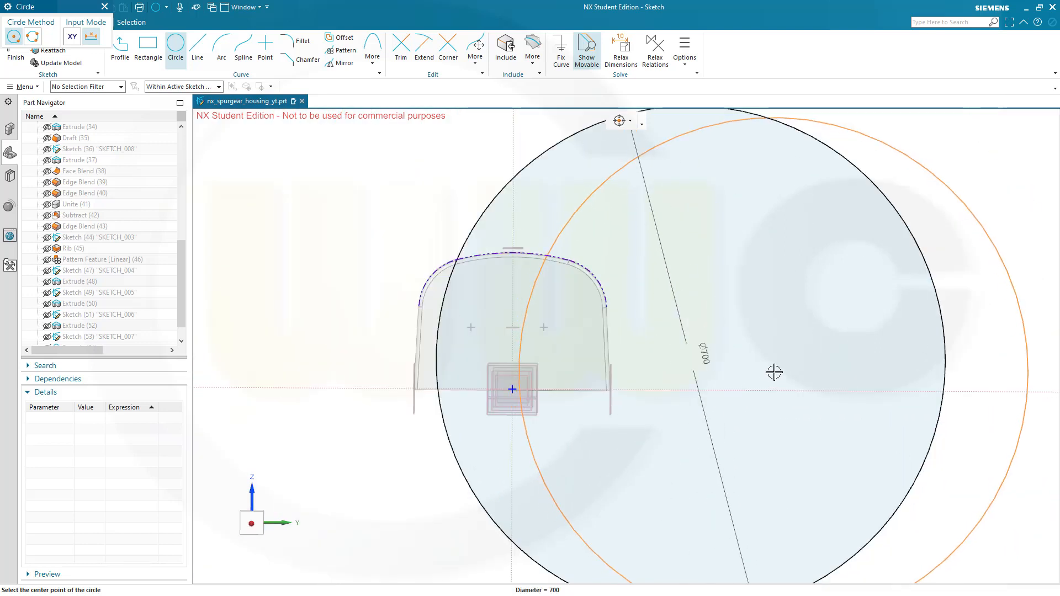
{"action": "mouse_move", "coordinate": [735, 374]}
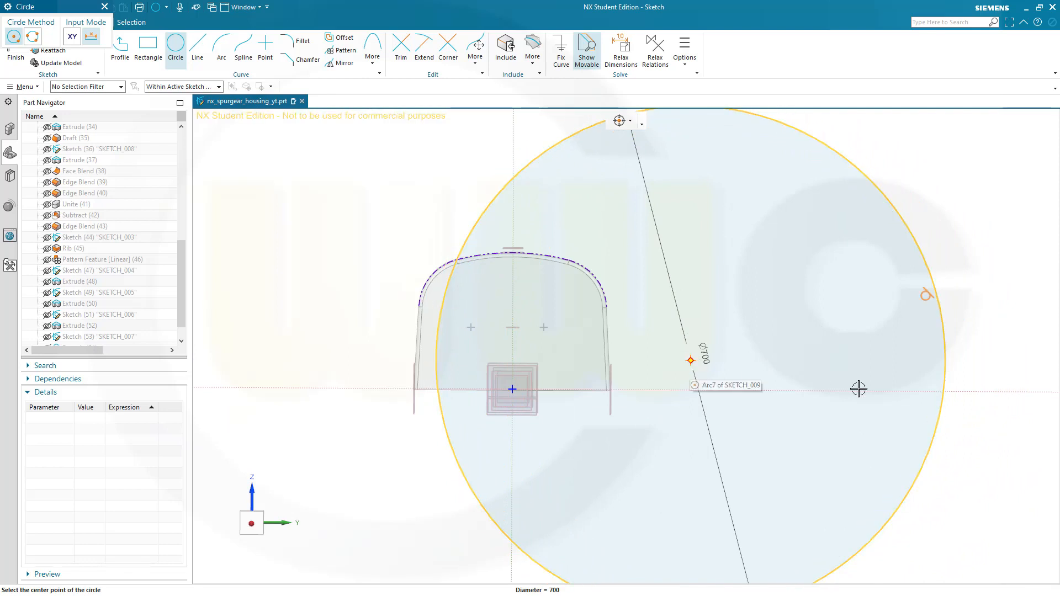
{"action": "left_click", "coordinate": [857, 388]}
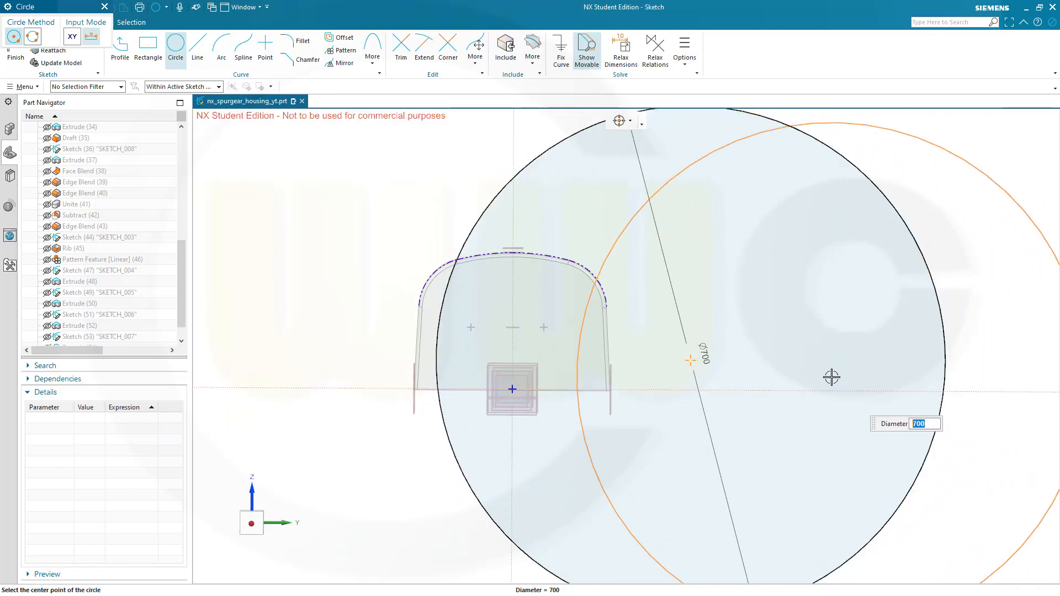
{"action": "type", "text": "600"}
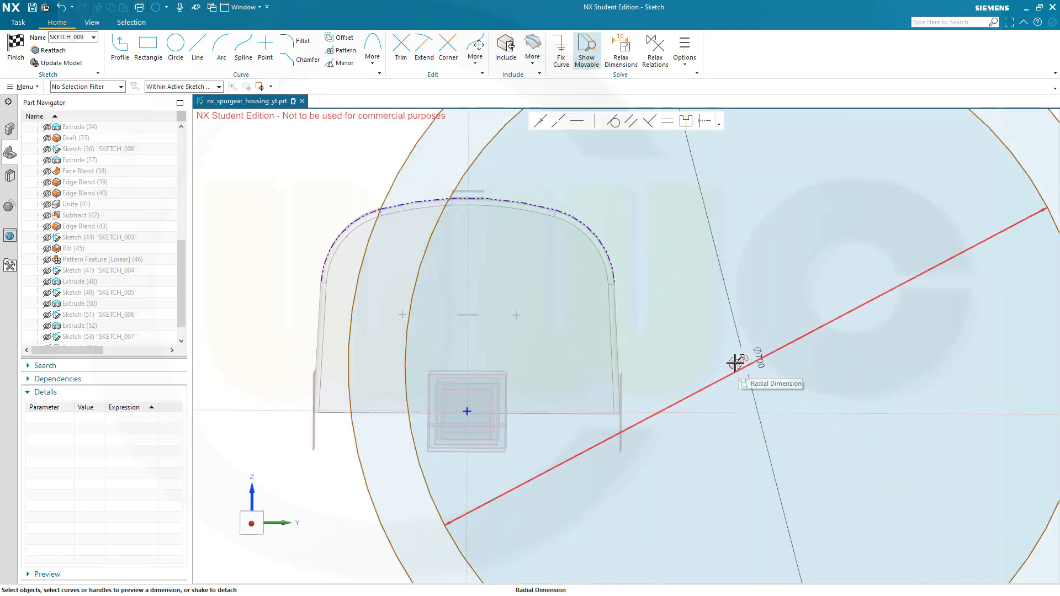
{"action": "mouse_move", "coordinate": [734, 361]}
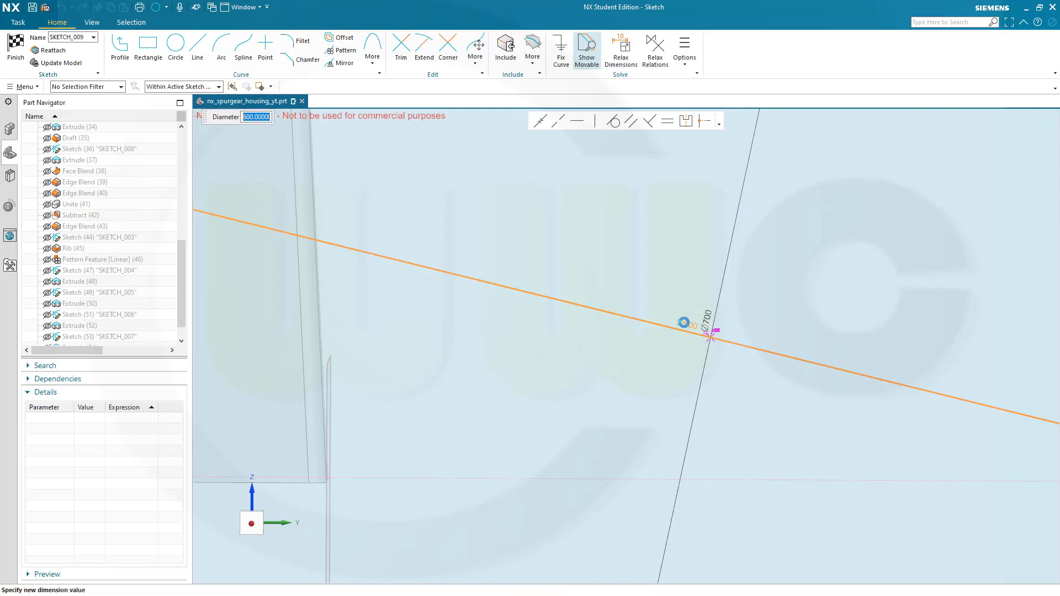
{"action": "type", "text": "690"}
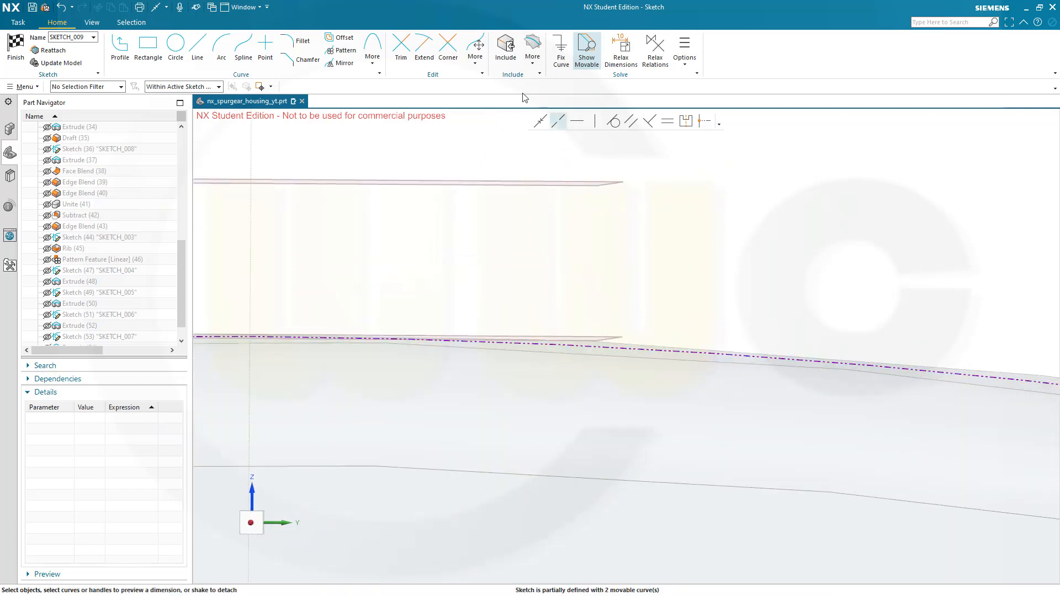
Step: Include Datum Plane (4) '193.94-6' at the rib top in SKETCH_009
{"action": "left_click", "coordinate": [505, 45]}
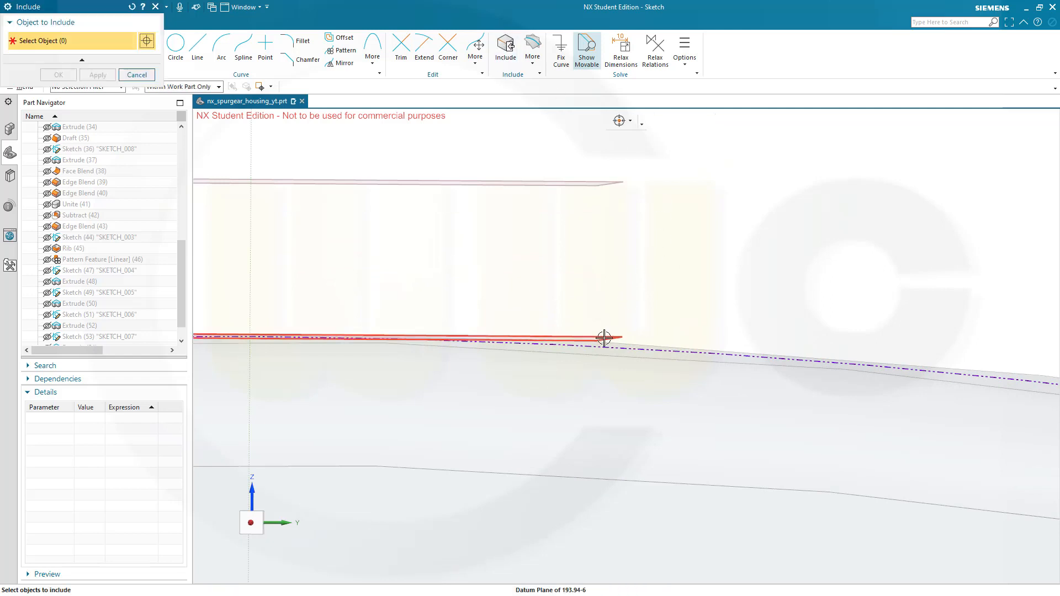
{"action": "left_click", "coordinate": [604, 349]}
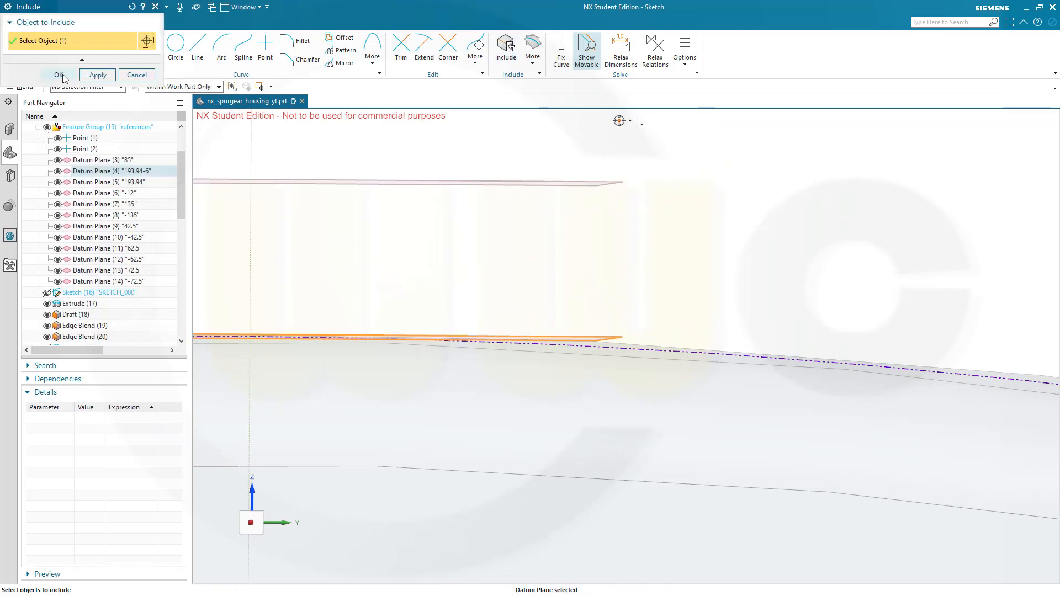
{"action": "left_click", "coordinate": [56, 74]}
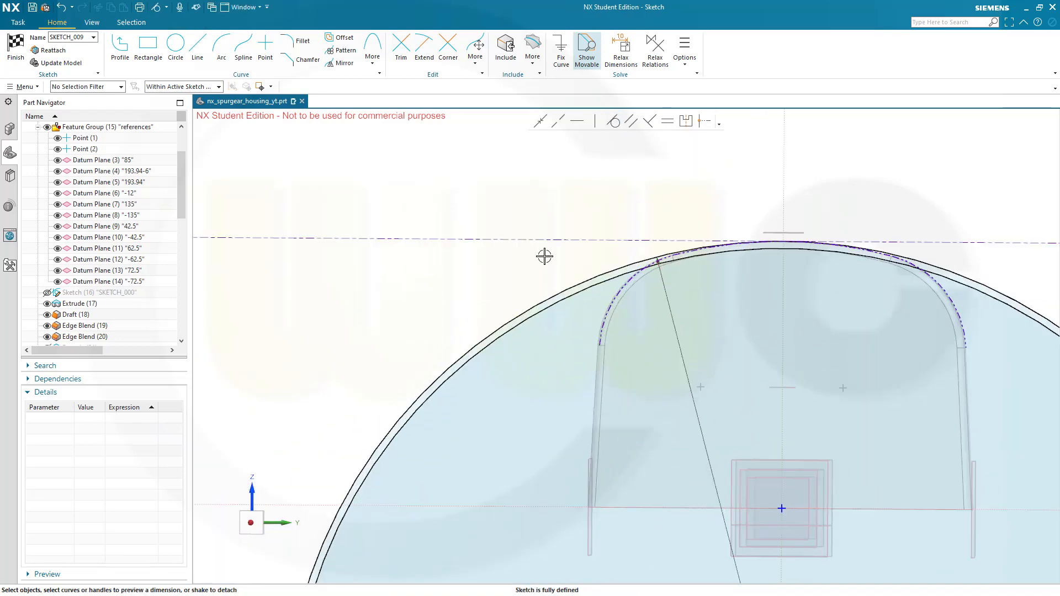
{"action": "mouse_move", "coordinate": [666, 257]}
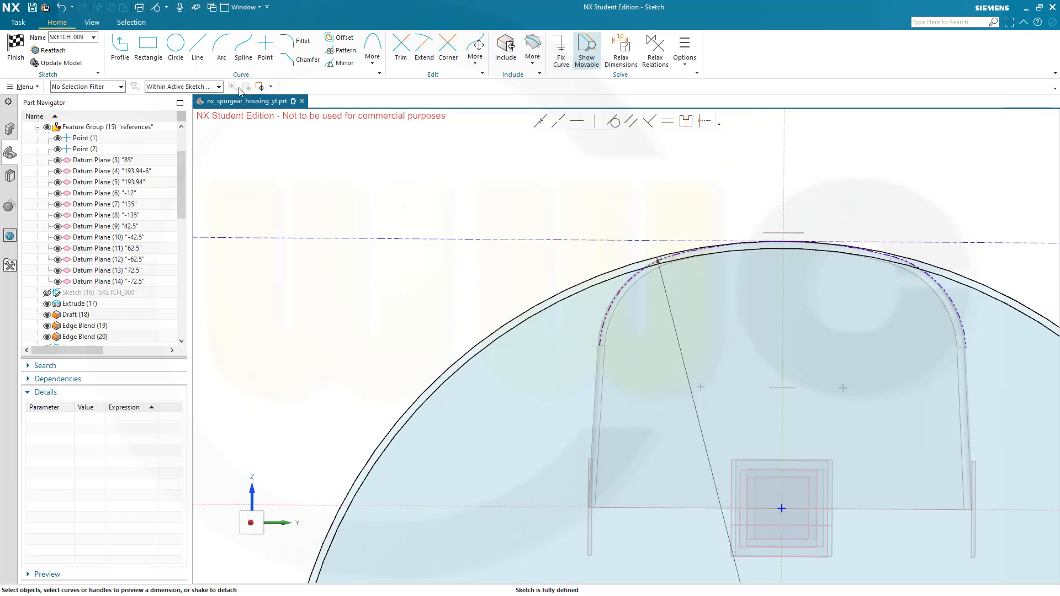
Step: Draw a small circle left of the housing and a matching one on the right
{"action": "left_click", "coordinate": [176, 49]}
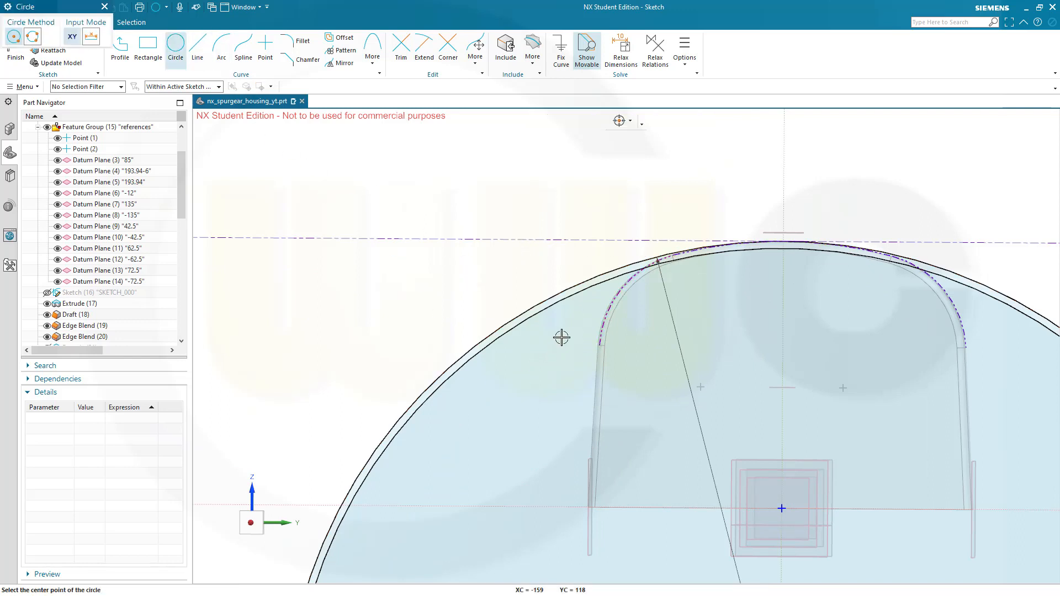
{"action": "left_click", "coordinate": [558, 338]}
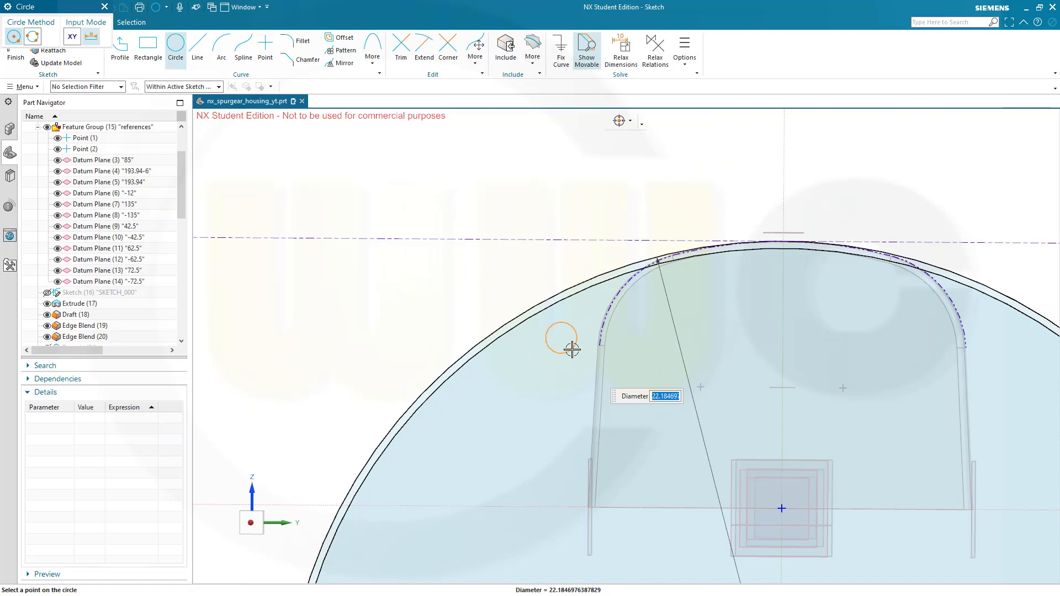
{"action": "left_click", "coordinate": [558, 348]}
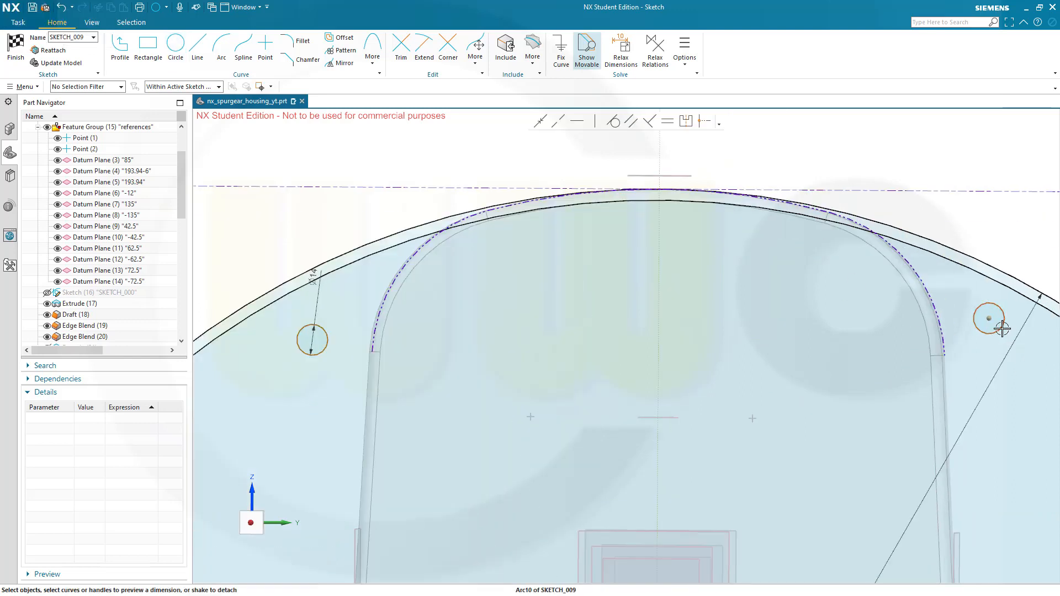
{"action": "left_click", "coordinate": [987, 319]}
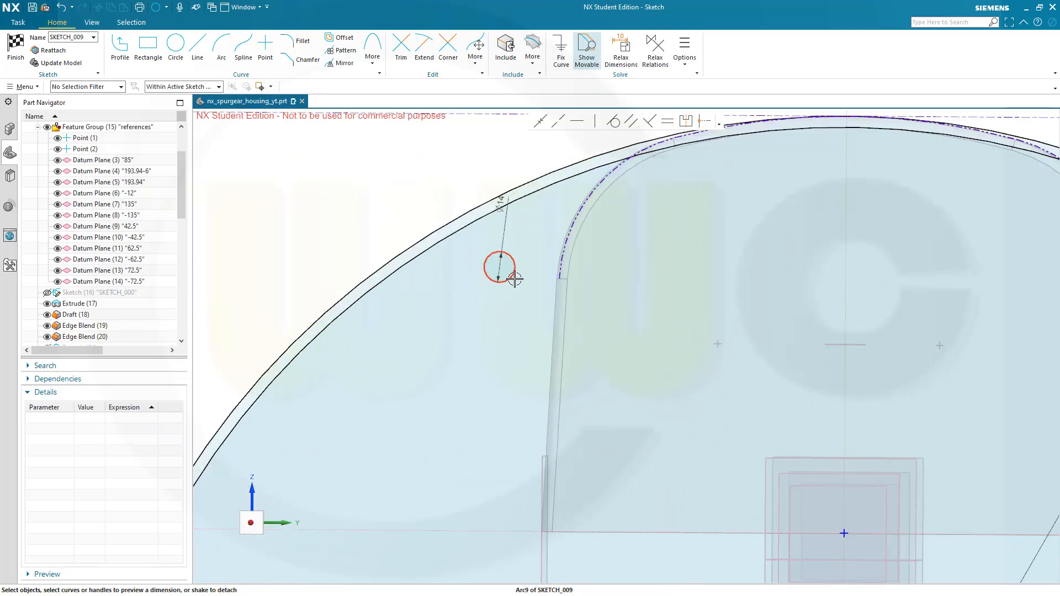
Step: Constrain the left and right Ø14 circles to the rib arcs until the sketch is fully defined
{"action": "left_click", "coordinate": [500, 270]}
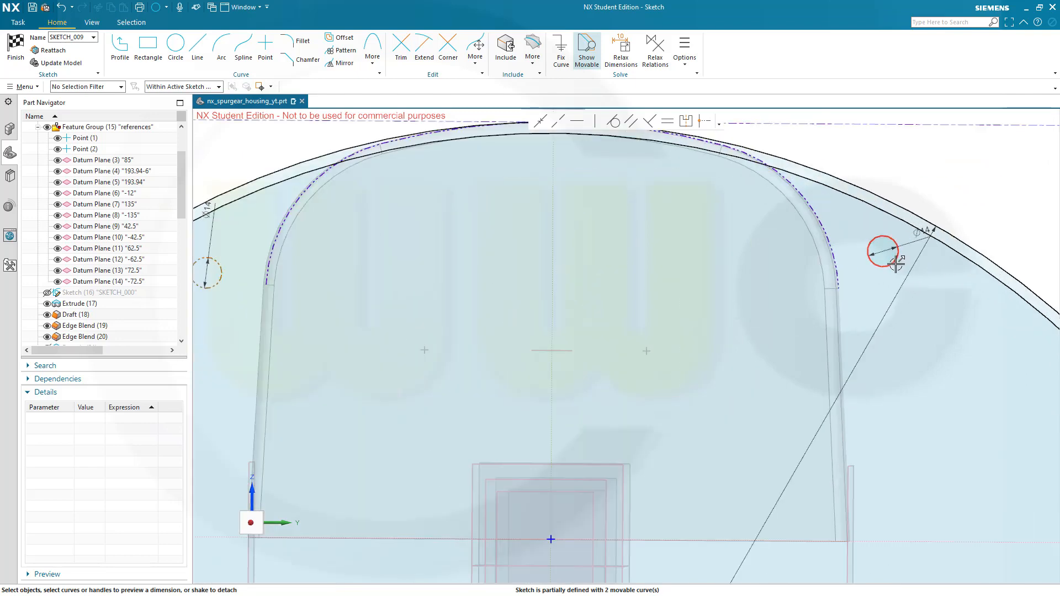
{"action": "left_click", "coordinate": [882, 250]}
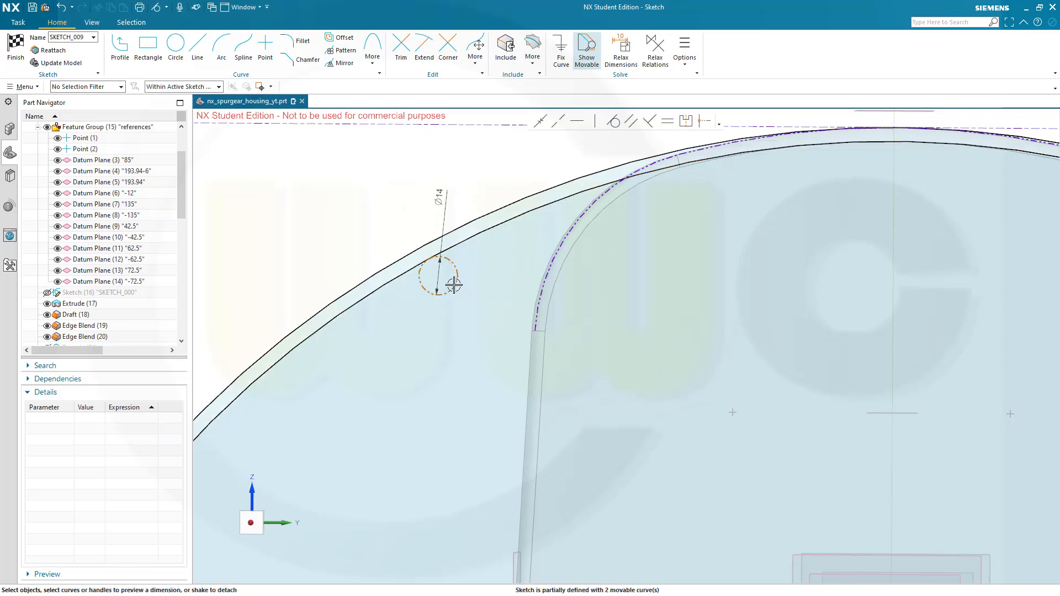
{"action": "mouse_move", "coordinate": [543, 270]}
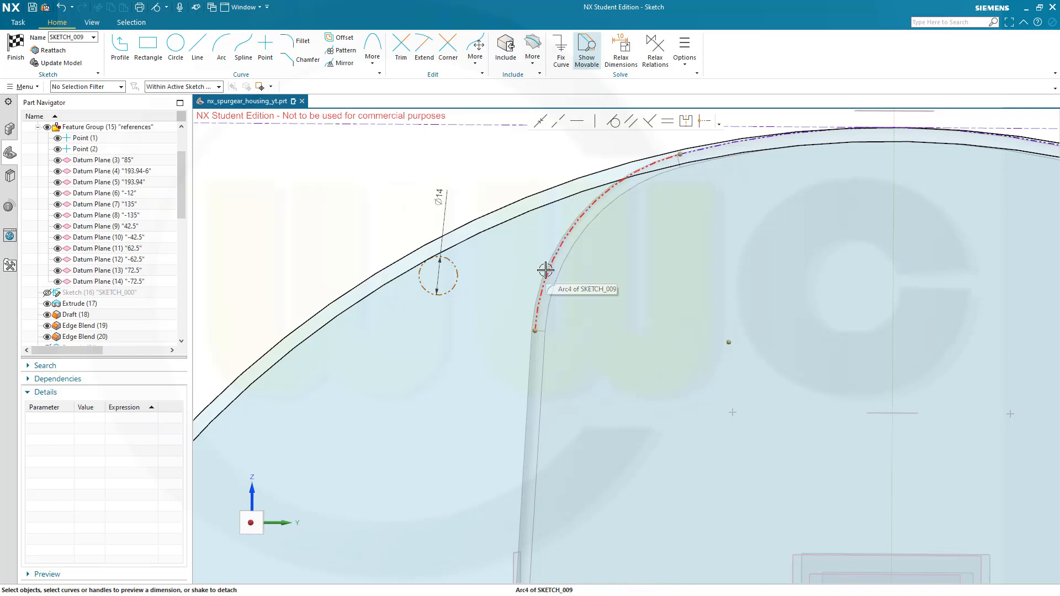
{"action": "left_click", "coordinate": [545, 268]}
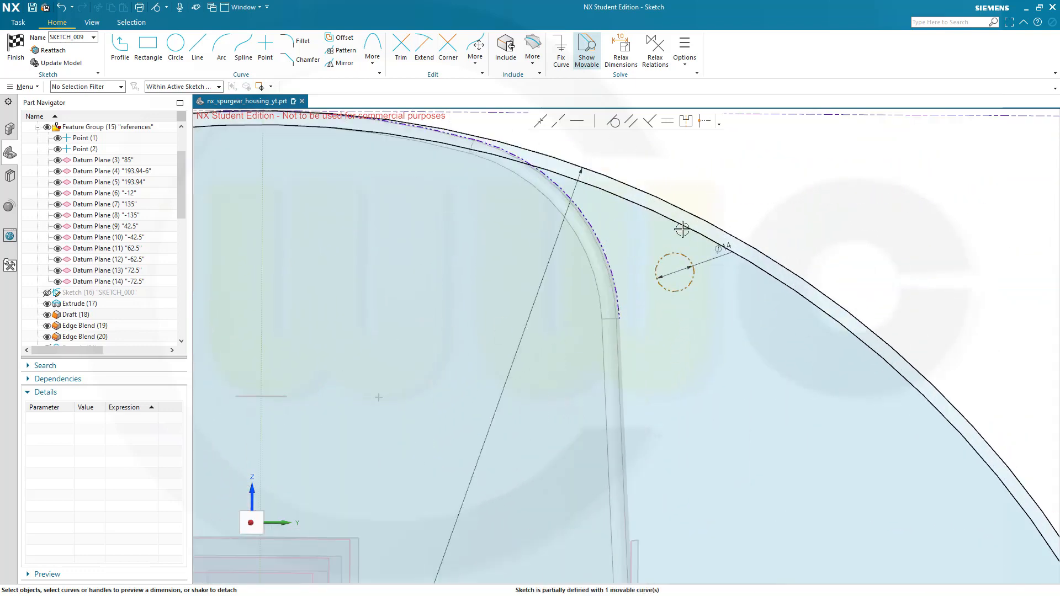
{"action": "left_click", "coordinate": [693, 231]}
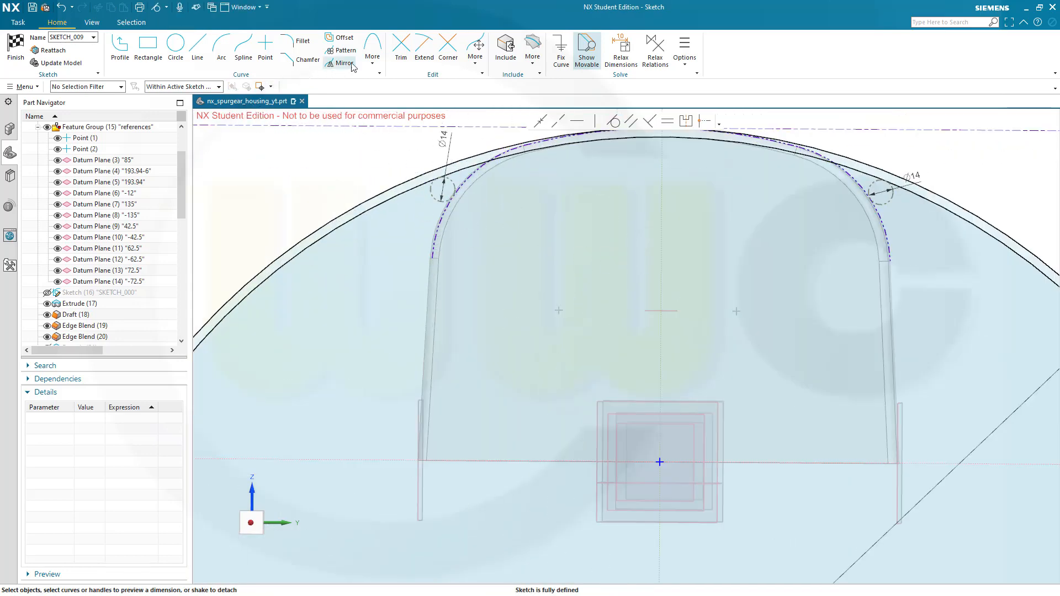
Step: Draw a long line across the left Ø14 circle and make it coincident with its centre
{"action": "left_click", "coordinate": [400, 46]}
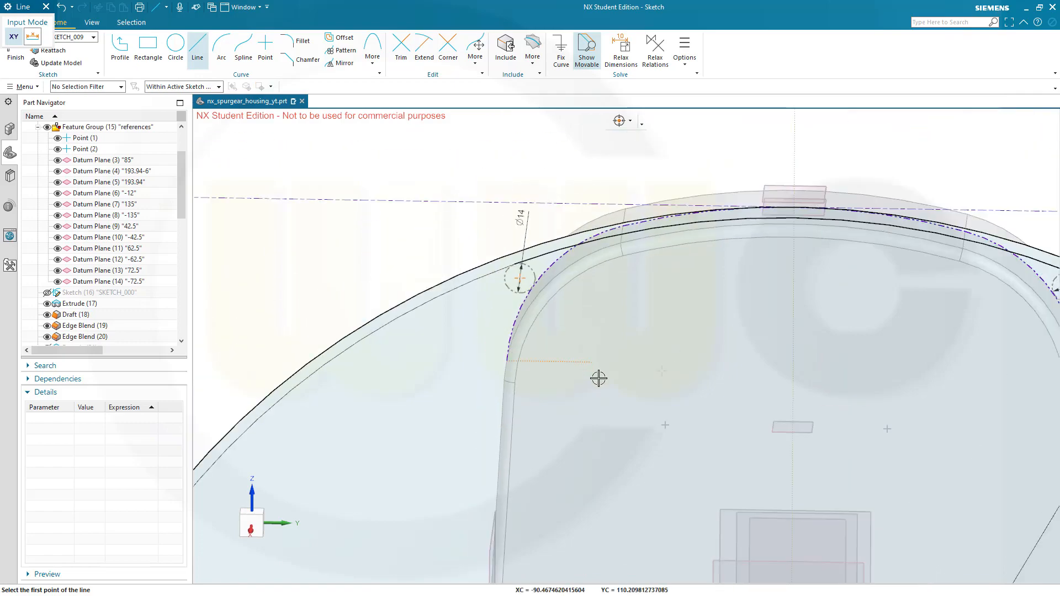
{"action": "left_click_drag", "start_coordinate": [597, 377], "coordinate": [620, 418]}
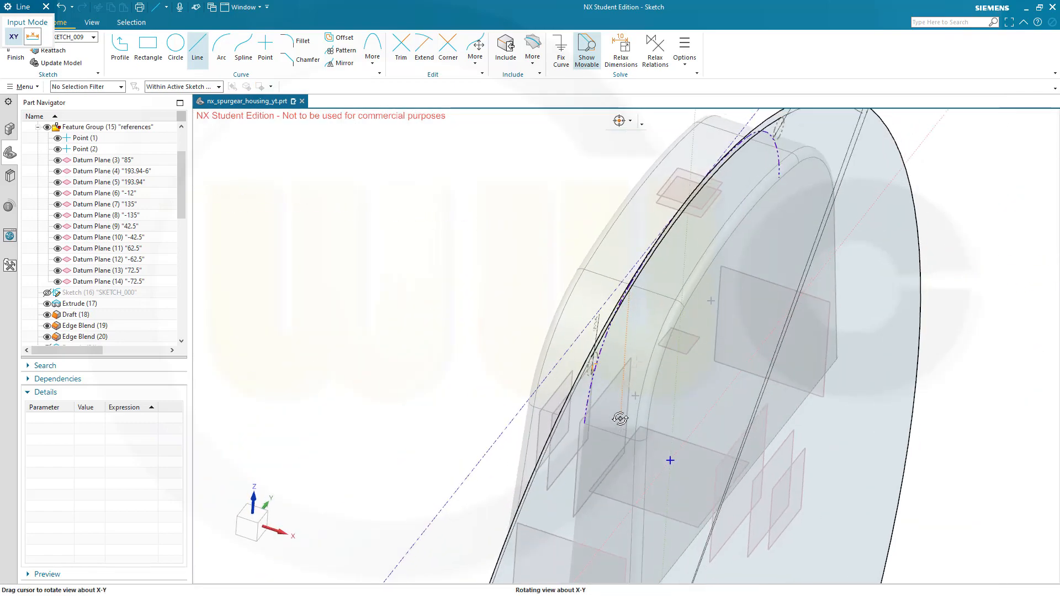
{"action": "left_click_drag", "start_coordinate": [620, 418], "coordinate": [757, 499]}
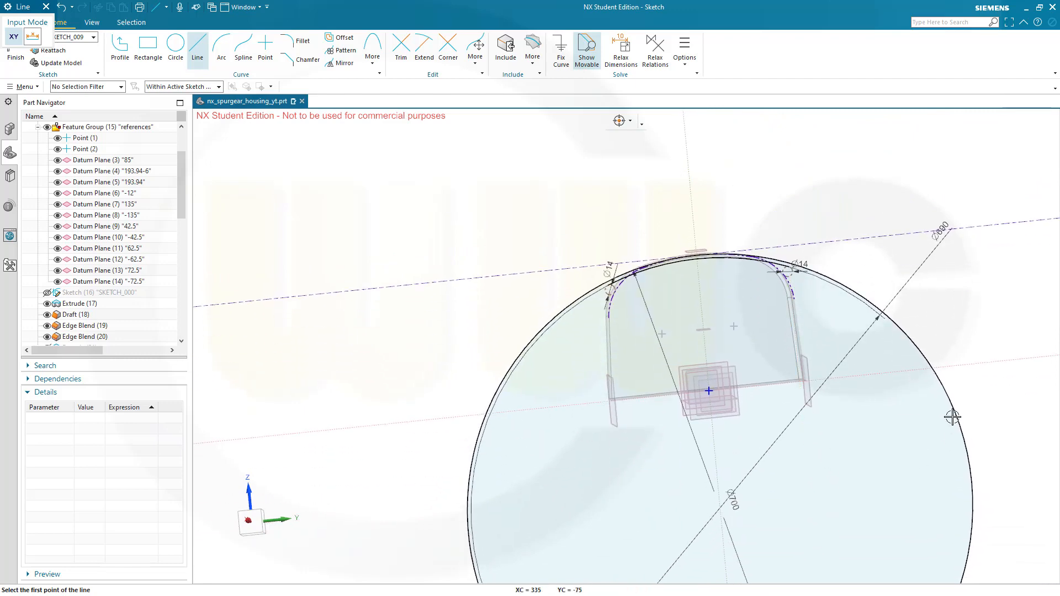
{"action": "mouse_move", "coordinate": [715, 507]}
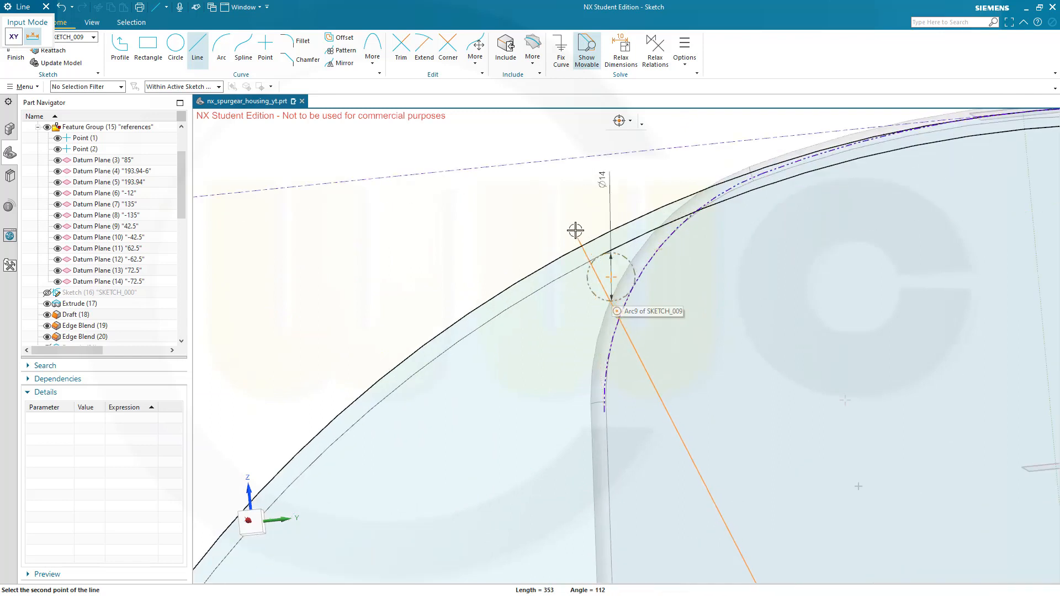
{"action": "mouse_move", "coordinate": [565, 204]}
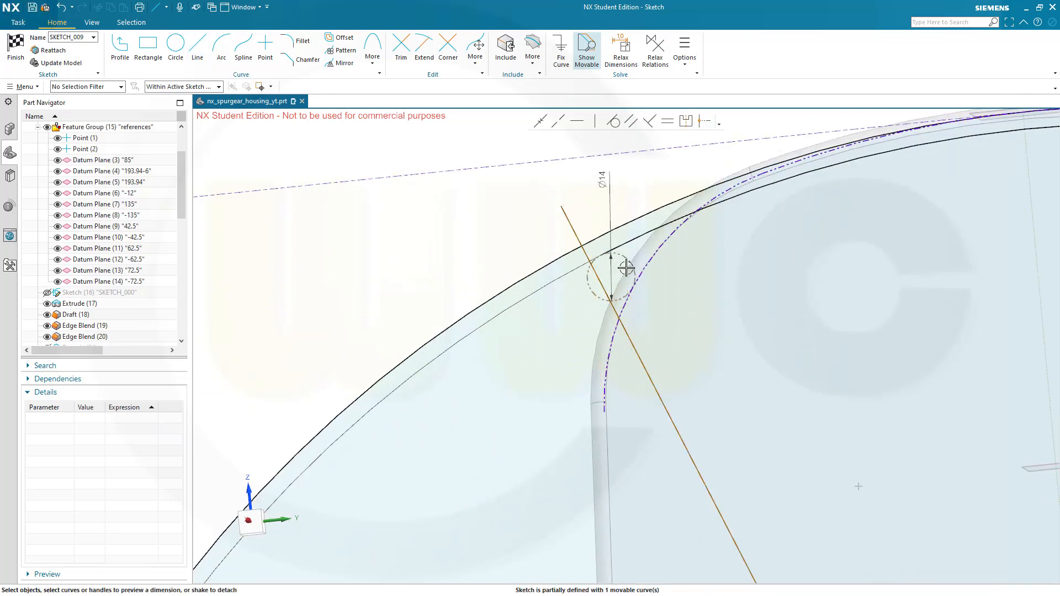
{"action": "left_click", "coordinate": [612, 275]}
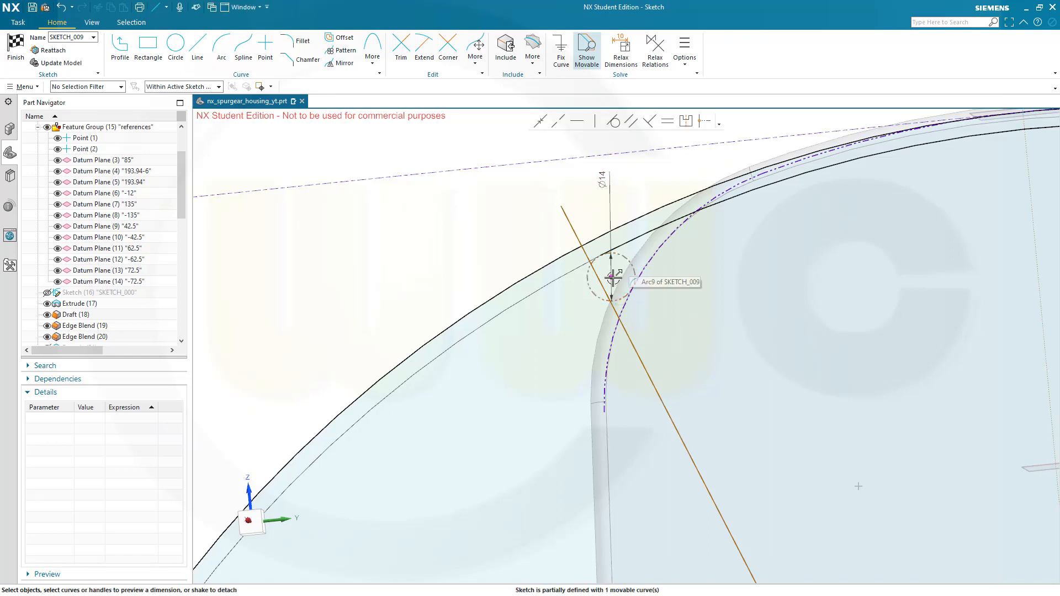
{"action": "left_click", "coordinate": [608, 276]}
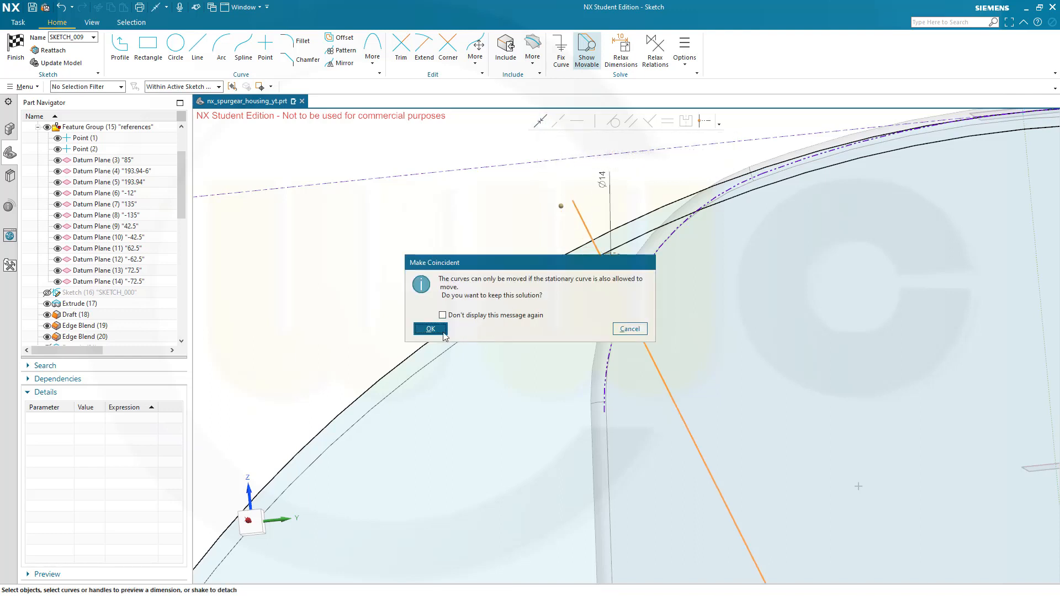
{"action": "left_click", "coordinate": [430, 329]}
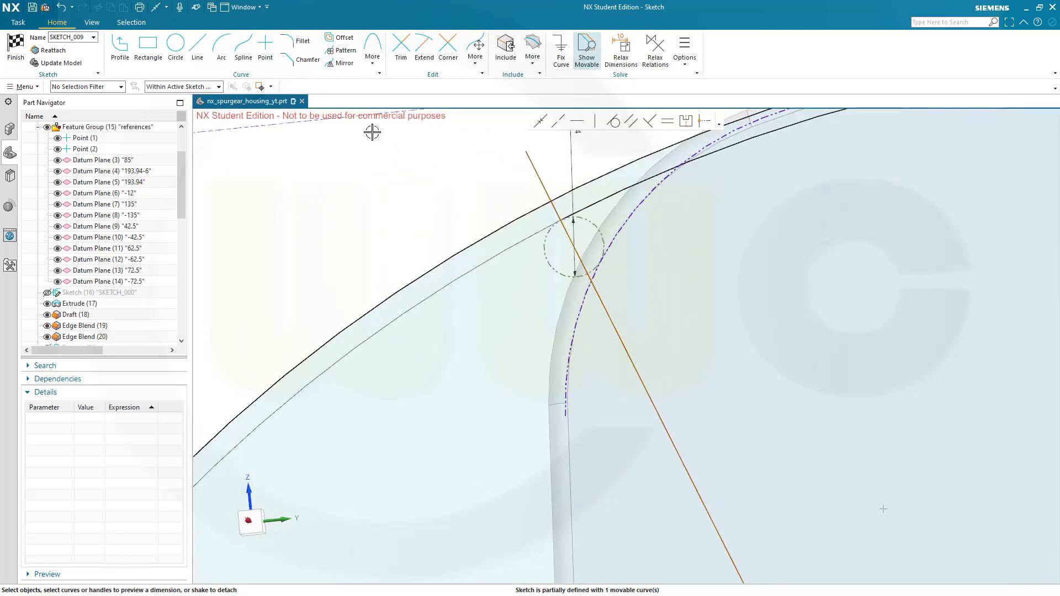
Step: Draw a second line from the lower point, coincident with the right Ø14 circle's centre
{"action": "left_click", "coordinate": [401, 46]}
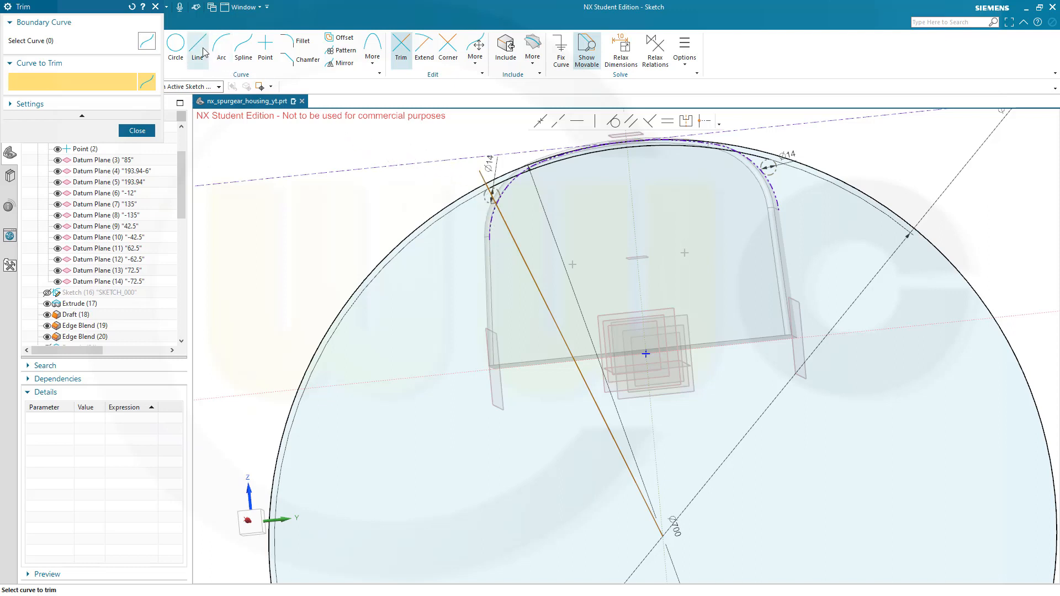
{"action": "left_click", "coordinate": [198, 47]}
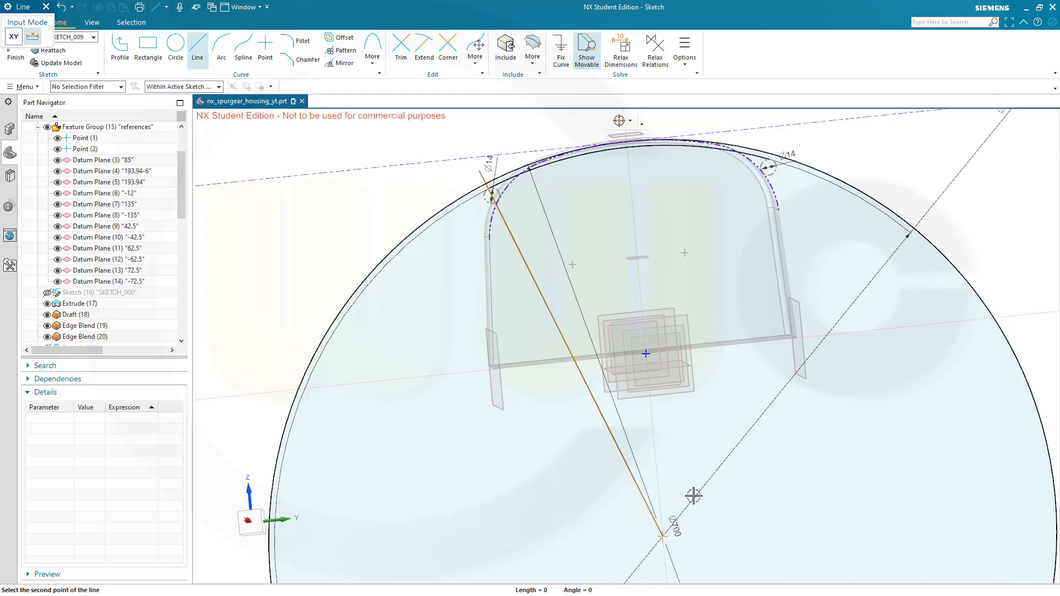
{"action": "mouse_move", "coordinate": [776, 138]}
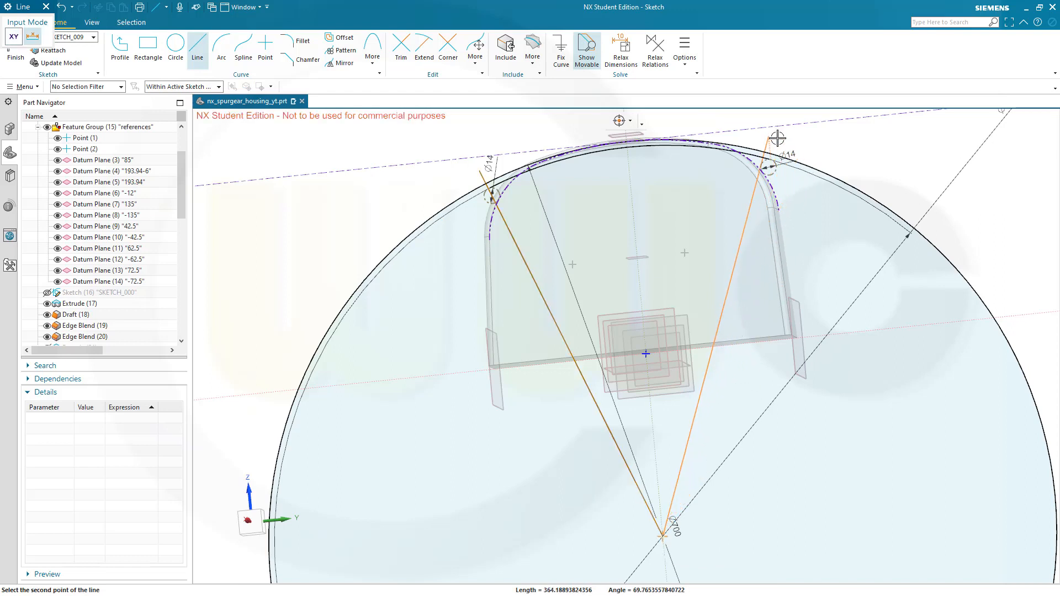
{"action": "mouse_move", "coordinate": [802, 139]}
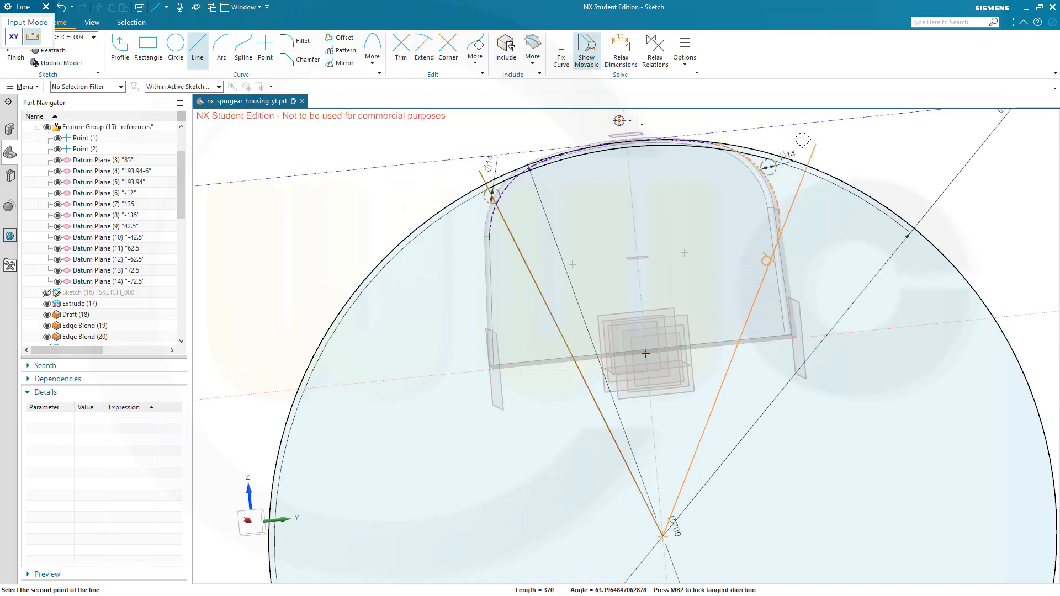
{"action": "mouse_move", "coordinate": [780, 147]}
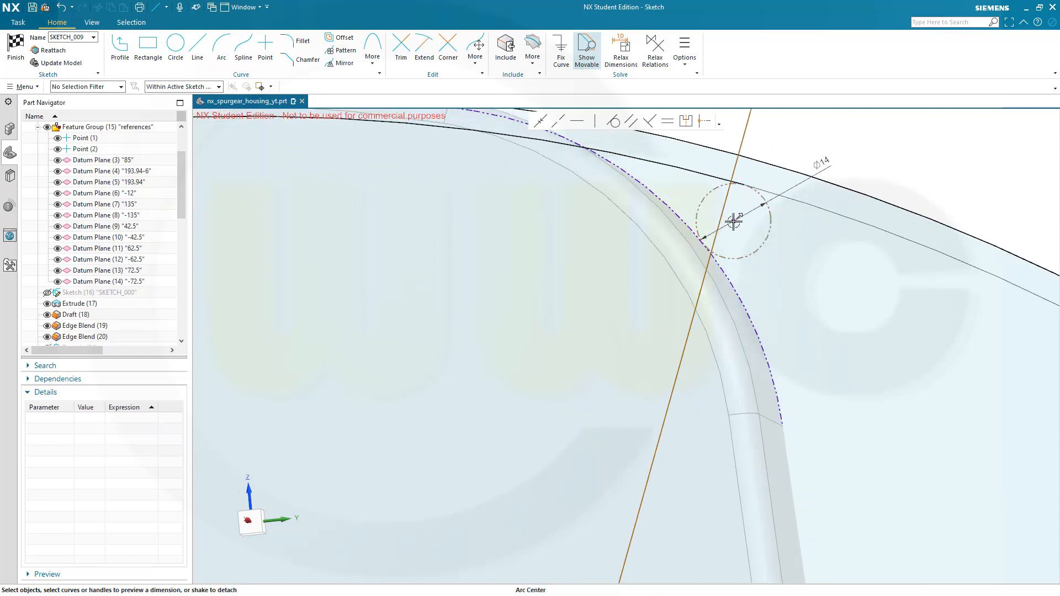
{"action": "left_click", "coordinate": [732, 221]}
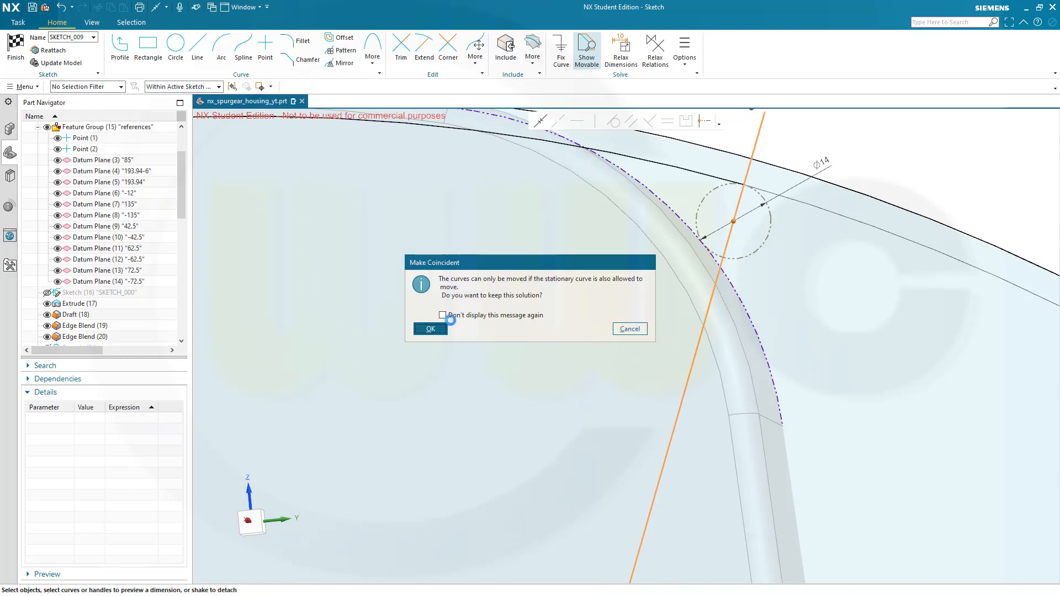
{"action": "left_click", "coordinate": [430, 328]}
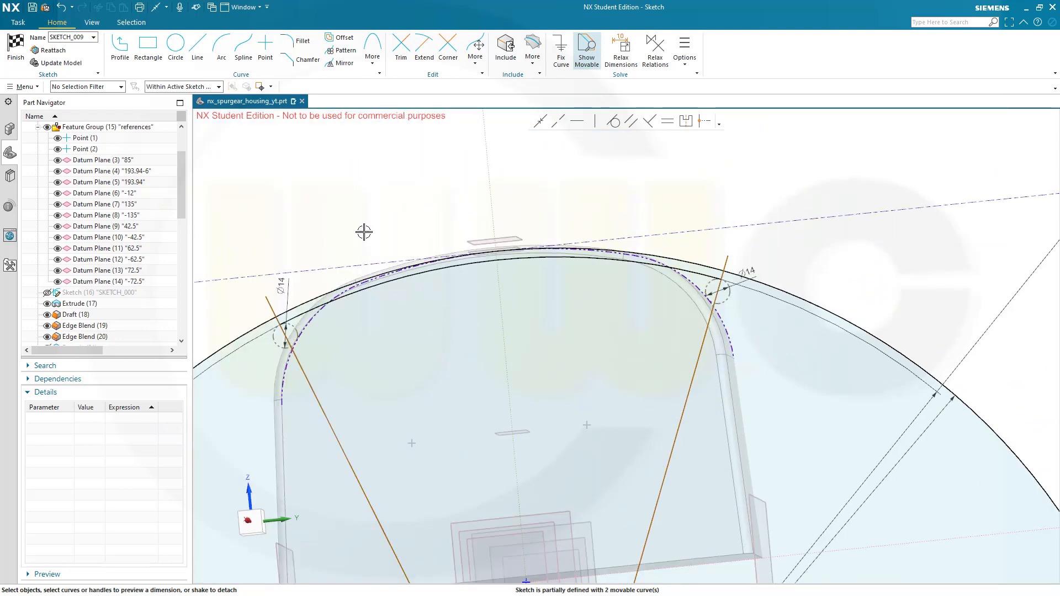
{"action": "mouse_move", "coordinate": [390, 81]}
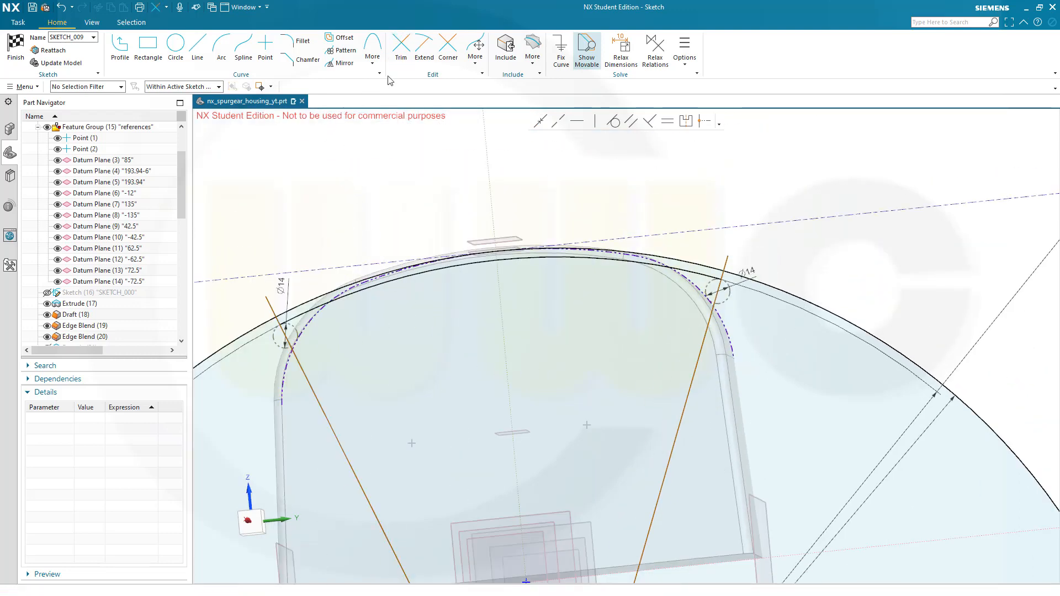
Step: Trim the excess ends of the radial lines, leaving a short band over the rib
{"action": "left_click", "coordinate": [399, 44]}
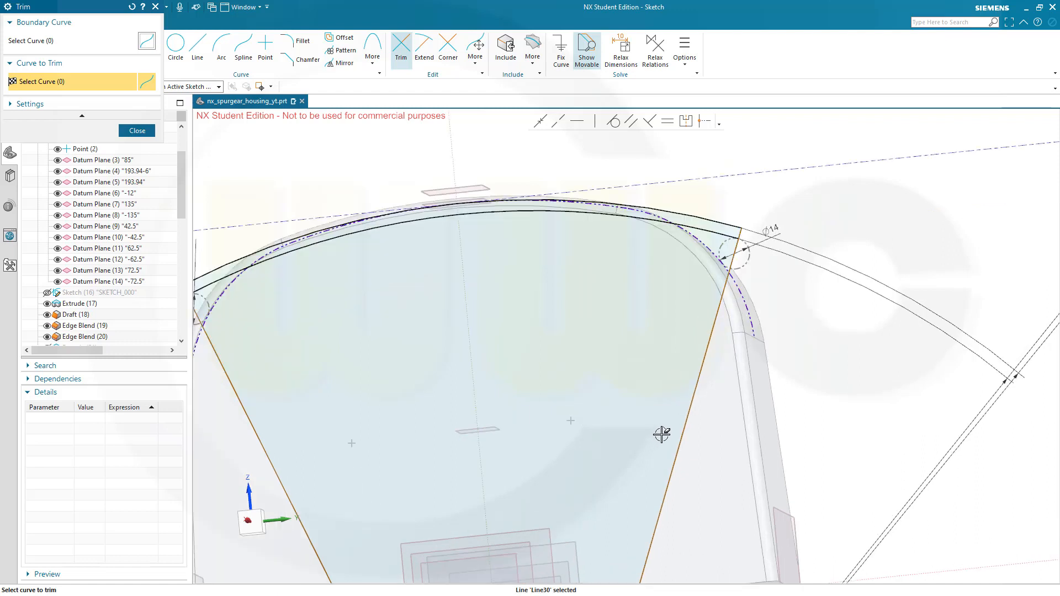
{"action": "mouse_move", "coordinate": [726, 318]}
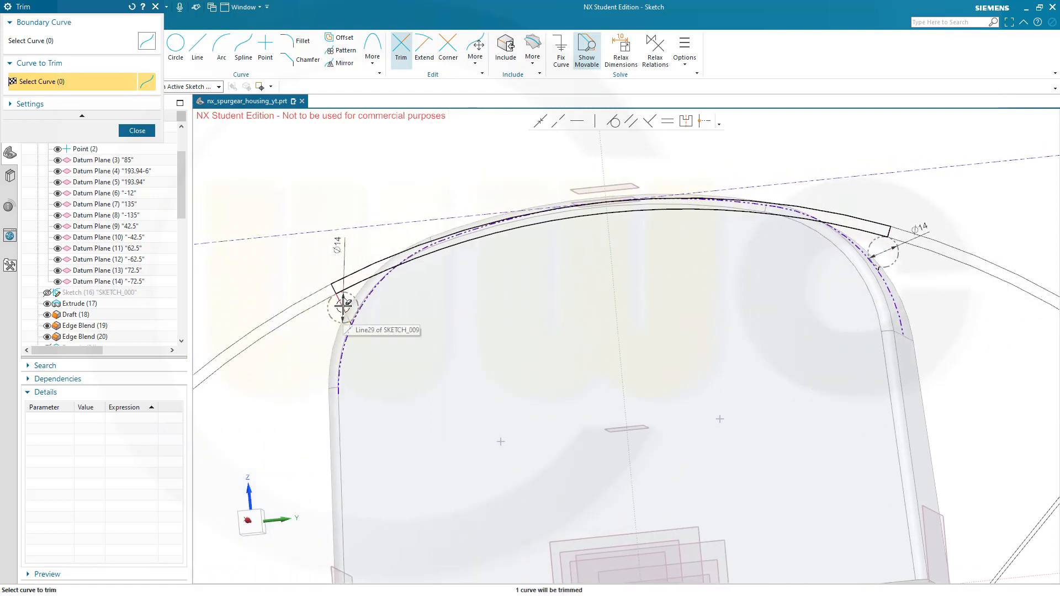
{"action": "left_click", "coordinate": [339, 311]}
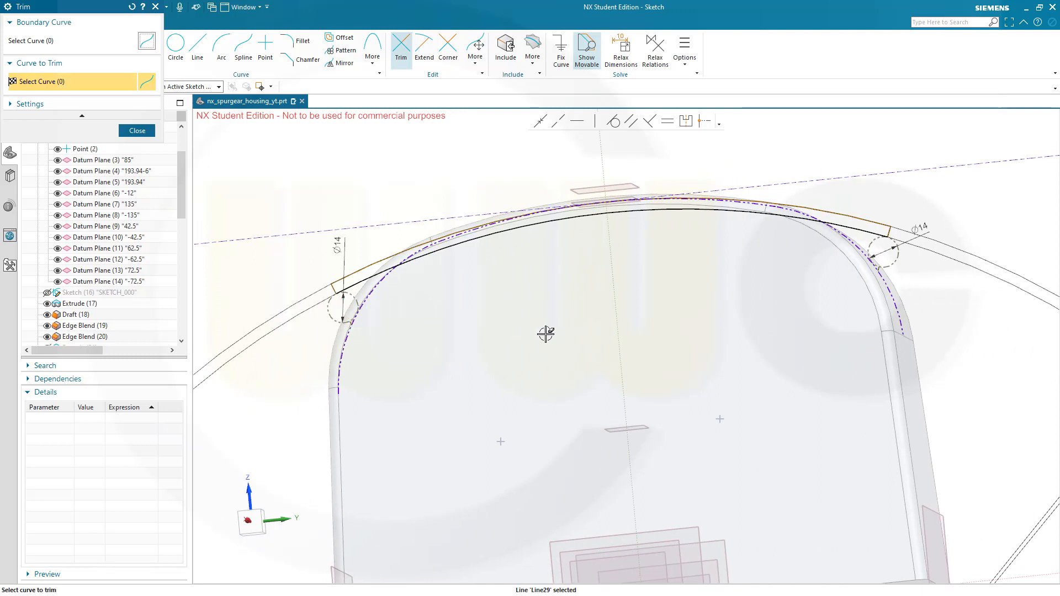
{"action": "left_click", "coordinate": [136, 130]}
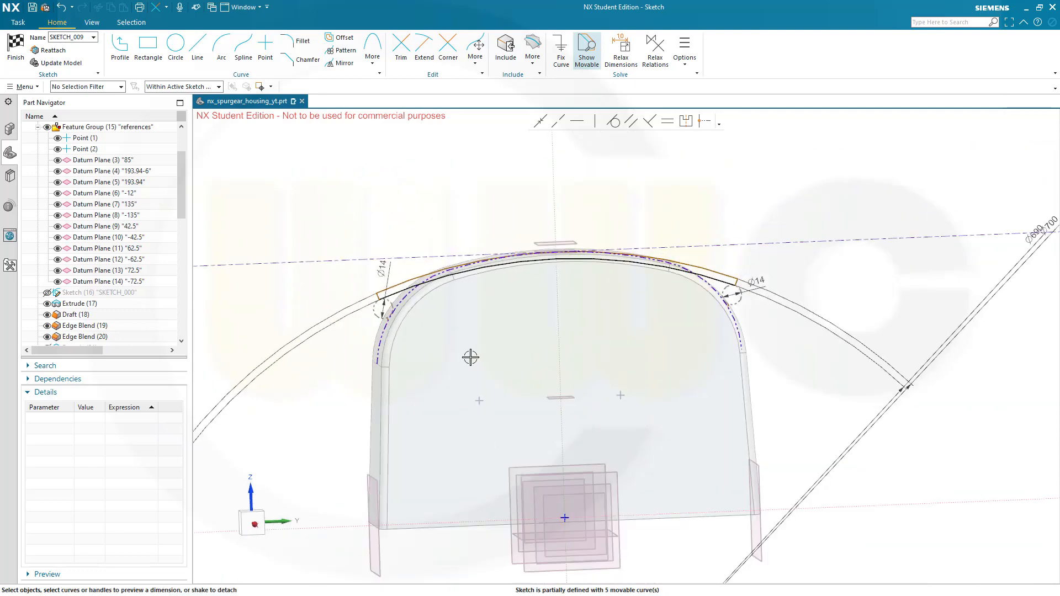
Step: Make the two sides symmetric about the centre line and drag Arc7's endpoint along the rib
{"action": "left_click_drag", "start_coordinate": [470, 358], "coordinate": [468, 338]}
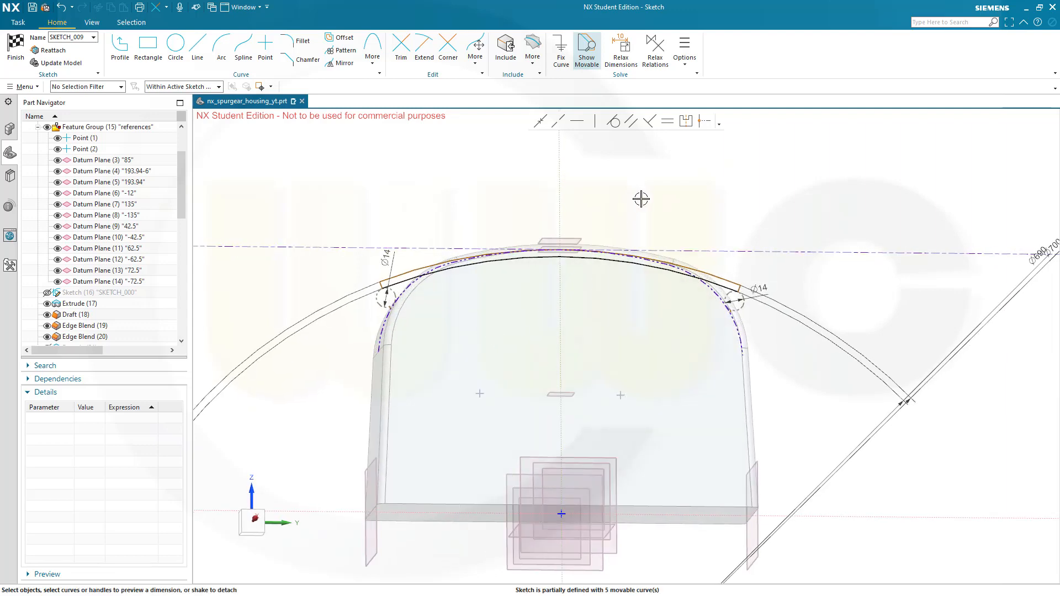
{"action": "mouse_move", "coordinate": [686, 120]}
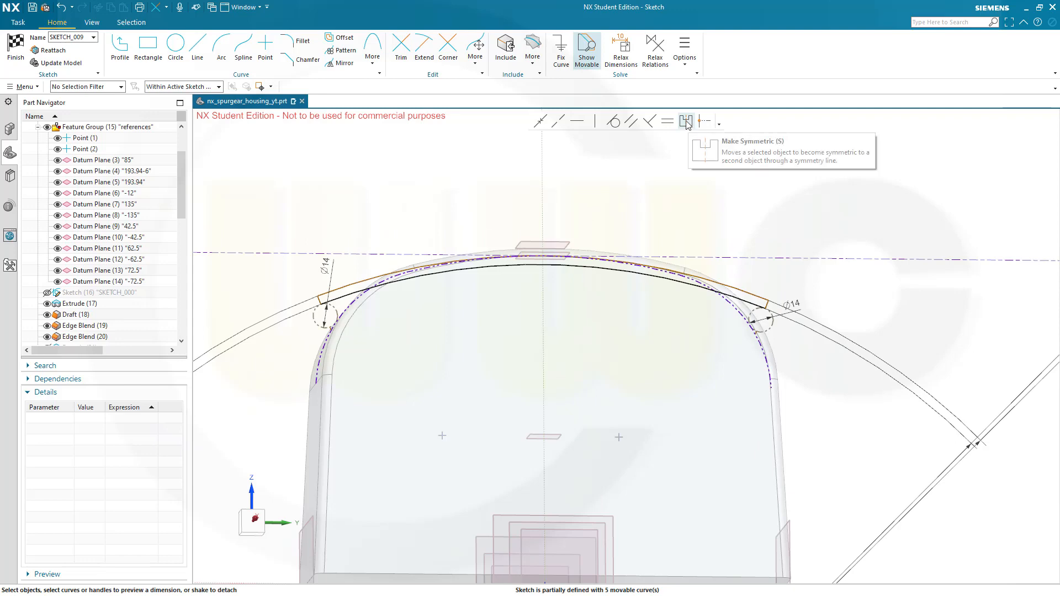
{"action": "left_click", "coordinate": [686, 121]}
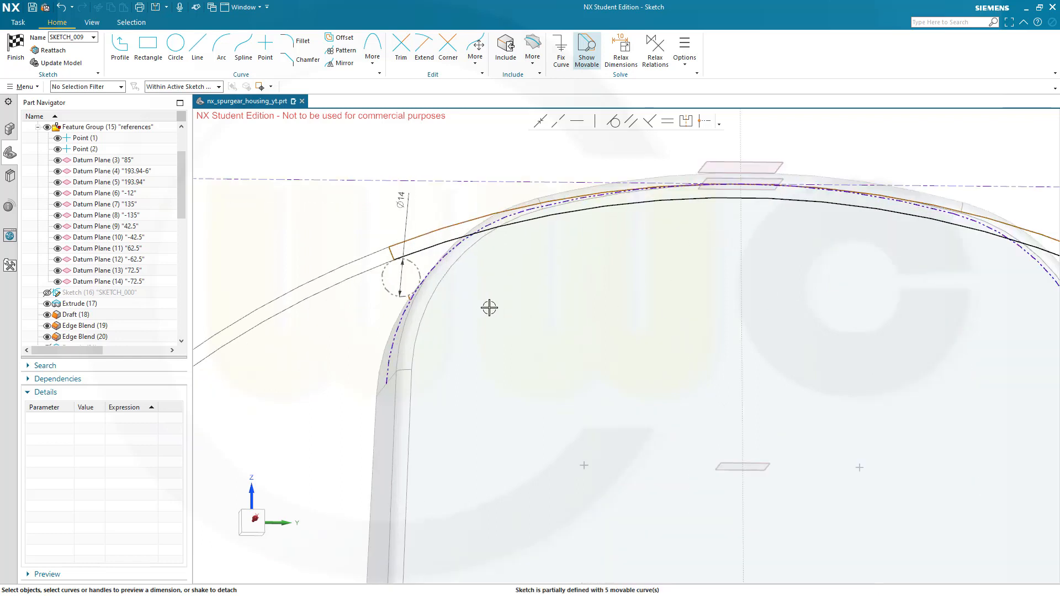
{"action": "mouse_move", "coordinate": [517, 283]}
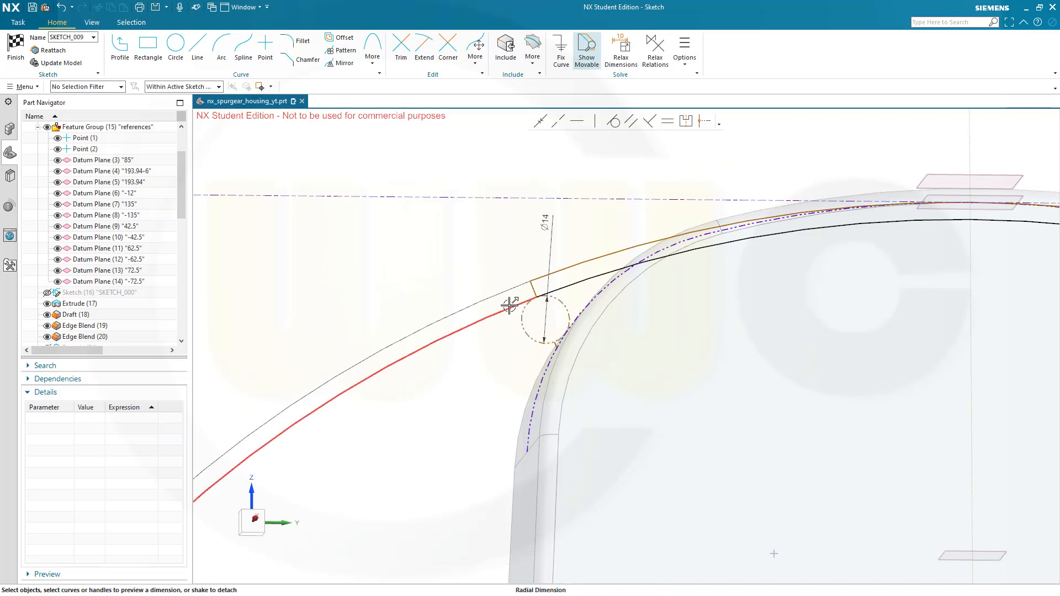
{"action": "mouse_move", "coordinate": [469, 324]}
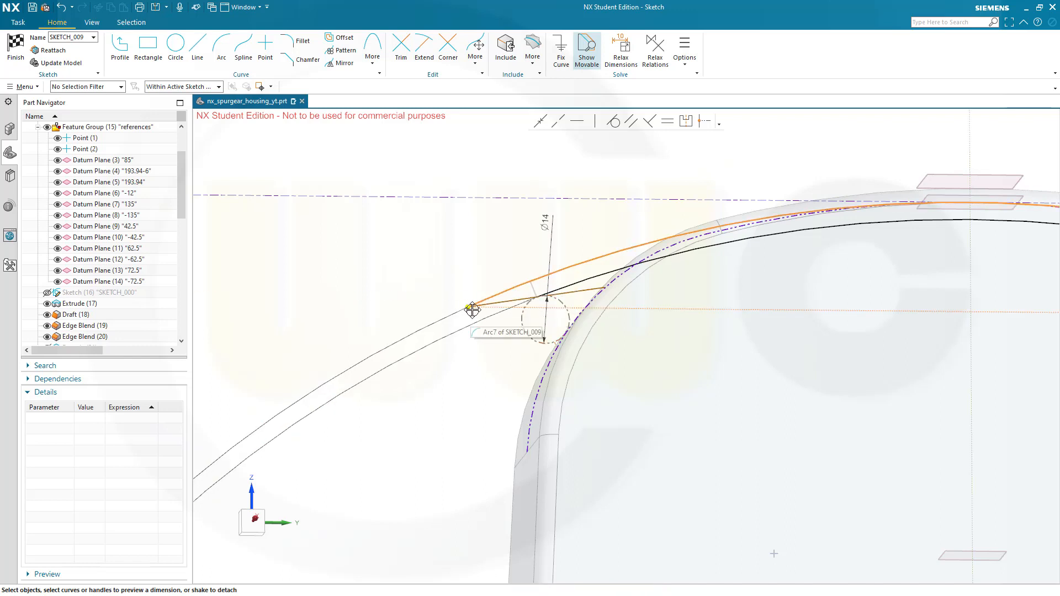
{"action": "left_click_drag", "start_coordinate": [472, 309], "coordinate": [528, 274]}
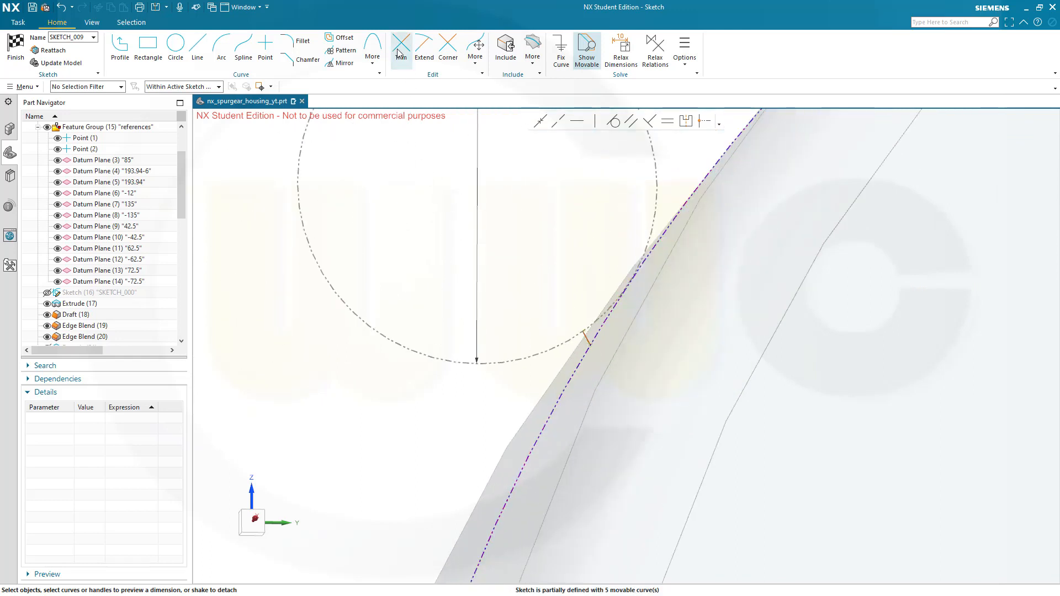
Step: Extend the profile curve and accept Make Coincident at the band's left end
{"action": "right_click", "coordinate": [401, 45]}
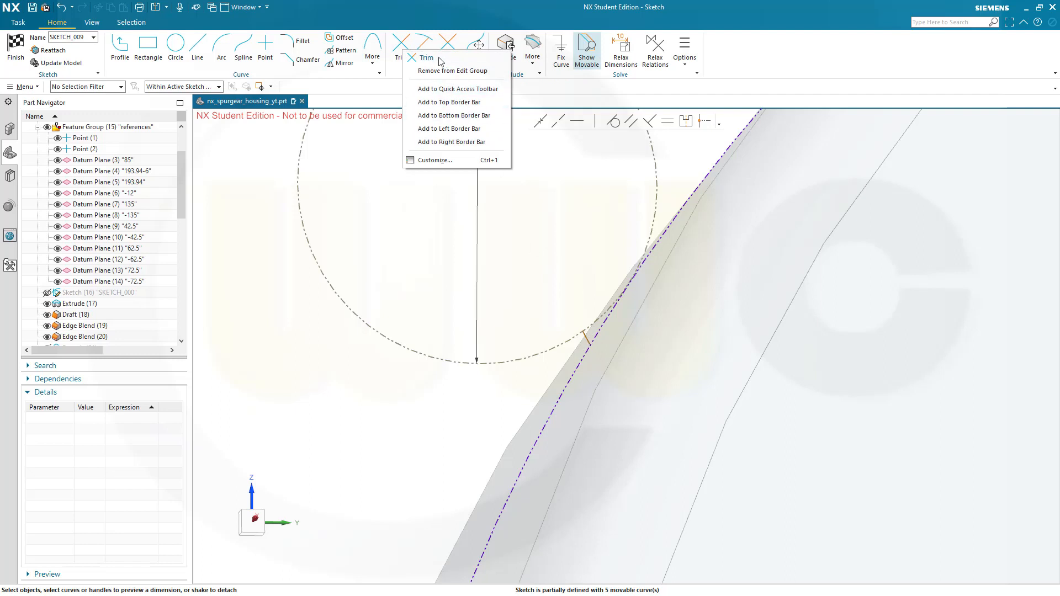
{"action": "left_click", "coordinate": [424, 46]}
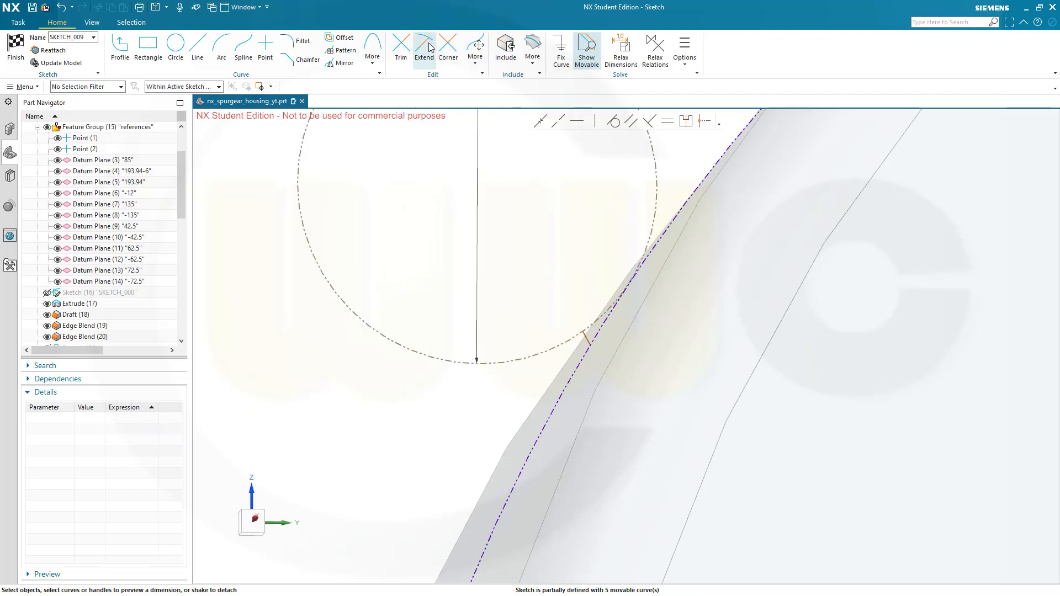
{"action": "left_click", "coordinate": [400, 44]}
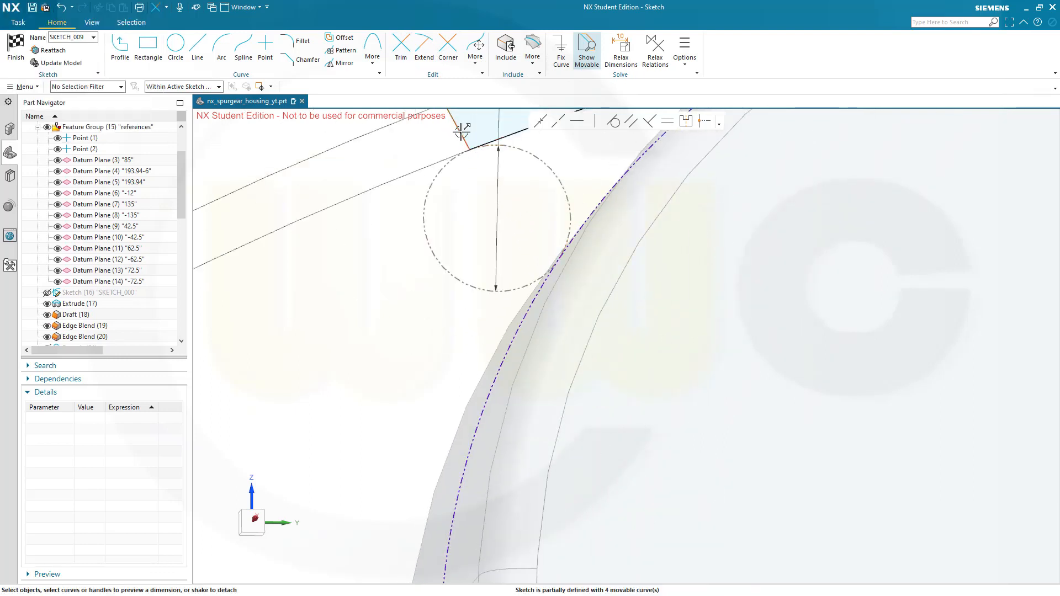
{"action": "mouse_move", "coordinate": [498, 216]}
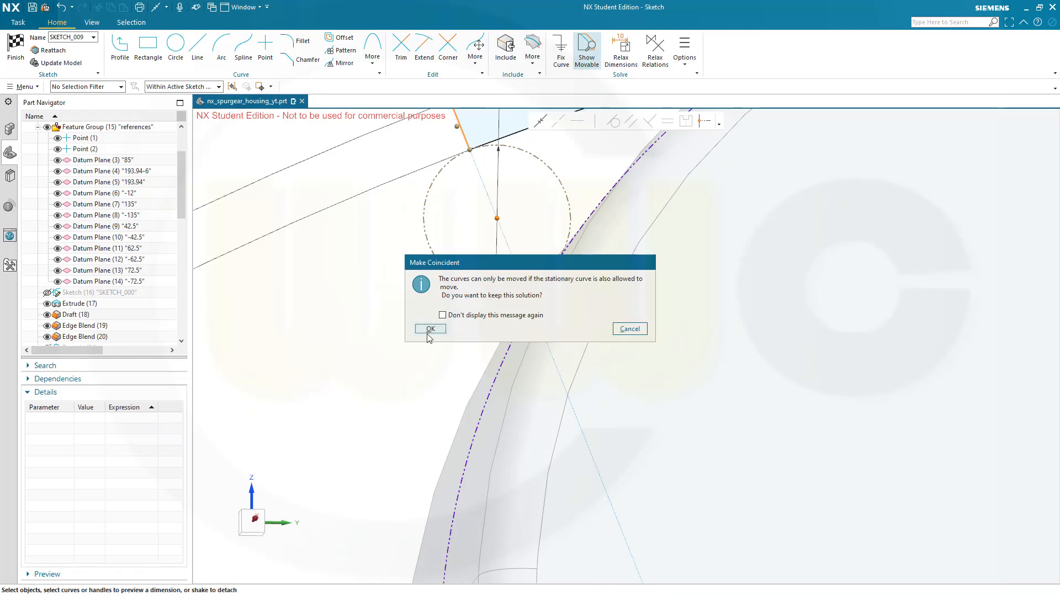
{"action": "left_click", "coordinate": [430, 328]}
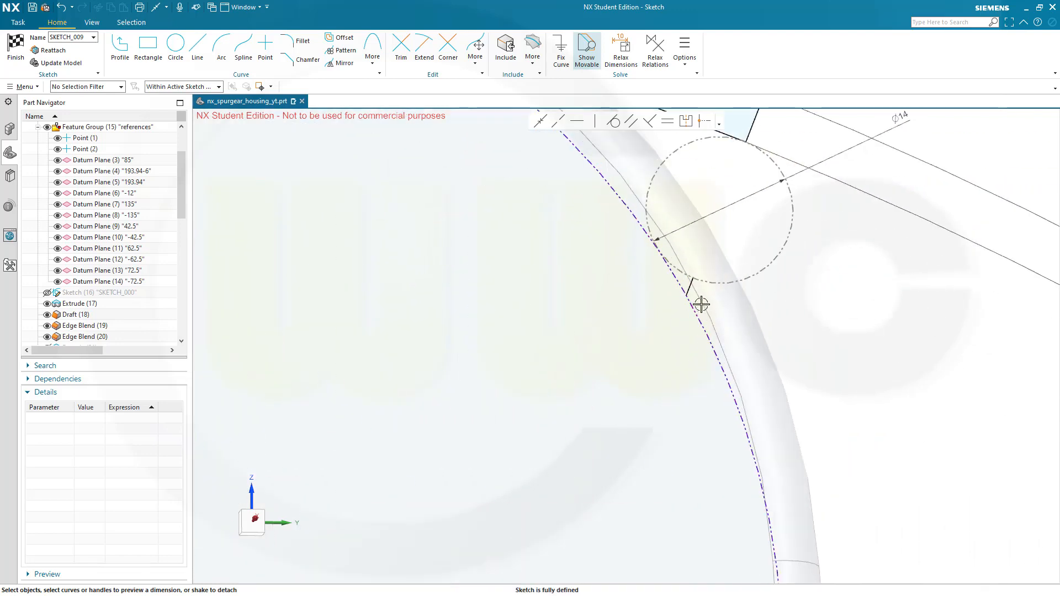
{"action": "left_click", "coordinate": [400, 43]}
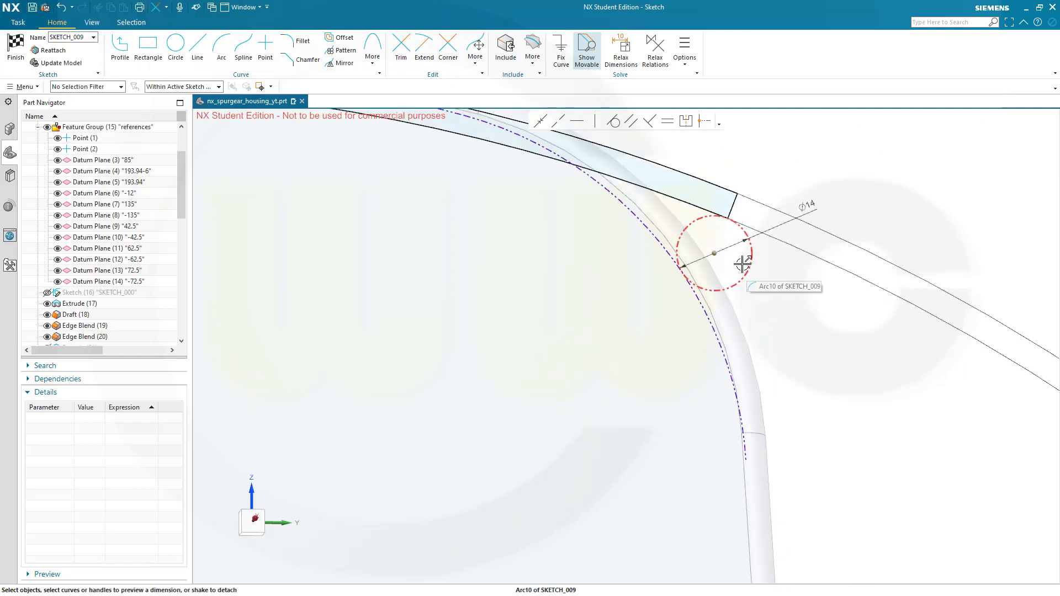
{"action": "mouse_move", "coordinate": [711, 252]}
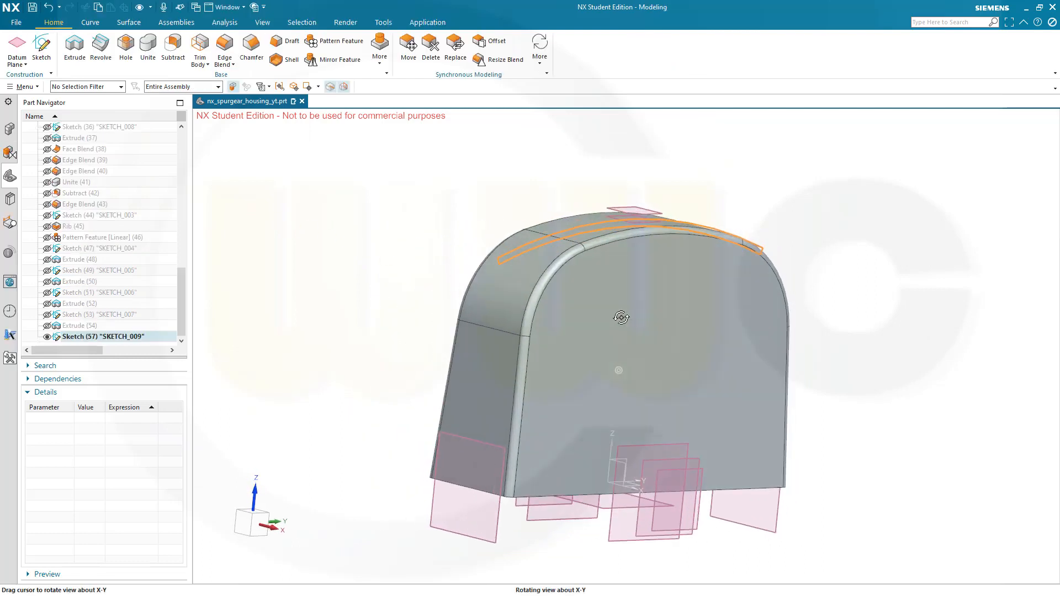
Step: Extrude the top rib sketch 5 mm symmetrically and unite the strip with the housing
{"action": "left_click_drag", "start_coordinate": [620, 316], "coordinate": [646, 318]}
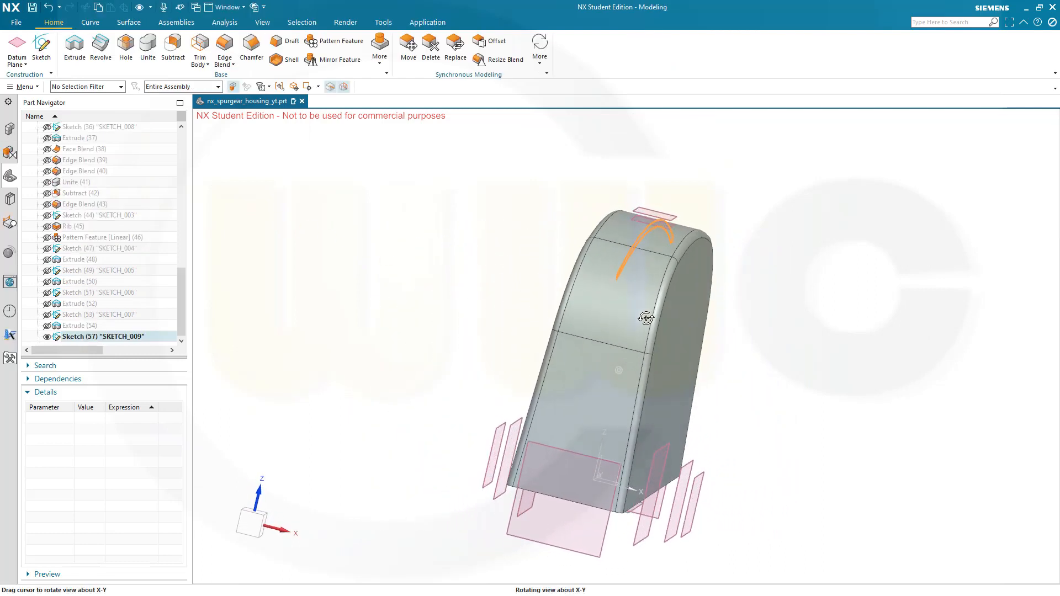
{"action": "left_click_drag", "start_coordinate": [645, 318], "coordinate": [628, 313]}
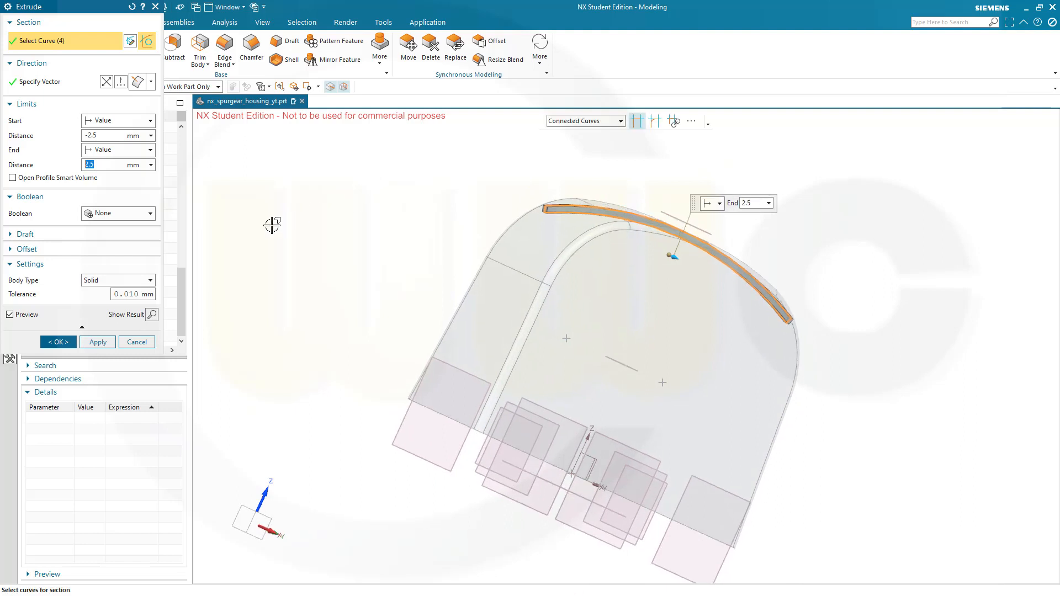
{"action": "mouse_move", "coordinate": [112, 165]}
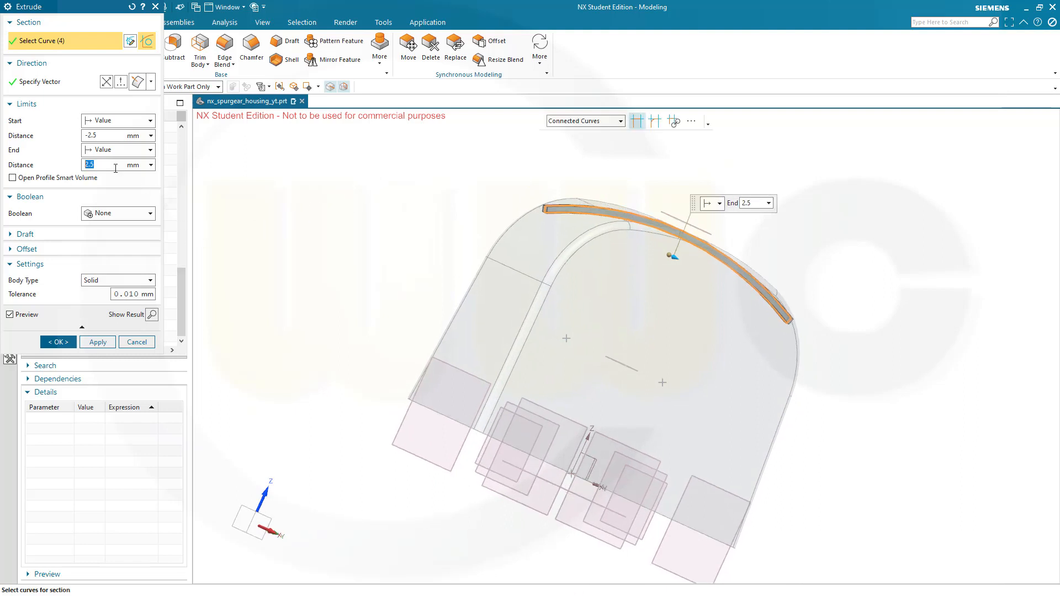
{"action": "left_click", "coordinate": [155, 121]}
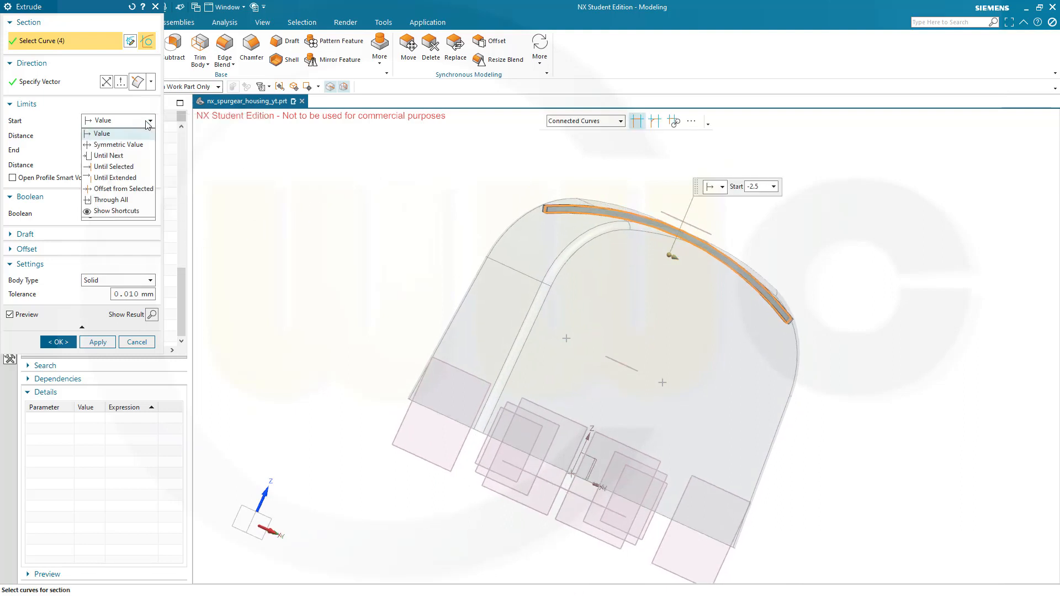
{"action": "left_click", "coordinate": [117, 144]}
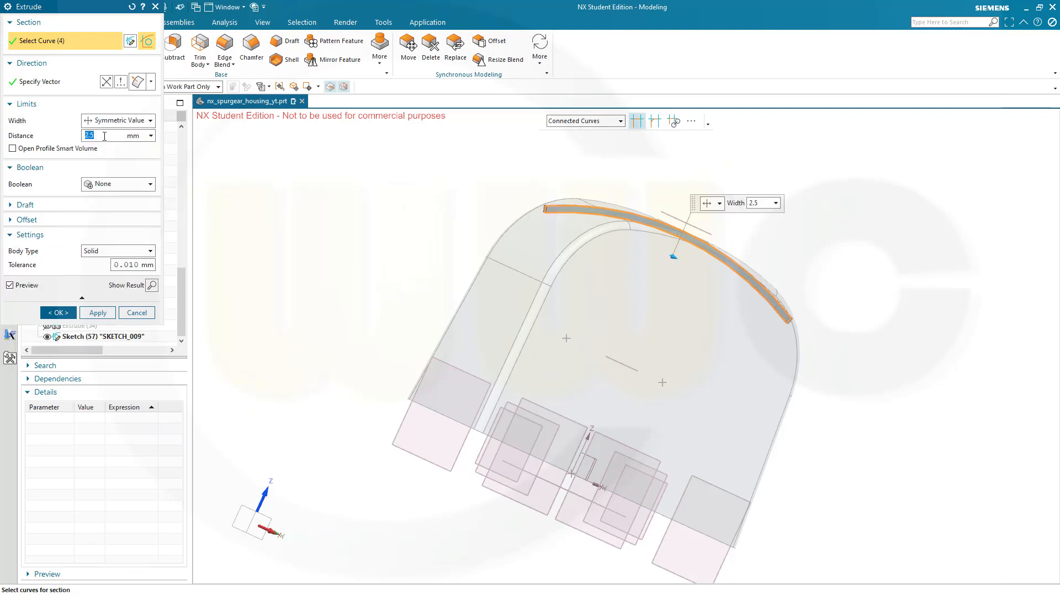
{"action": "type", "text": "5"}
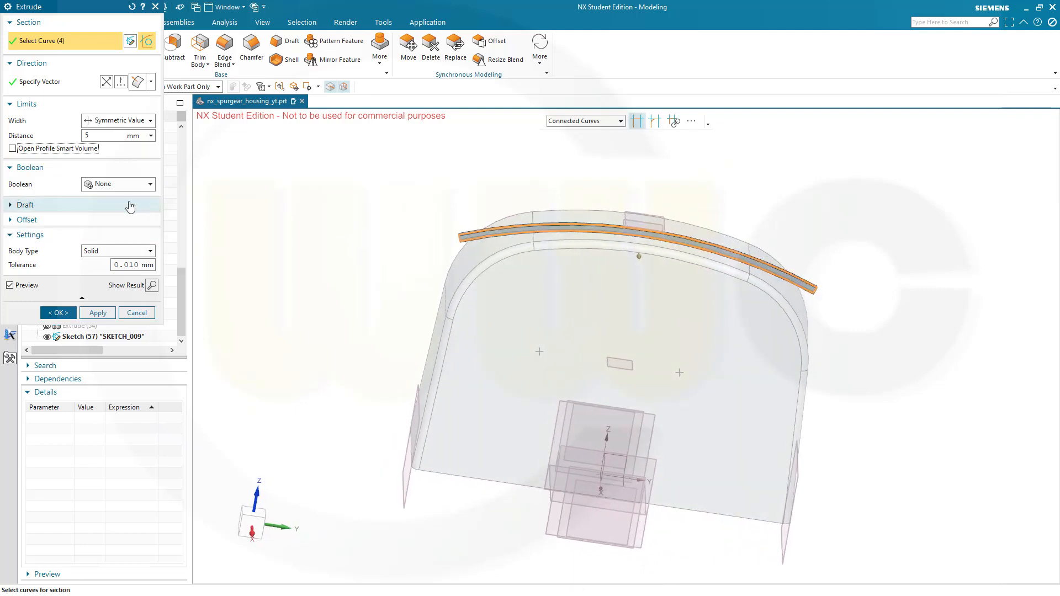
{"action": "mouse_move", "coordinate": [142, 191]}
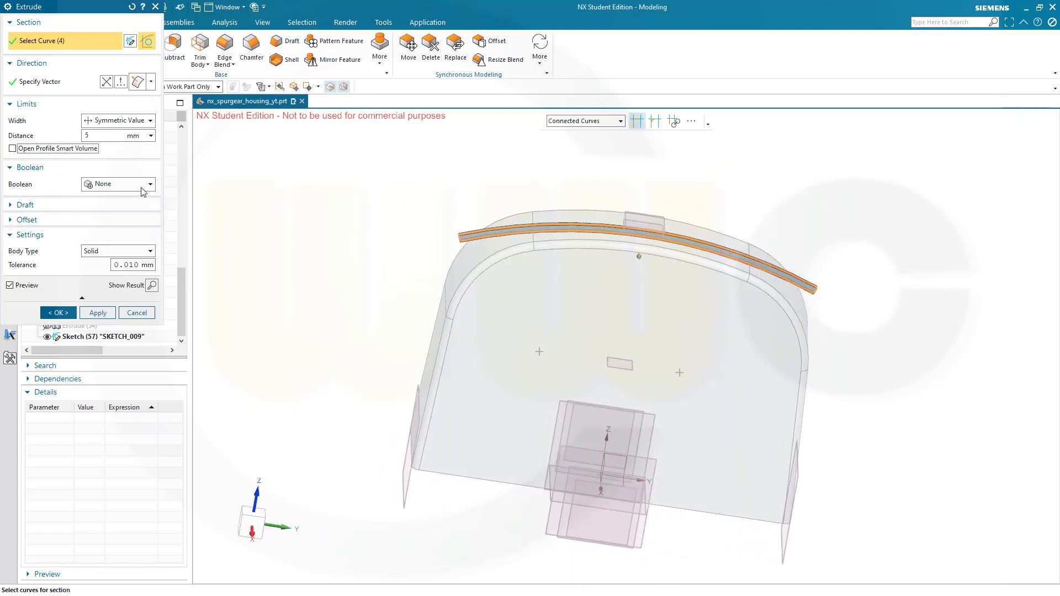
{"action": "left_click", "coordinate": [147, 184]}
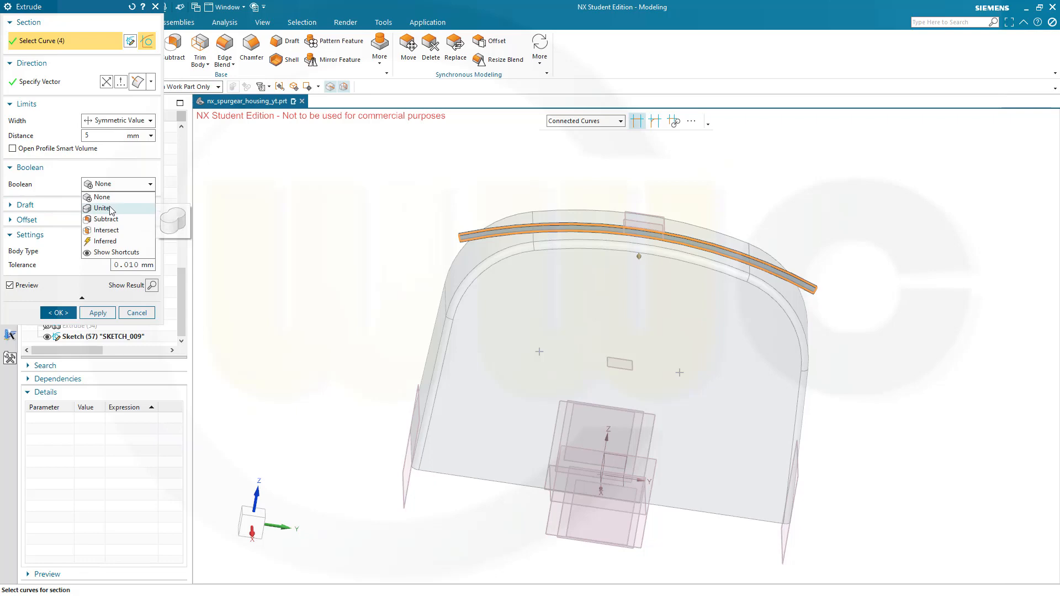
{"action": "left_click", "coordinate": [102, 207]}
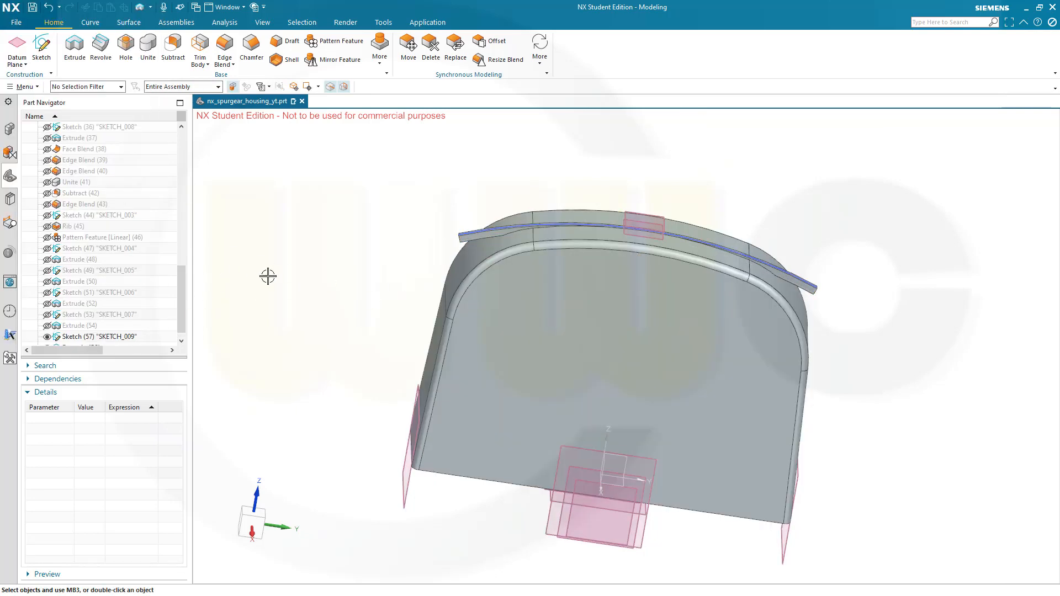
Step: Inspect the strip, then edit Extrude (58) to a 10 mm symmetric distance united with the body
{"action": "left_click_drag", "start_coordinate": [271, 278], "coordinate": [350, 280]}
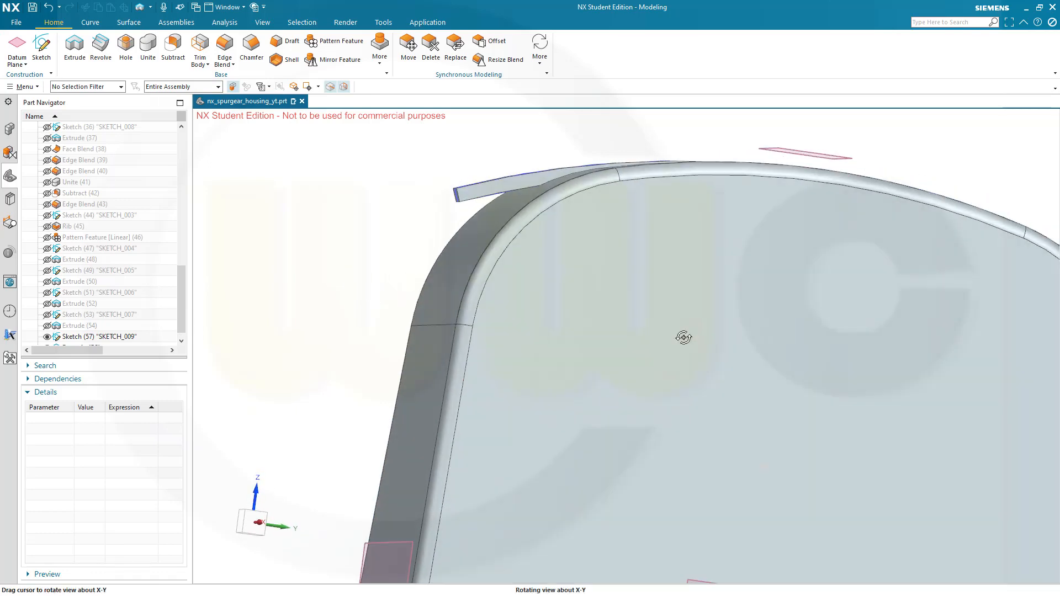
{"action": "left_click_drag", "start_coordinate": [683, 337], "coordinate": [629, 365]}
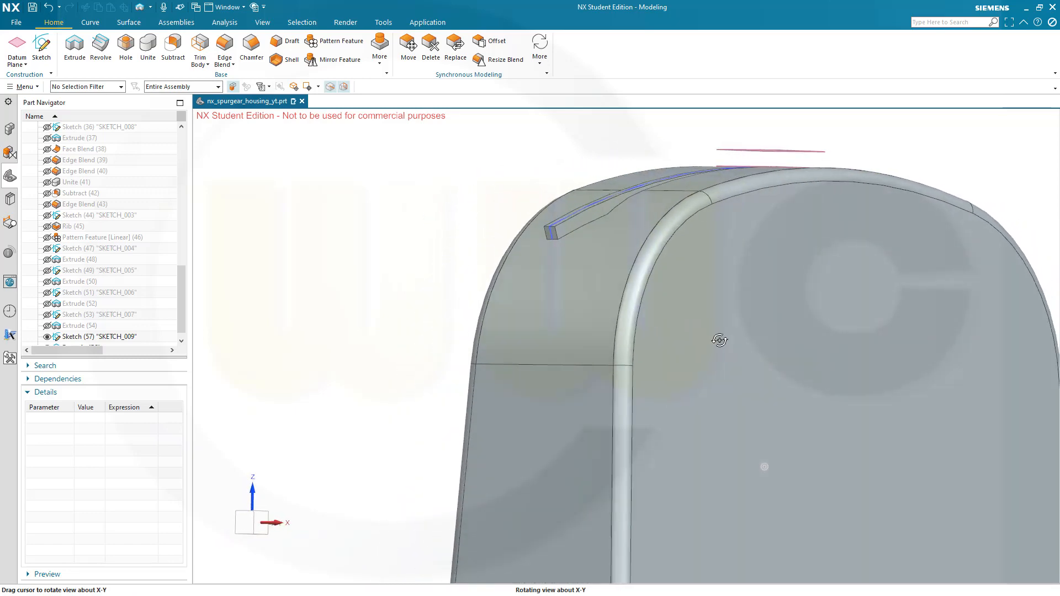
{"action": "left_click_drag", "start_coordinate": [720, 340], "coordinate": [727, 346]}
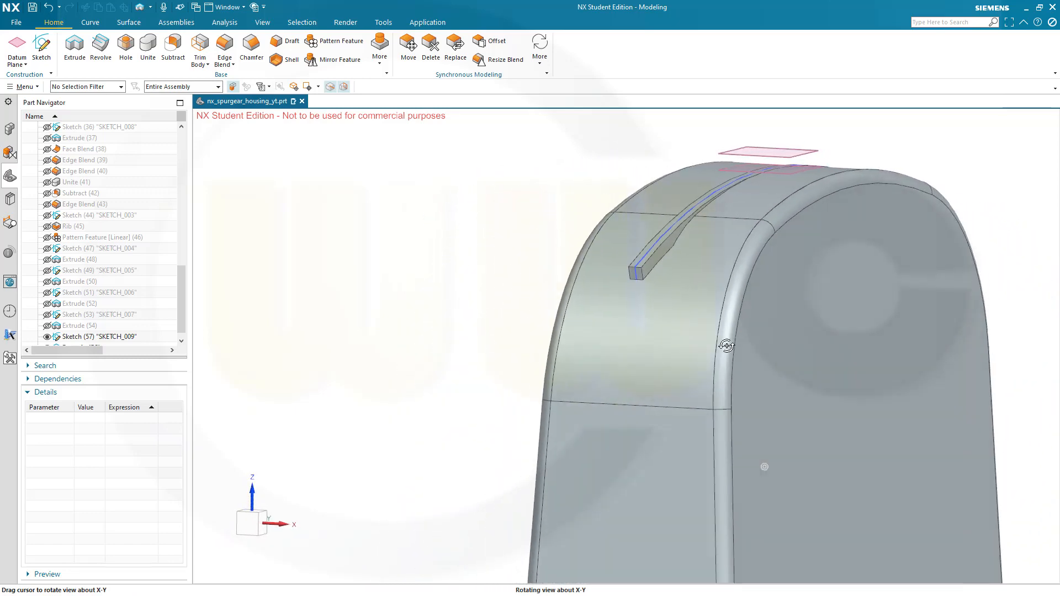
{"action": "left_click_drag", "start_coordinate": [726, 344], "coordinate": [694, 346]}
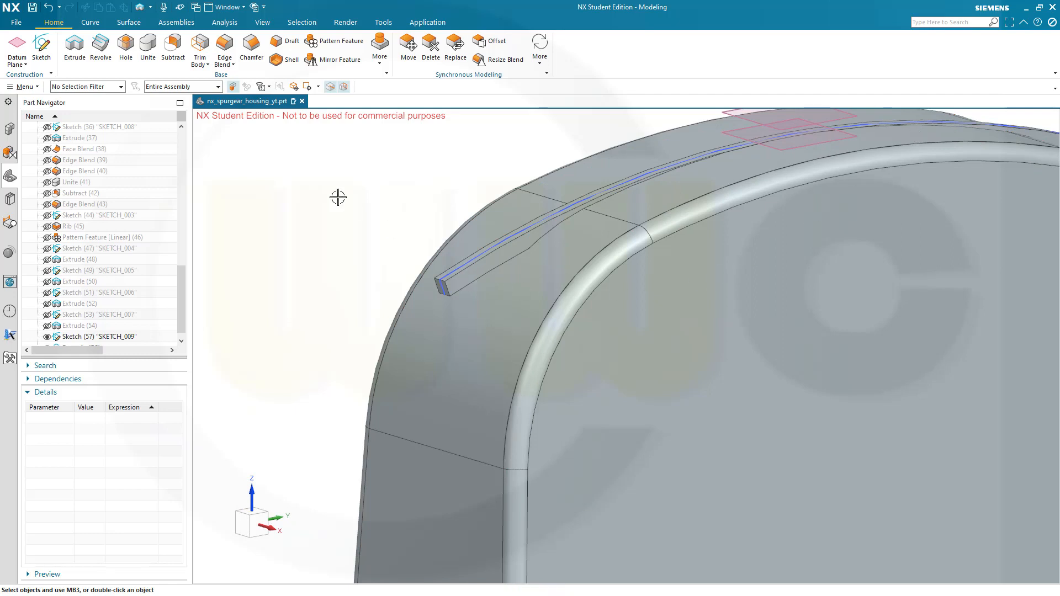
{"action": "mouse_move", "coordinate": [316, 146]}
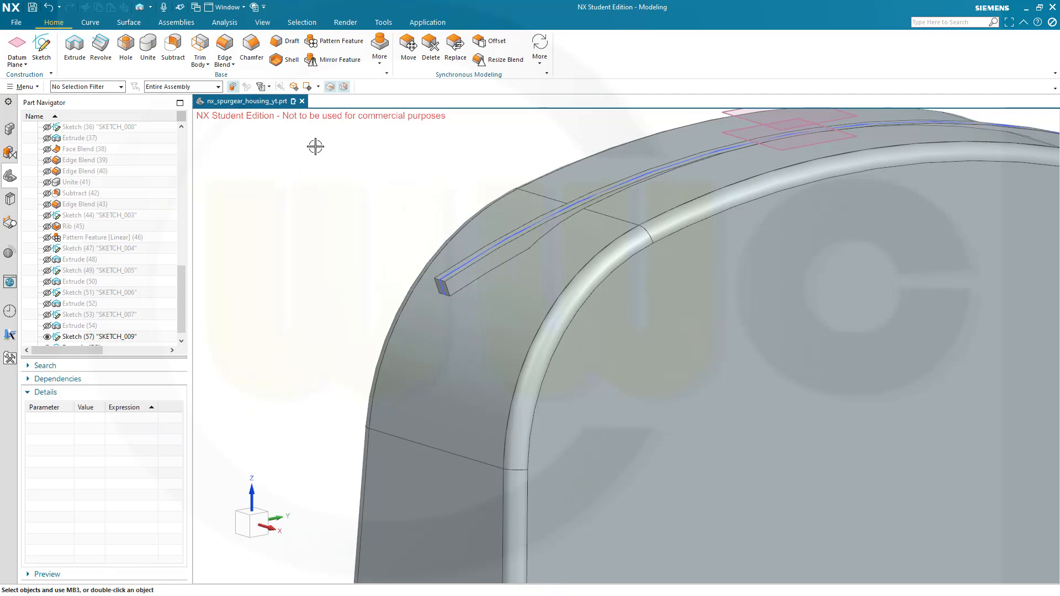
{"action": "mouse_move", "coordinate": [329, 143]}
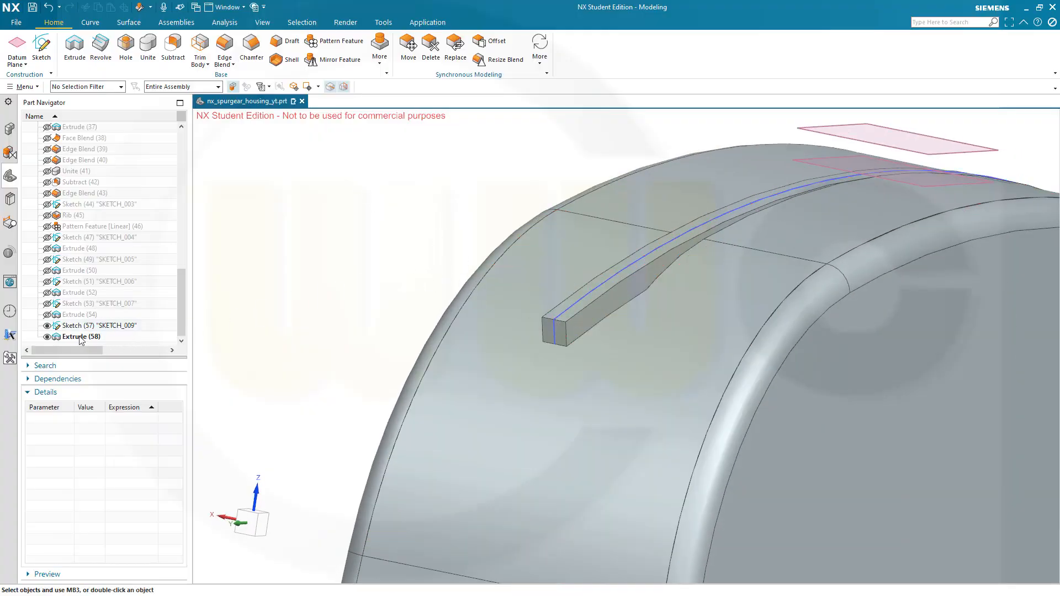
{"action": "left_click", "coordinate": [81, 336]}
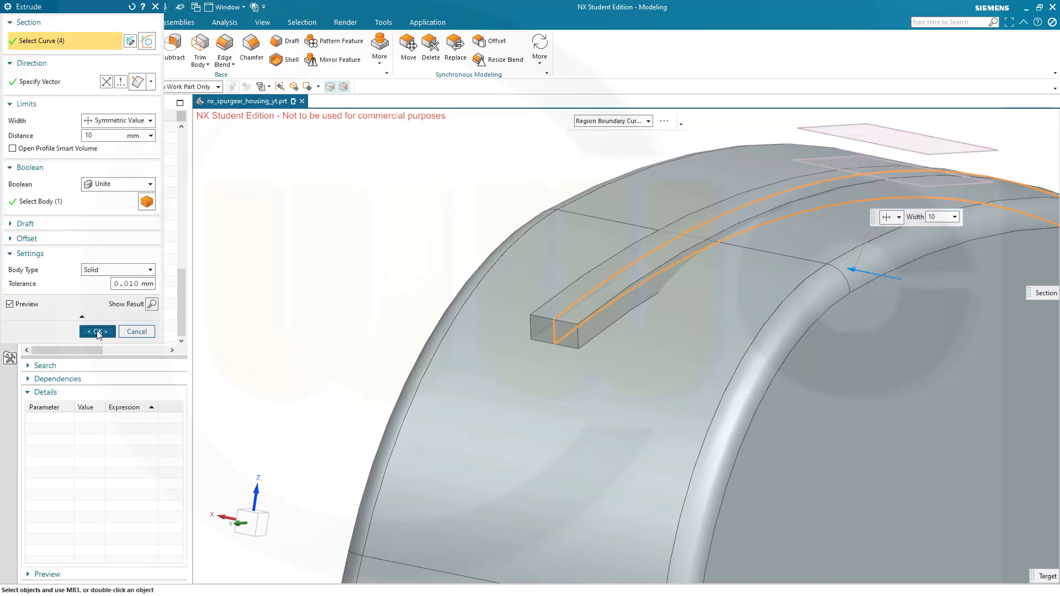
{"action": "left_click", "coordinate": [97, 331]}
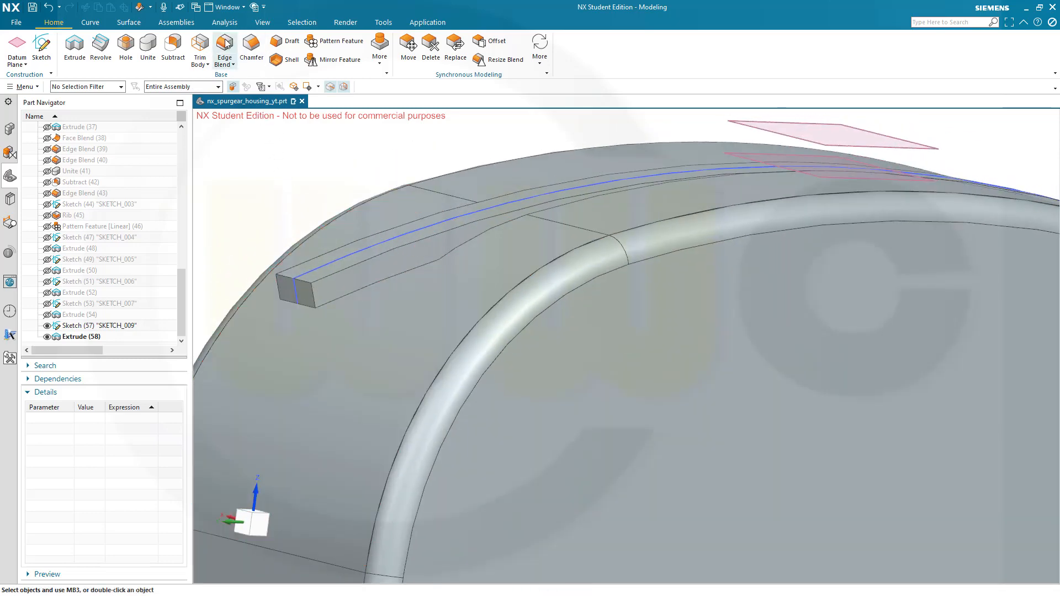
Step: Launch Edge Blend and orbit toward the housing edges to be rounded
{"action": "left_click", "coordinate": [223, 47]}
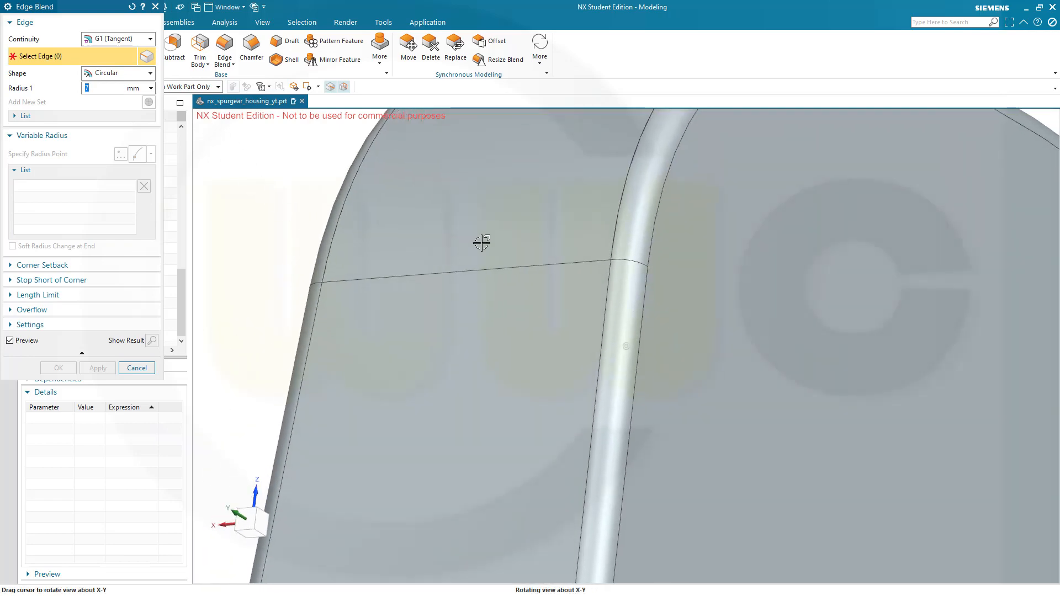
{"action": "left_click_drag", "start_coordinate": [482, 243], "coordinate": [571, 419]}
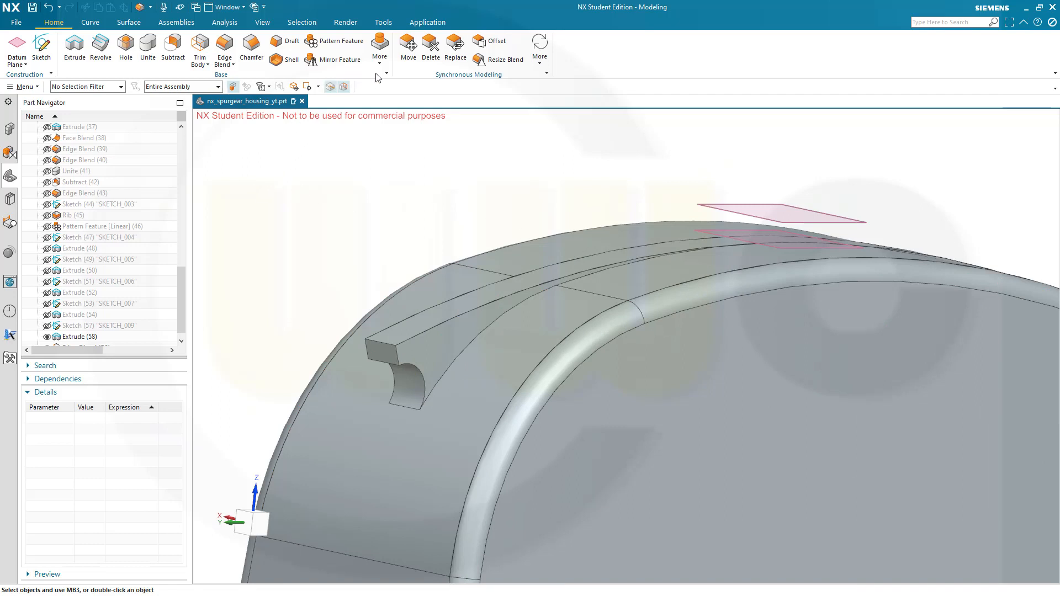
Step: Extract the four tangent top rib edges as a single composite curve
{"action": "left_click", "coordinate": [379, 44]}
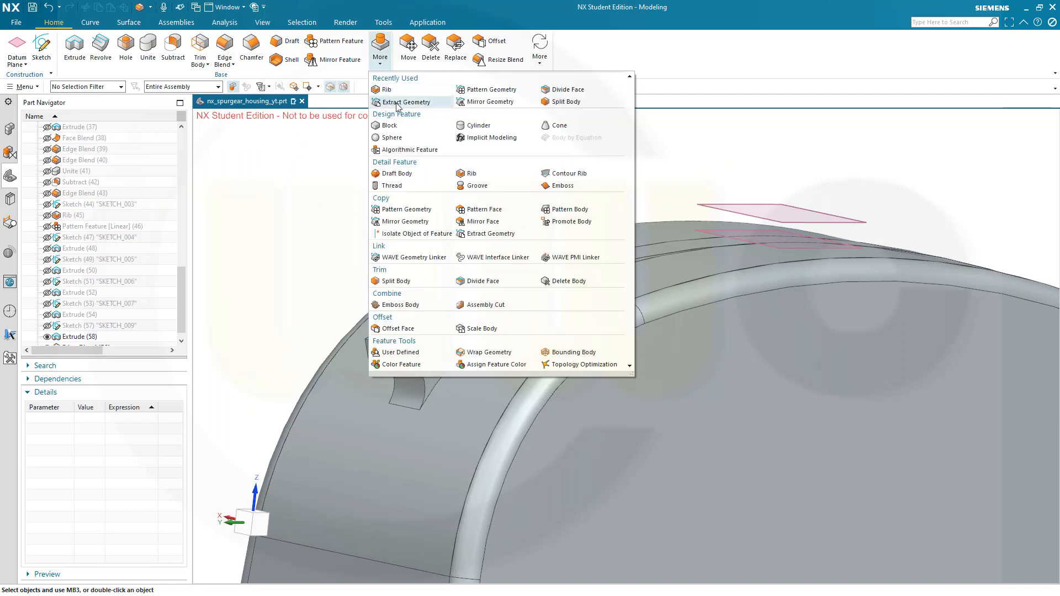
{"action": "left_click", "coordinate": [399, 102]}
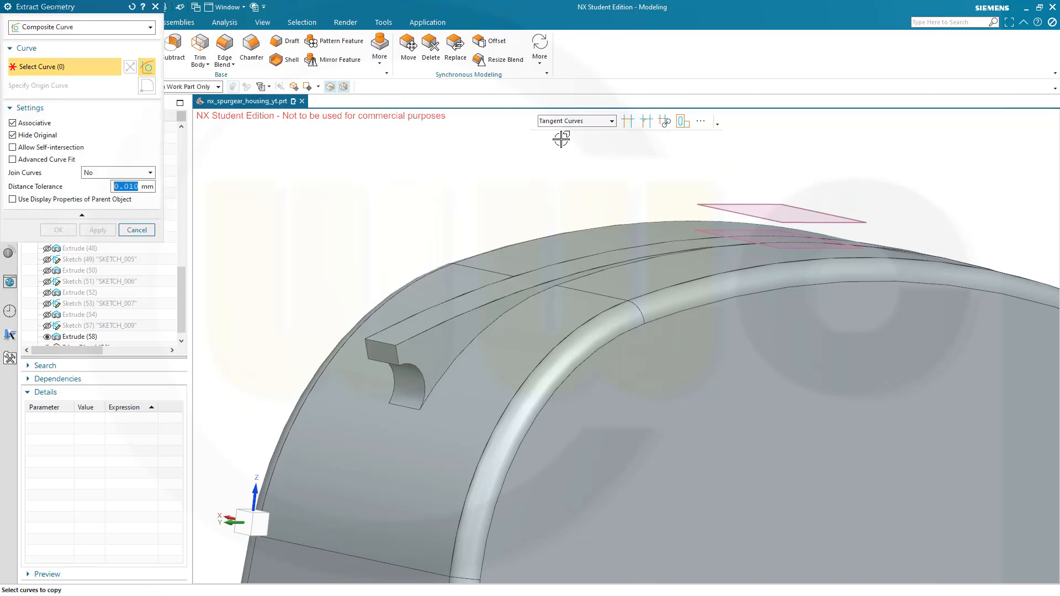
{"action": "mouse_move", "coordinate": [55, 36]}
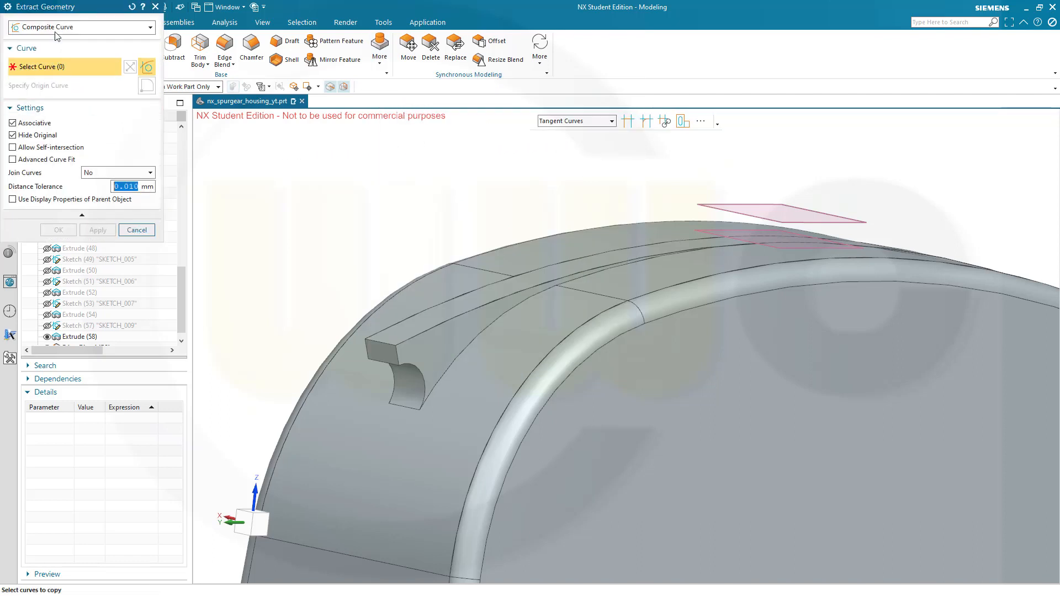
{"action": "mouse_move", "coordinate": [381, 308]}
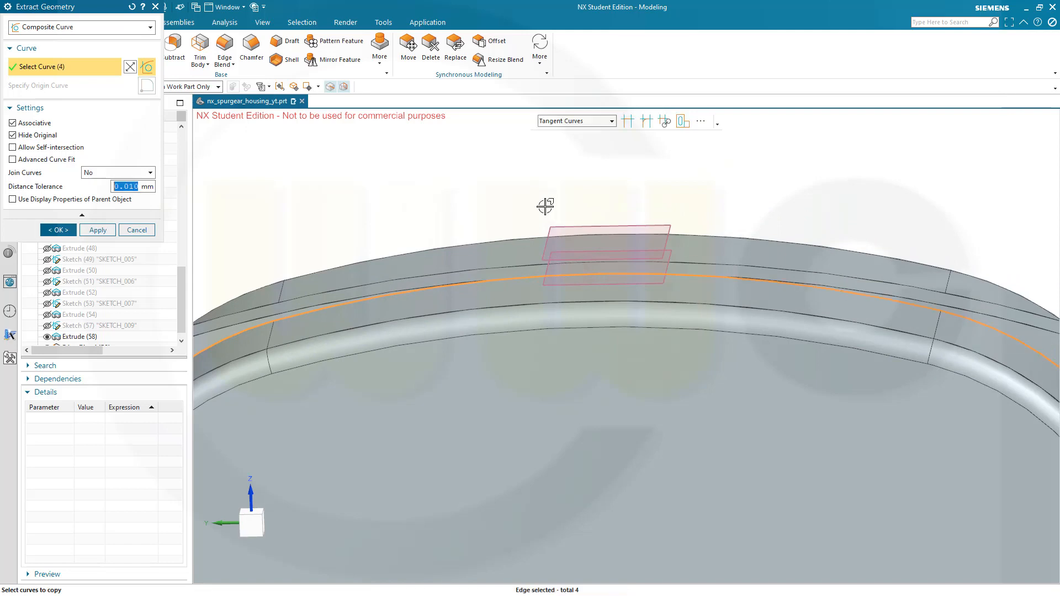
{"action": "left_click", "coordinate": [57, 229]}
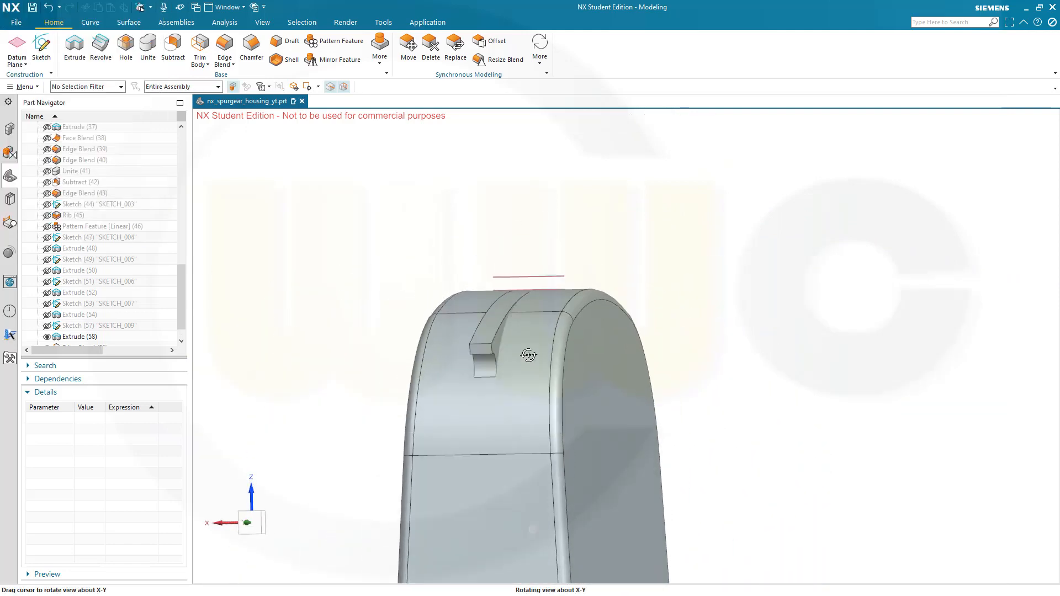
Step: Create a new sketch on the principal plane after orbiting to the front view
{"action": "left_click_drag", "start_coordinate": [528, 354], "coordinate": [519, 352]}
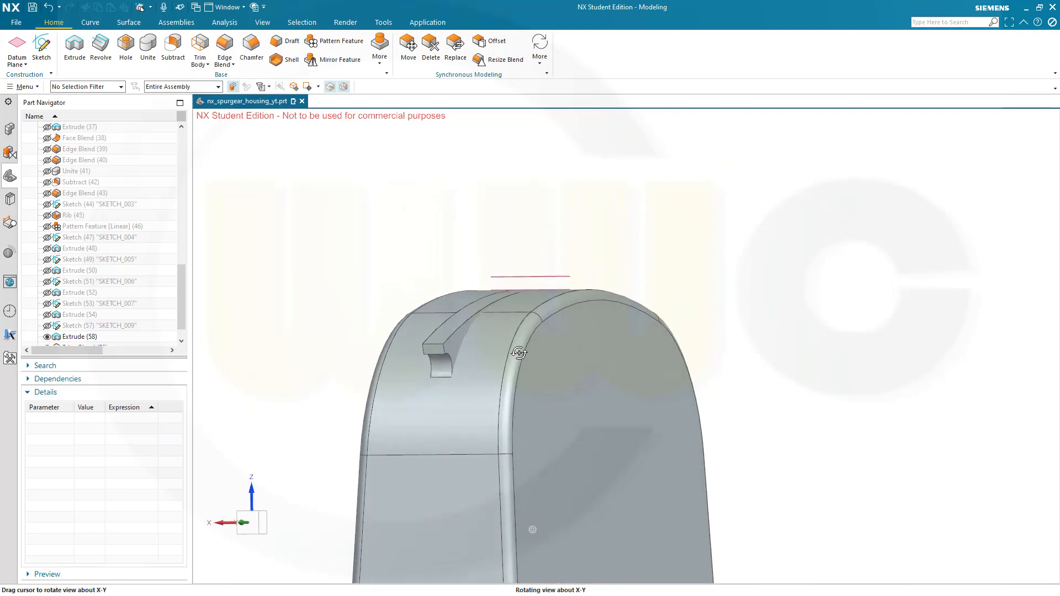
{"action": "left_click_drag", "start_coordinate": [519, 351], "coordinate": [399, 266]}
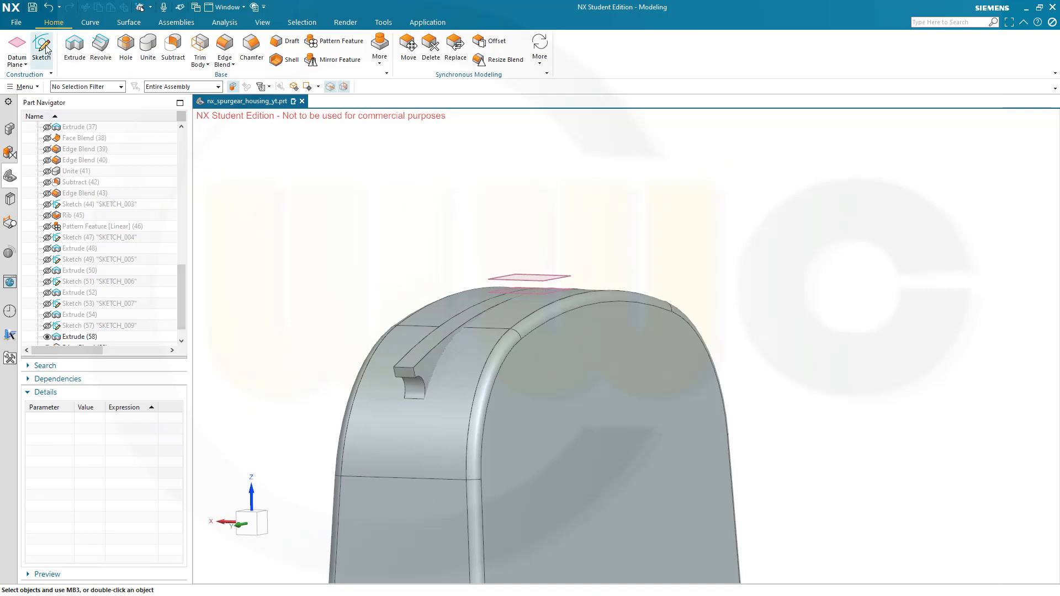
{"action": "left_click", "coordinate": [46, 43]}
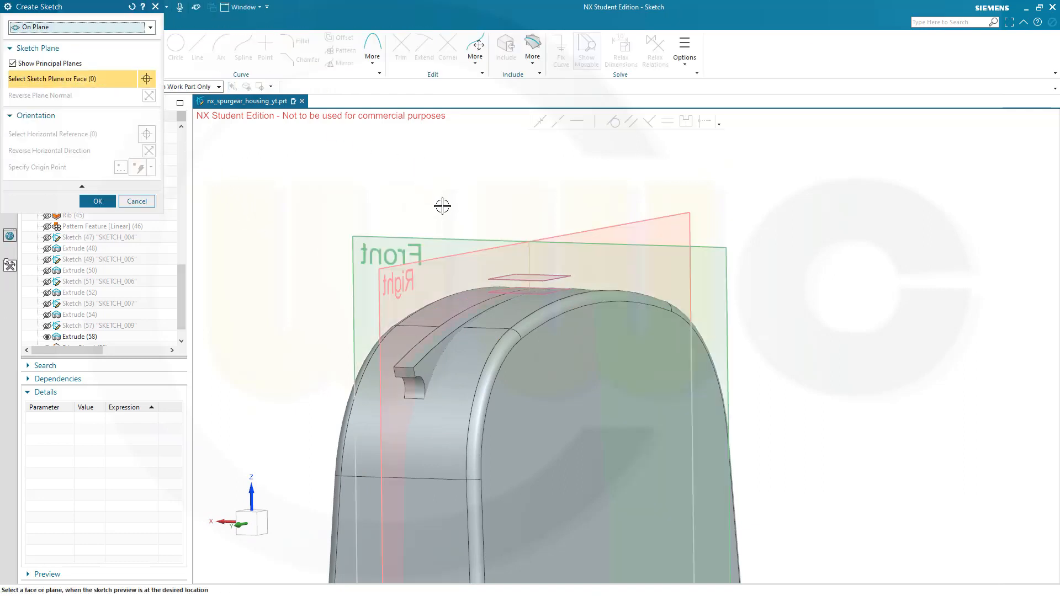
{"action": "left_click", "coordinate": [441, 235]}
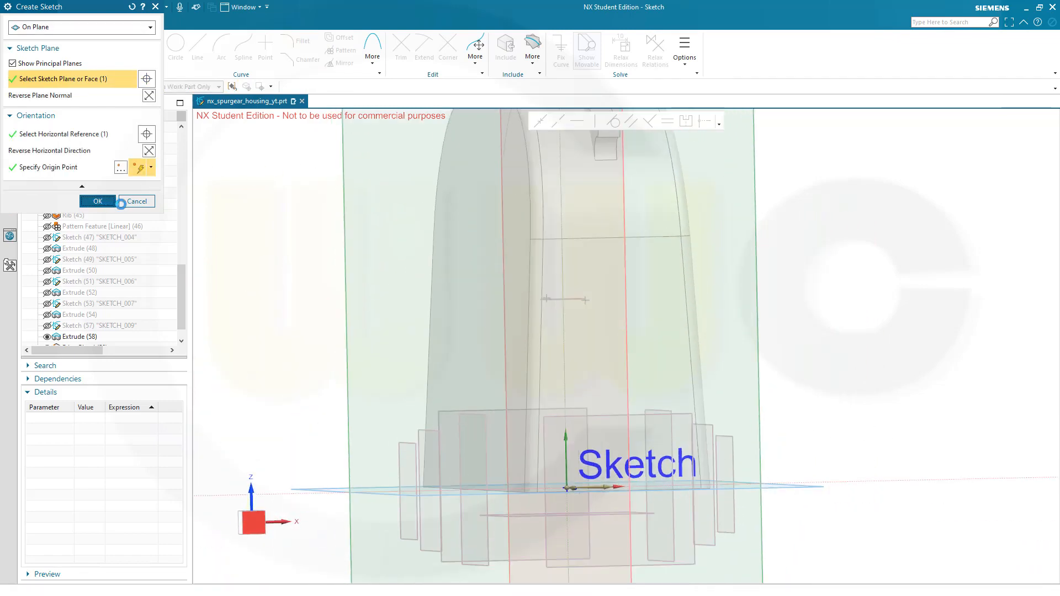
{"action": "left_click", "coordinate": [98, 201]}
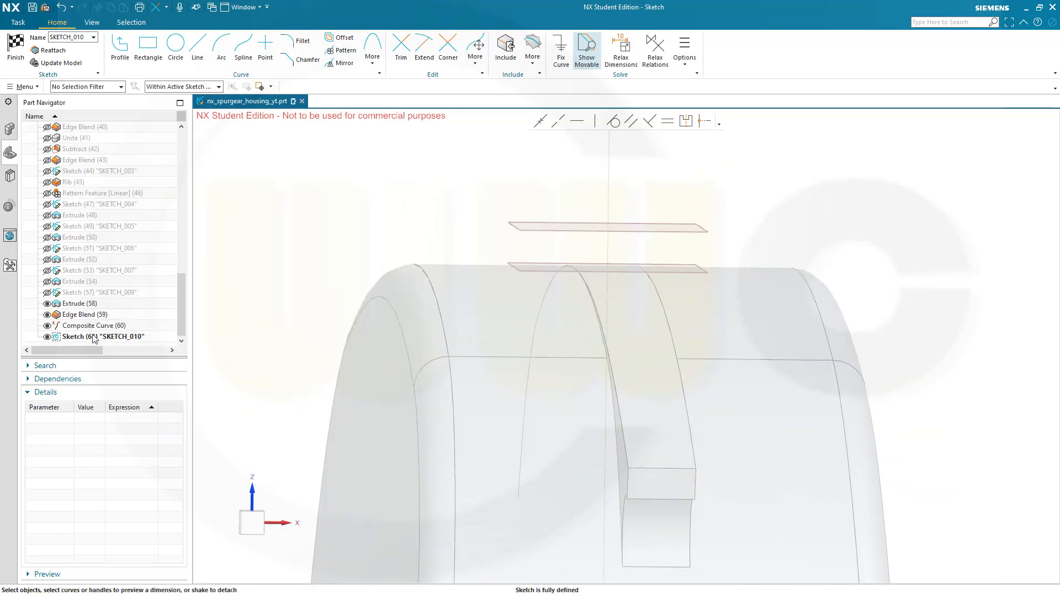
Step: Add the intersection point of Composite Curve (60) with the sketch plane
{"action": "left_click", "coordinate": [94, 325]}
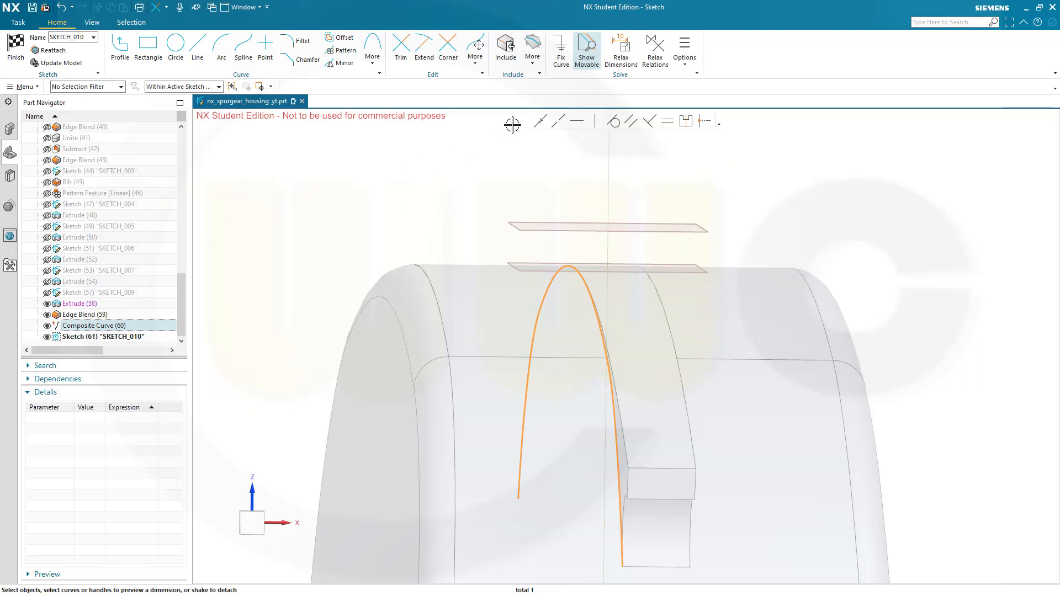
{"action": "left_click", "coordinate": [532, 49]}
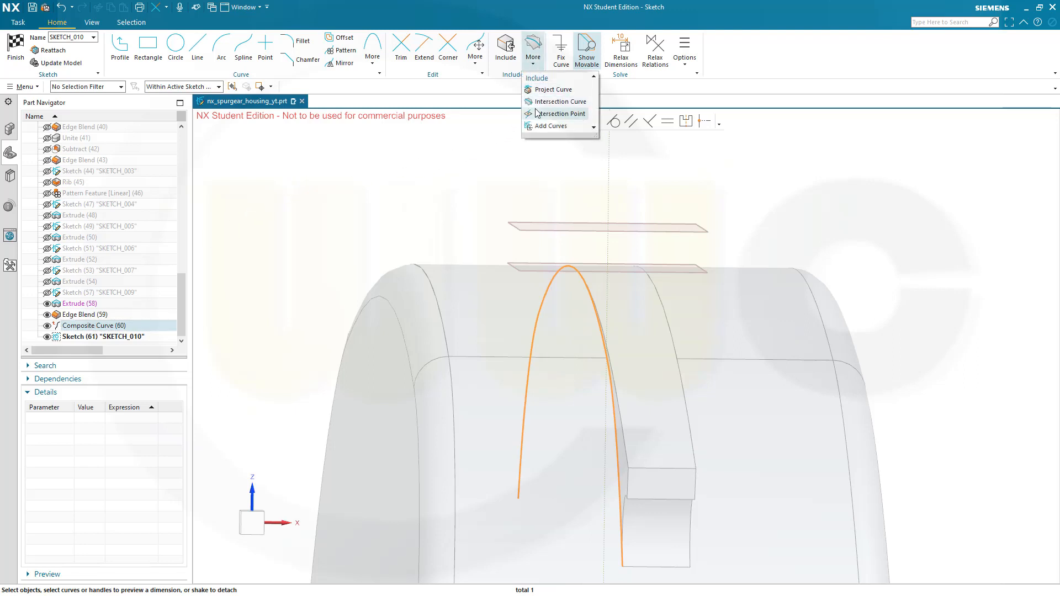
{"action": "left_click", "coordinate": [559, 113]}
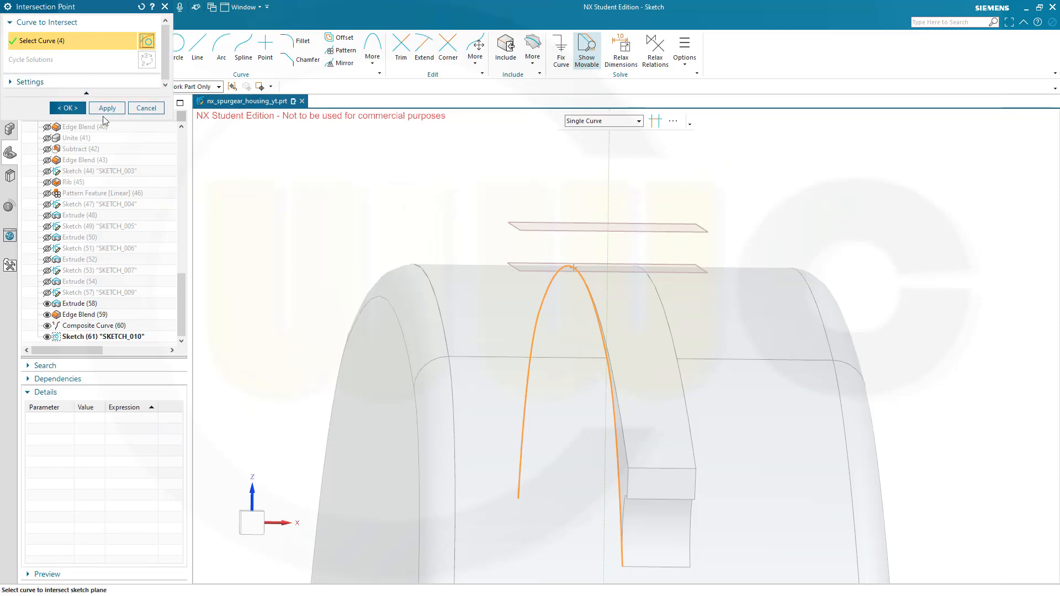
{"action": "left_click", "coordinate": [67, 108]}
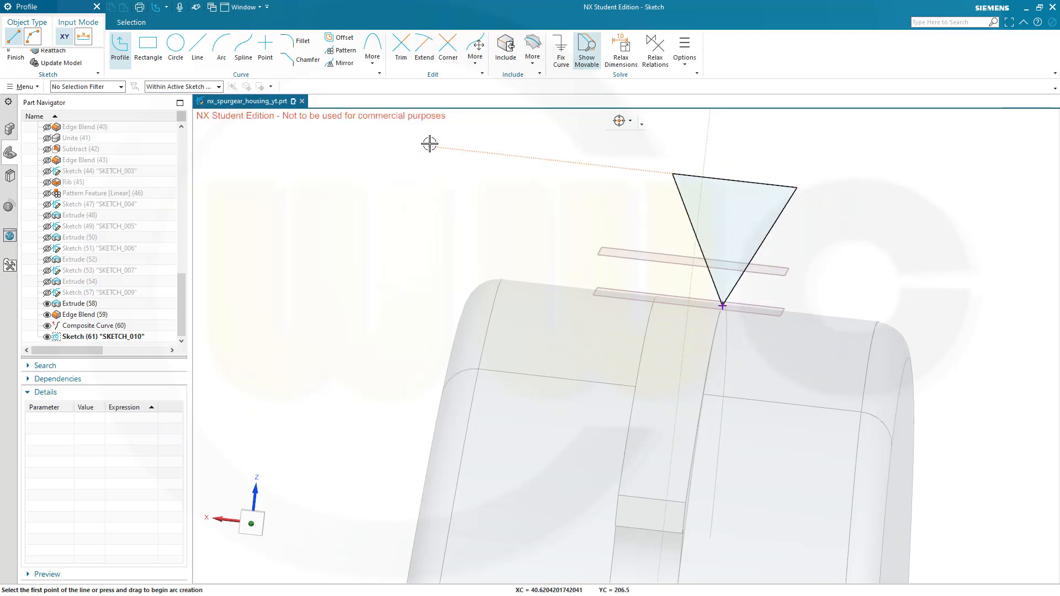
{"action": "mouse_move", "coordinate": [426, 154]}
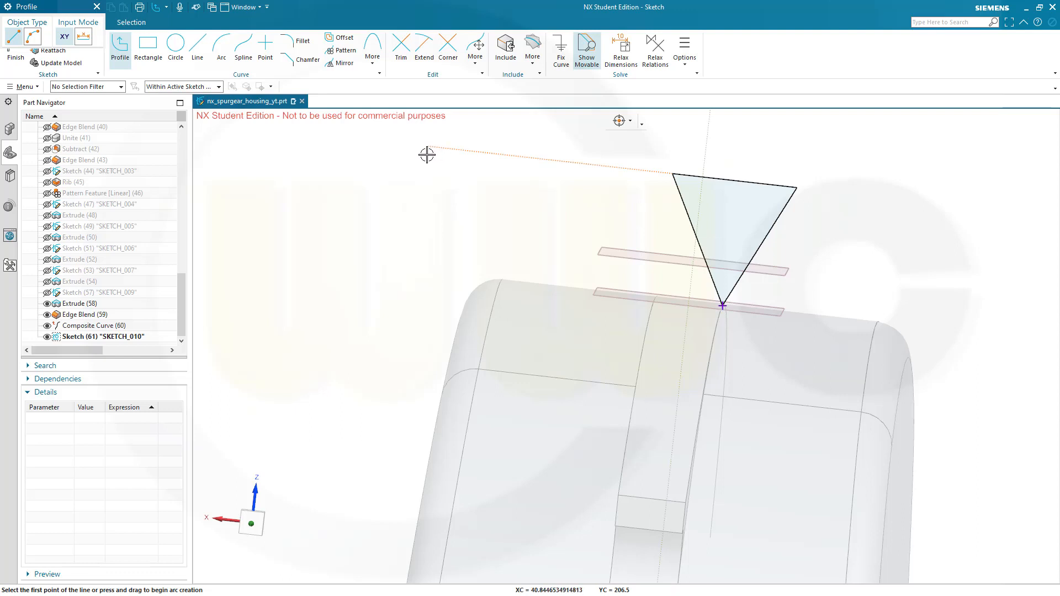
{"action": "mouse_move", "coordinate": [448, 146]}
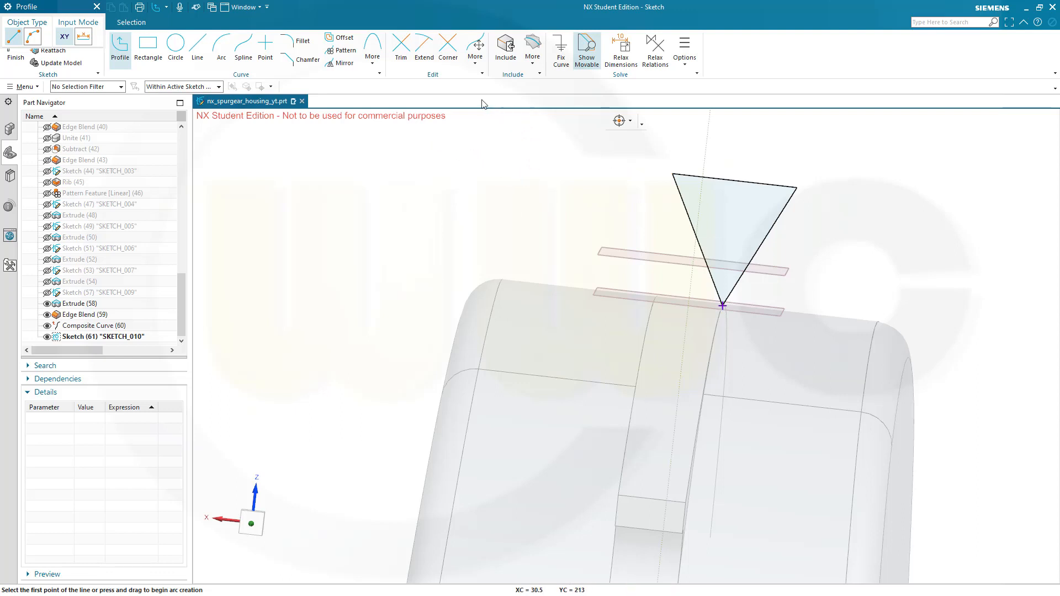
{"action": "mouse_move", "coordinate": [685, 283]}
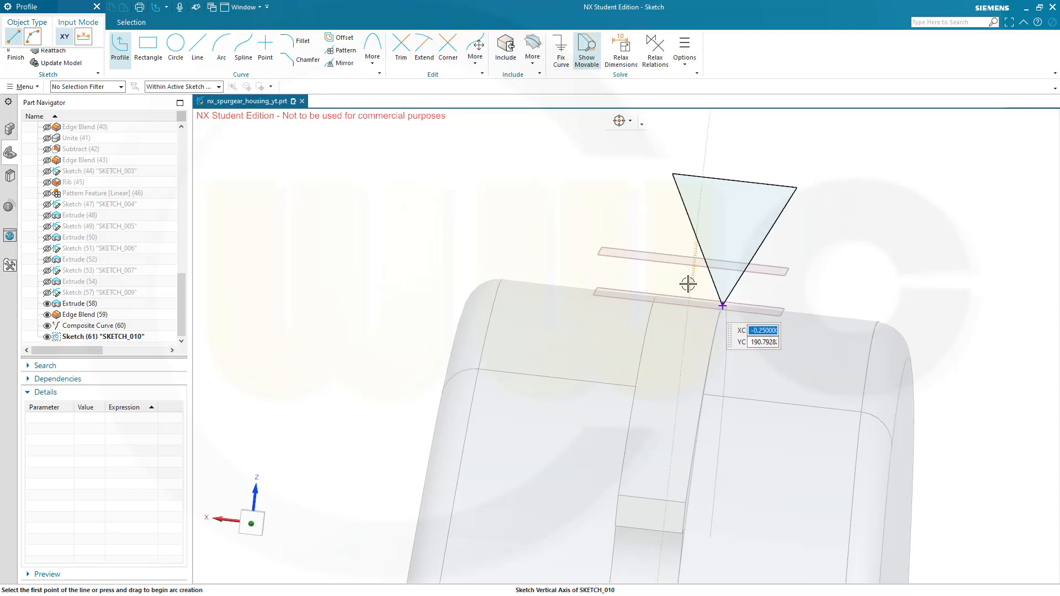
{"action": "mouse_move", "coordinate": [666, 262]}
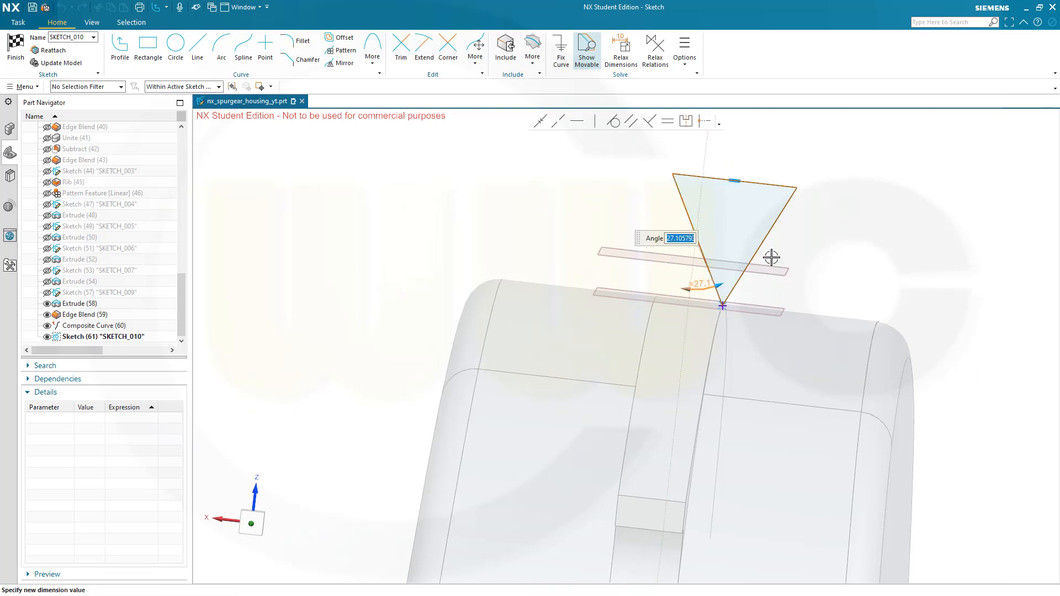
Step: Give the triangular profile a 10° angle dimension
{"action": "type", "text": "10"}
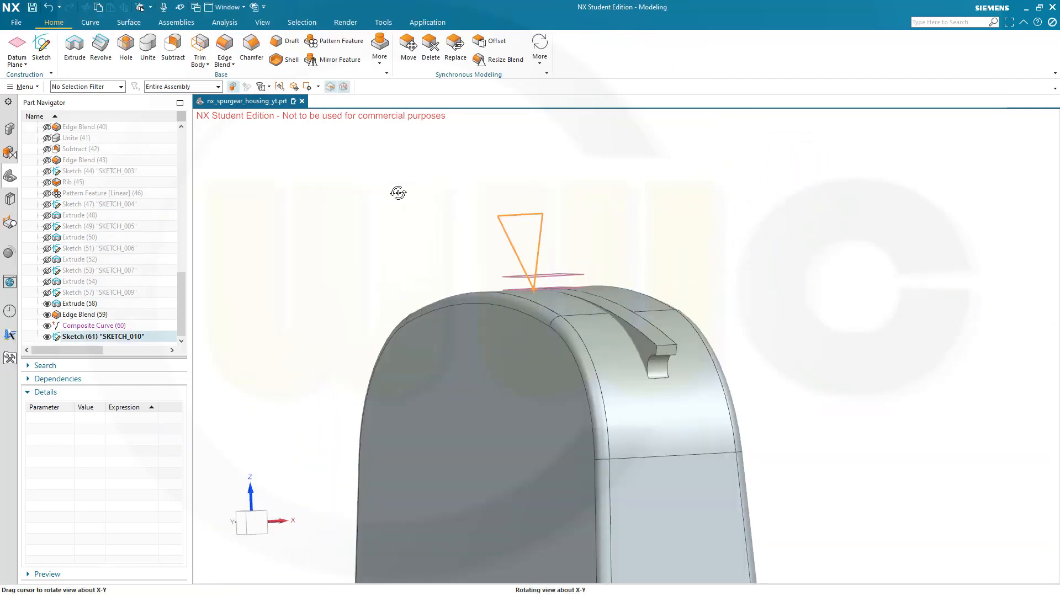
Step: Show the extended Surface command list with the triangle sketch in view
{"action": "left_click_drag", "start_coordinate": [399, 192], "coordinate": [392, 174]}
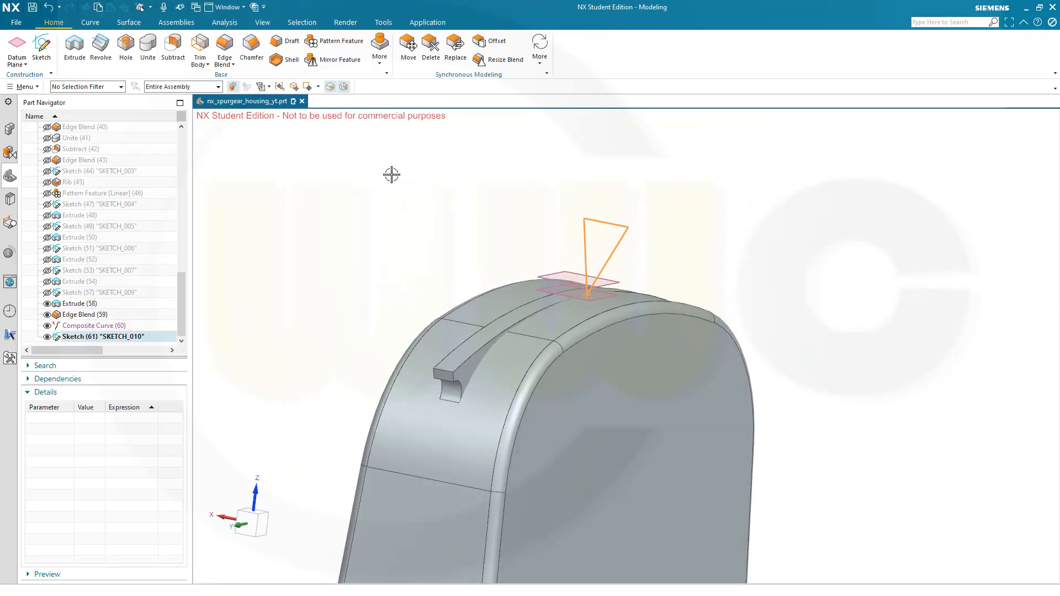
{"action": "left_click", "coordinate": [127, 22]}
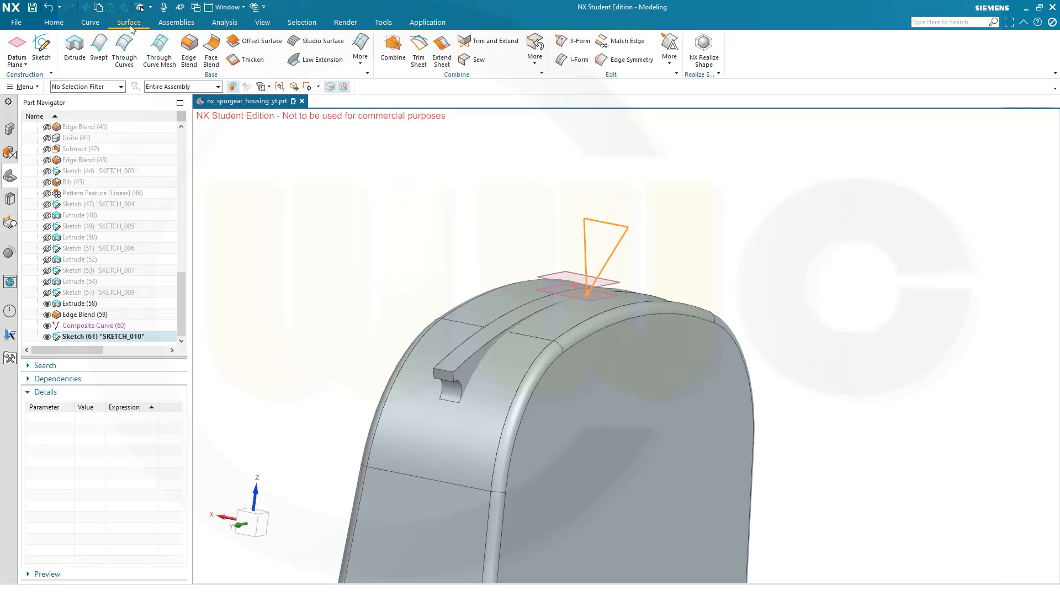
{"action": "mouse_move", "coordinate": [100, 47]}
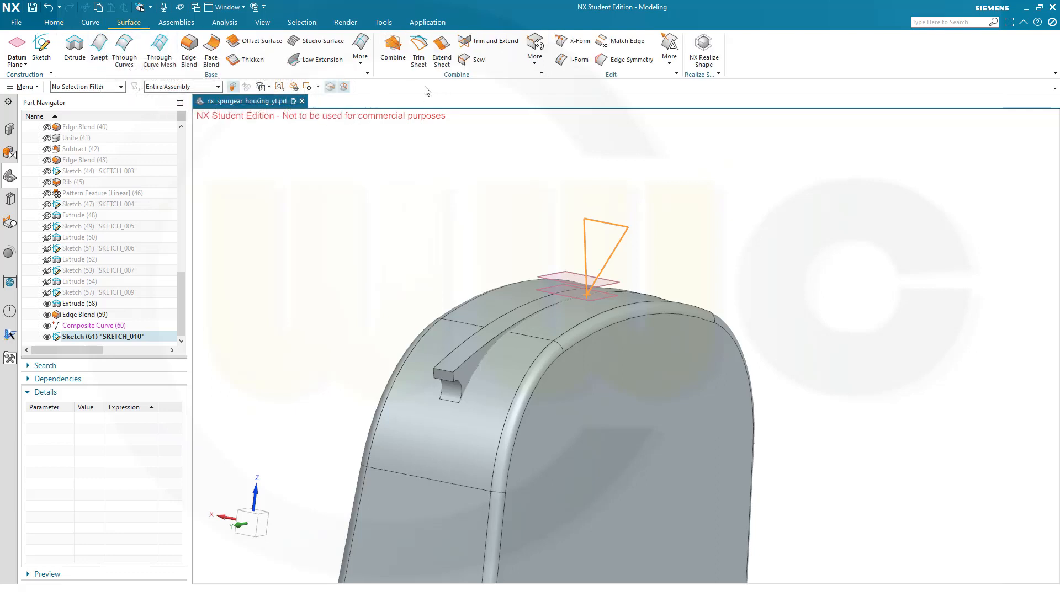
{"action": "left_click", "coordinate": [360, 49]}
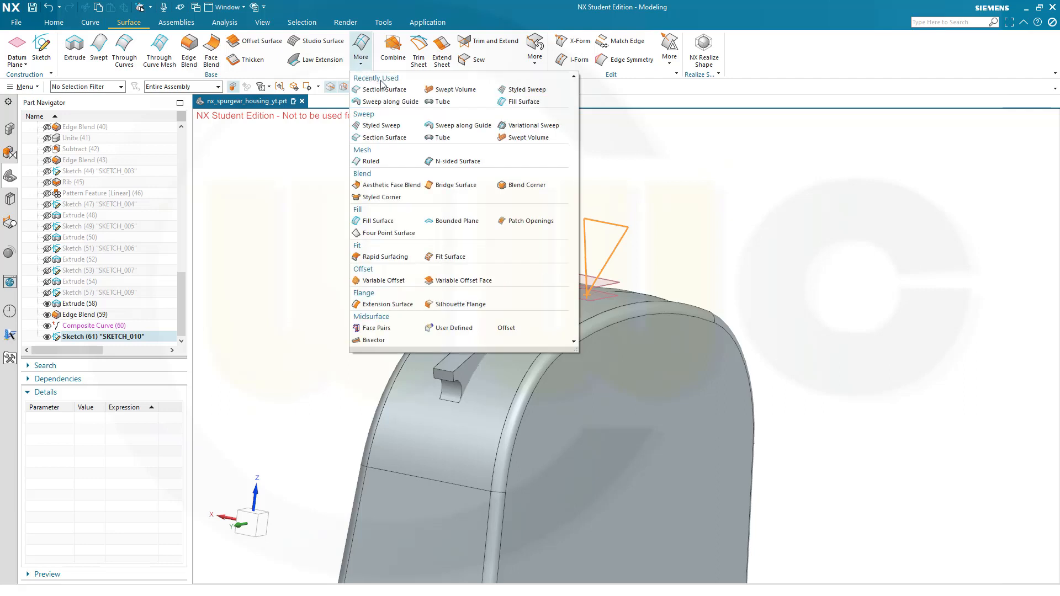
{"action": "mouse_move", "coordinate": [569, 166]}
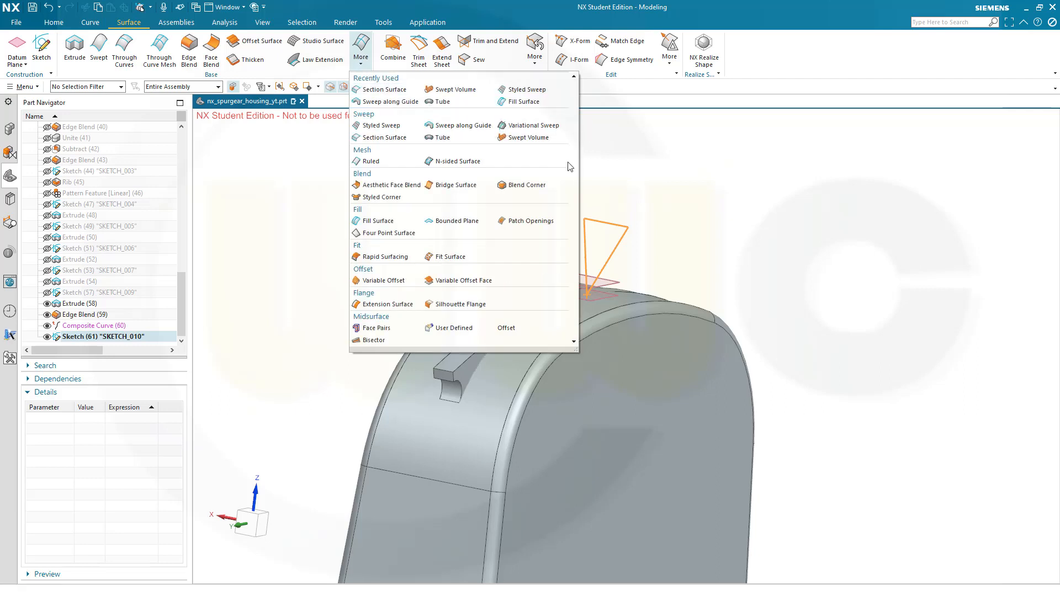
{"action": "mouse_move", "coordinate": [472, 132]}
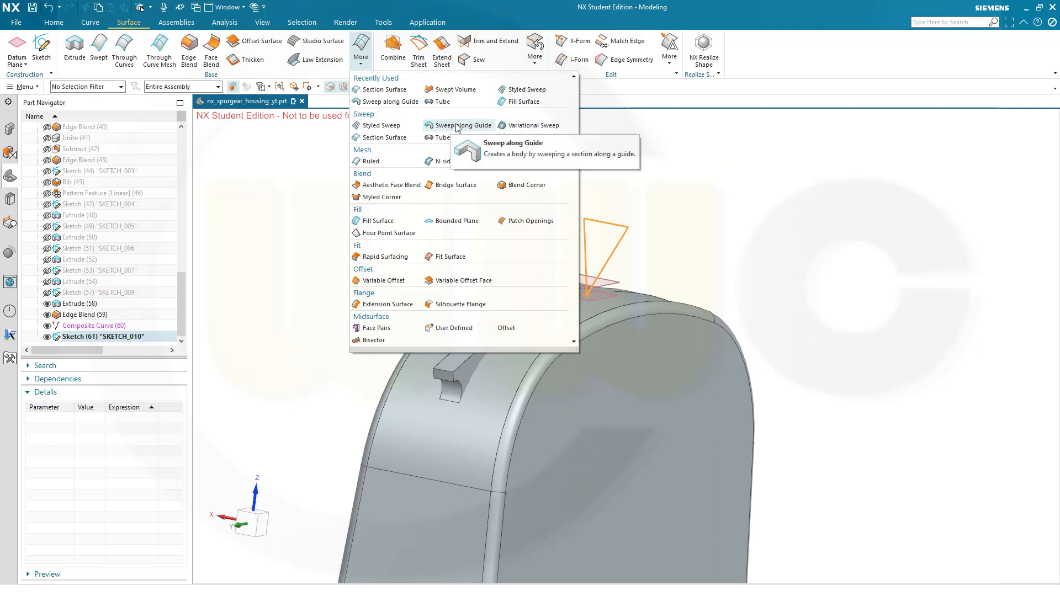
Step: Preview Sweep Along Guide on the rib curve with first and second offsets of 0
{"action": "left_click", "coordinate": [462, 125]}
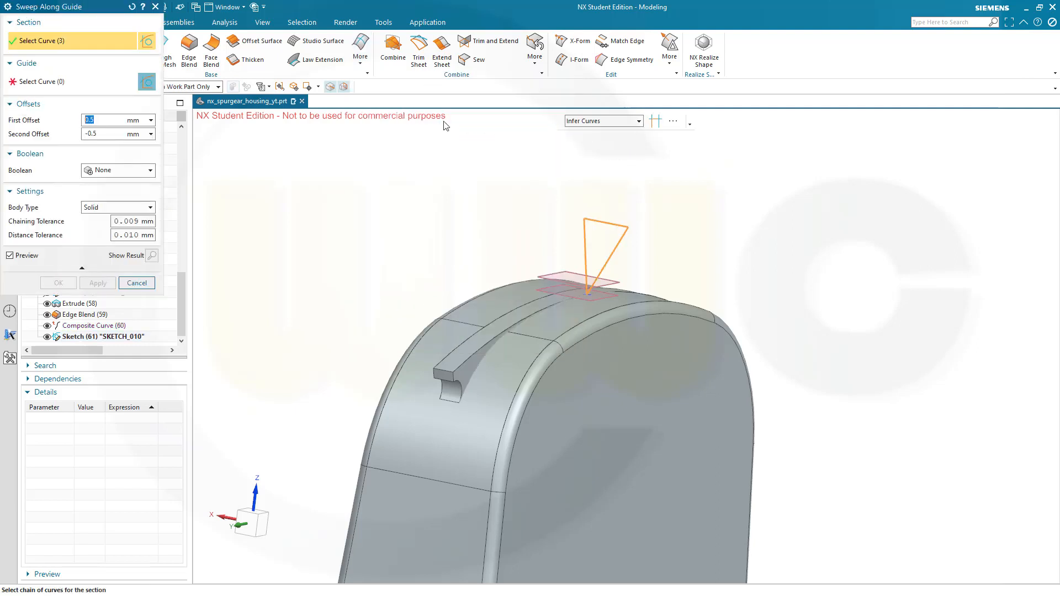
{"action": "mouse_move", "coordinate": [600, 195]}
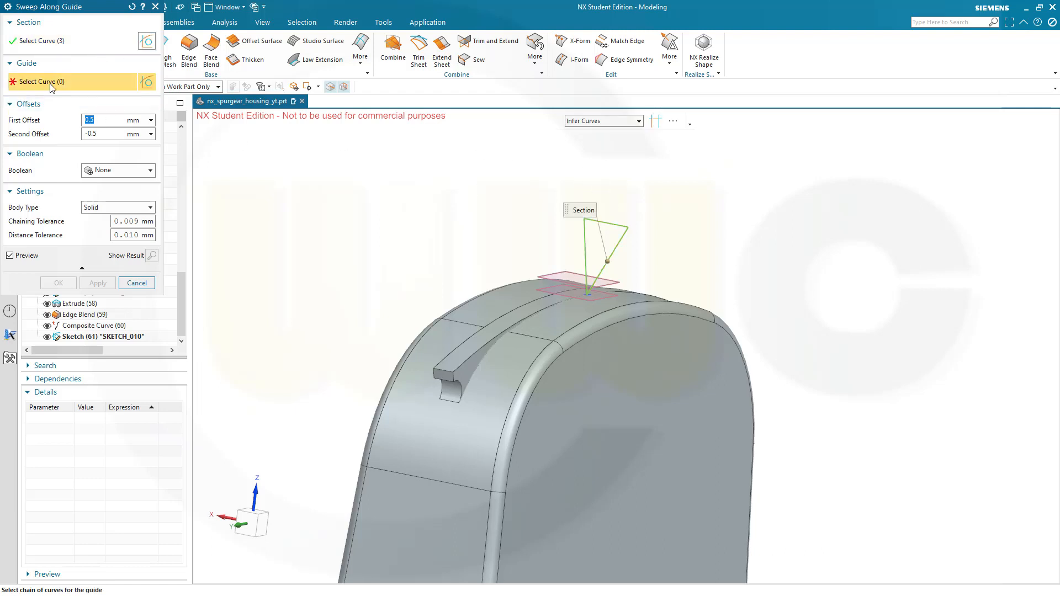
{"action": "mouse_move", "coordinate": [356, 261]}
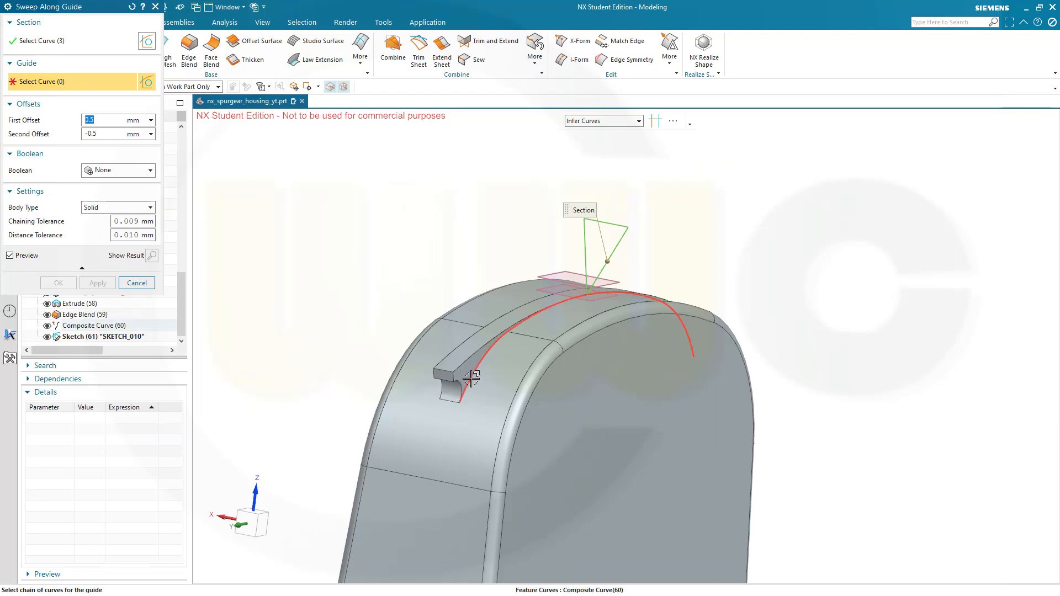
{"action": "left_click", "coordinate": [468, 379]}
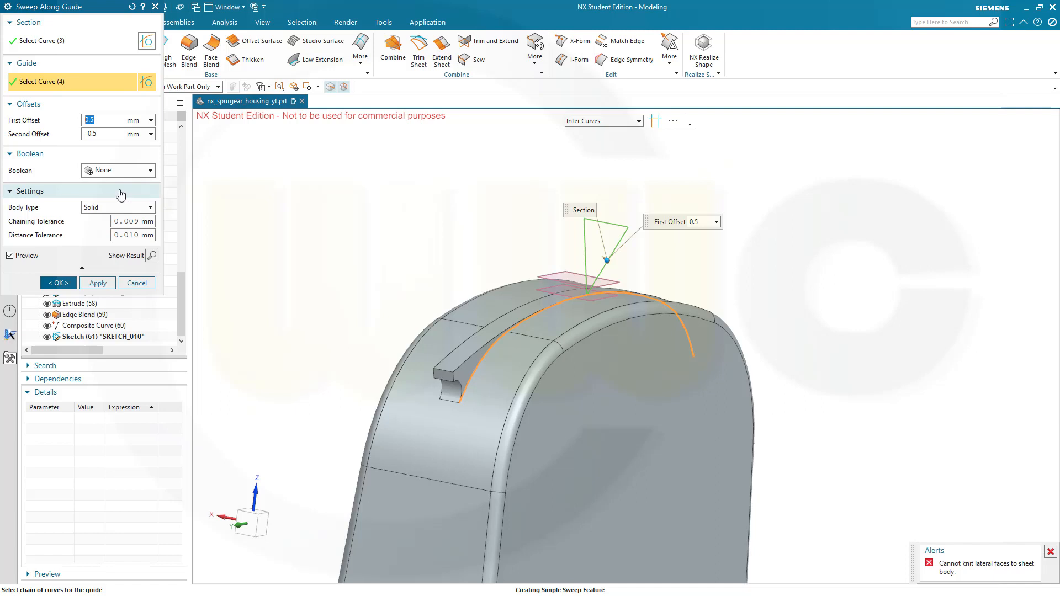
{"action": "mouse_move", "coordinate": [90, 226]}
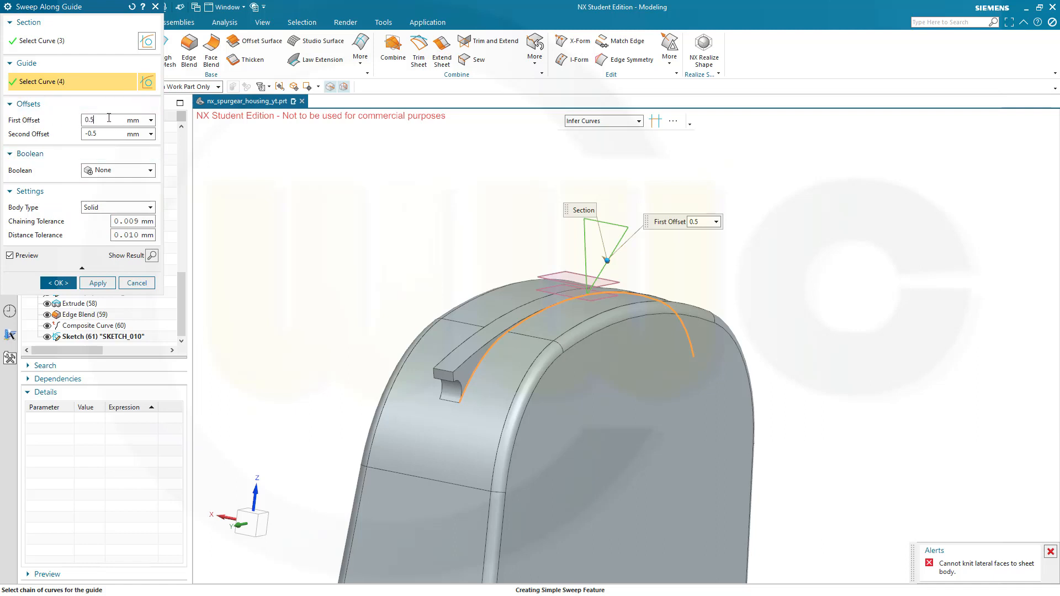
{"action": "type", "text": "0"}
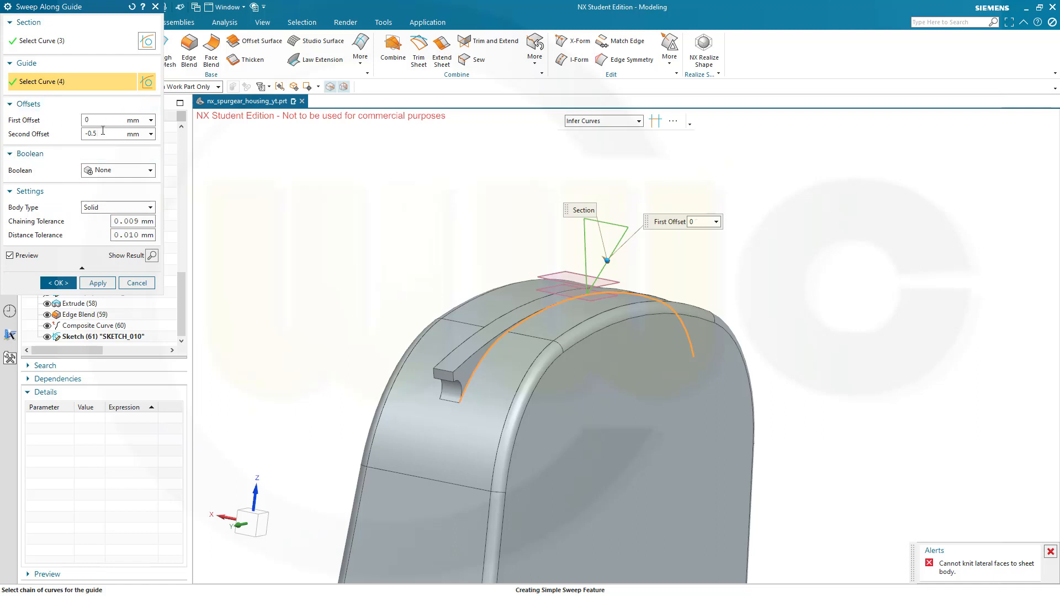
{"action": "type", "text": "0"}
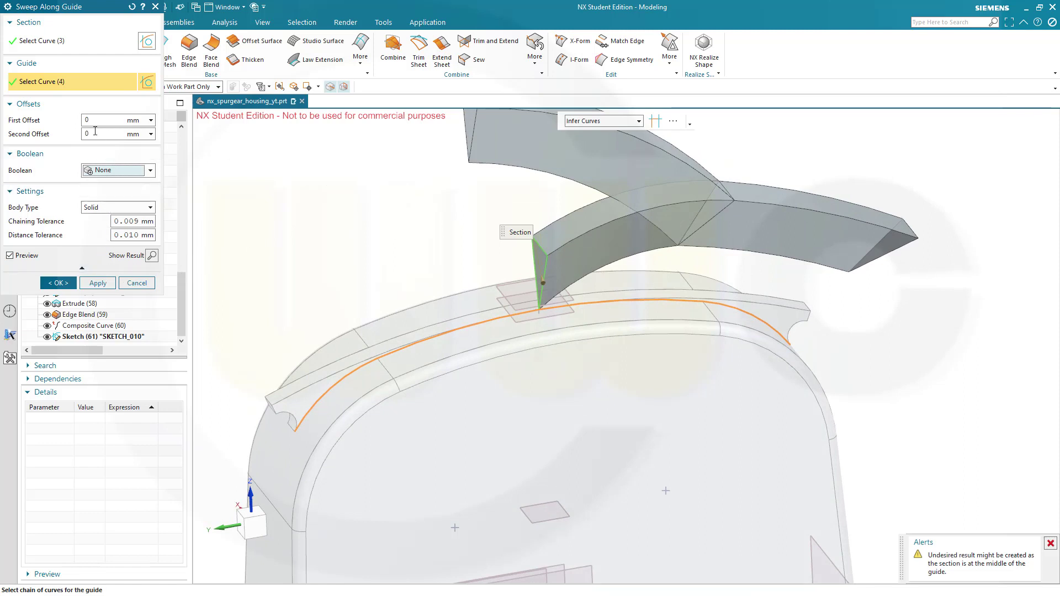
{"action": "mouse_move", "coordinate": [488, 330]}
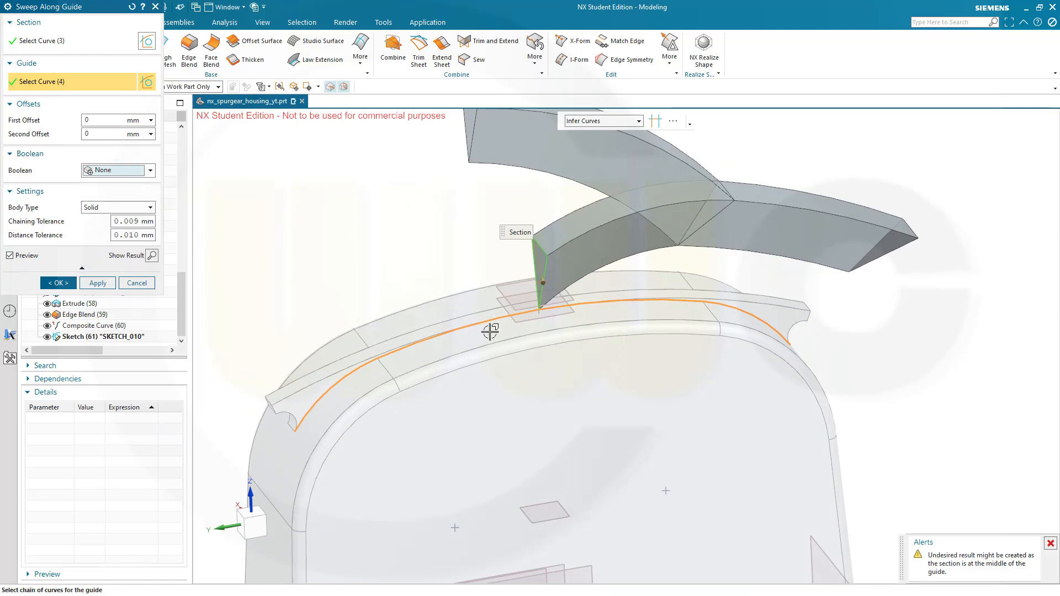
{"action": "mouse_move", "coordinate": [577, 306]}
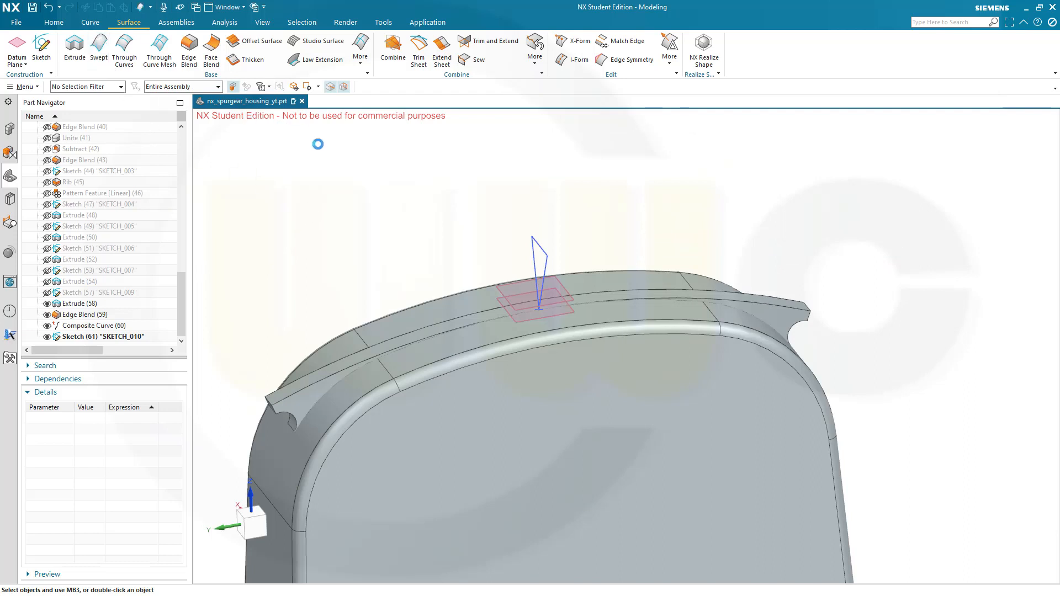
Step: Sweep the triangle sketch along the rib edge curve with Fixed orientation
{"action": "left_click", "coordinate": [96, 45]}
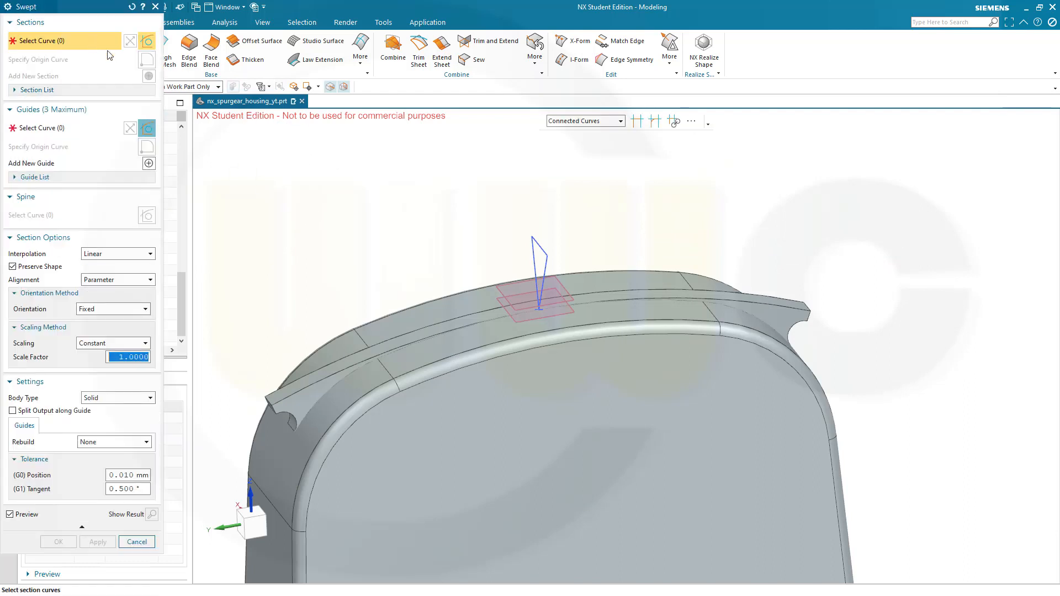
{"action": "mouse_move", "coordinate": [533, 243]}
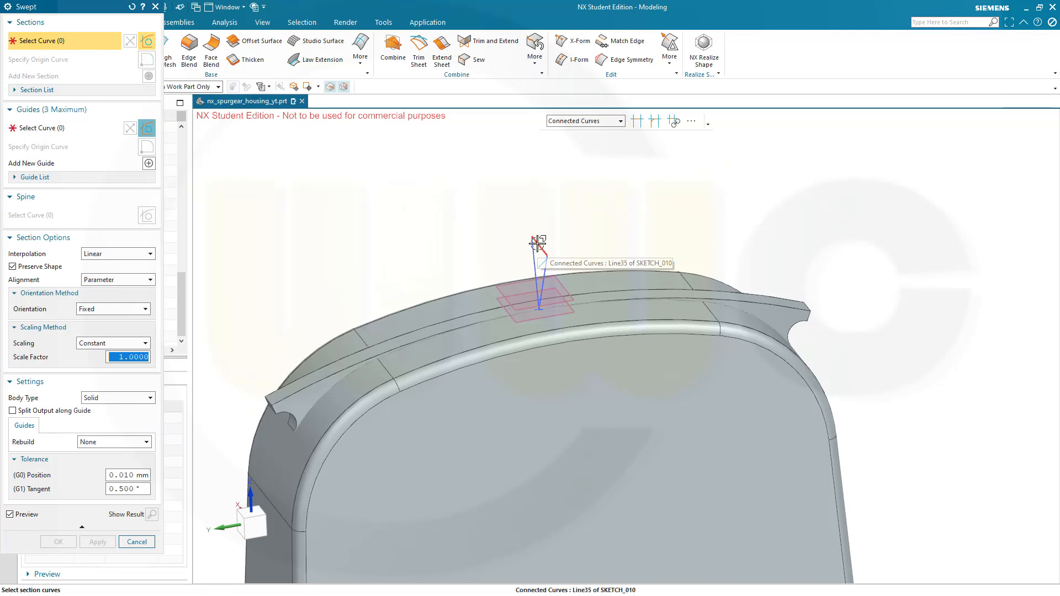
{"action": "left_click", "coordinate": [537, 245]}
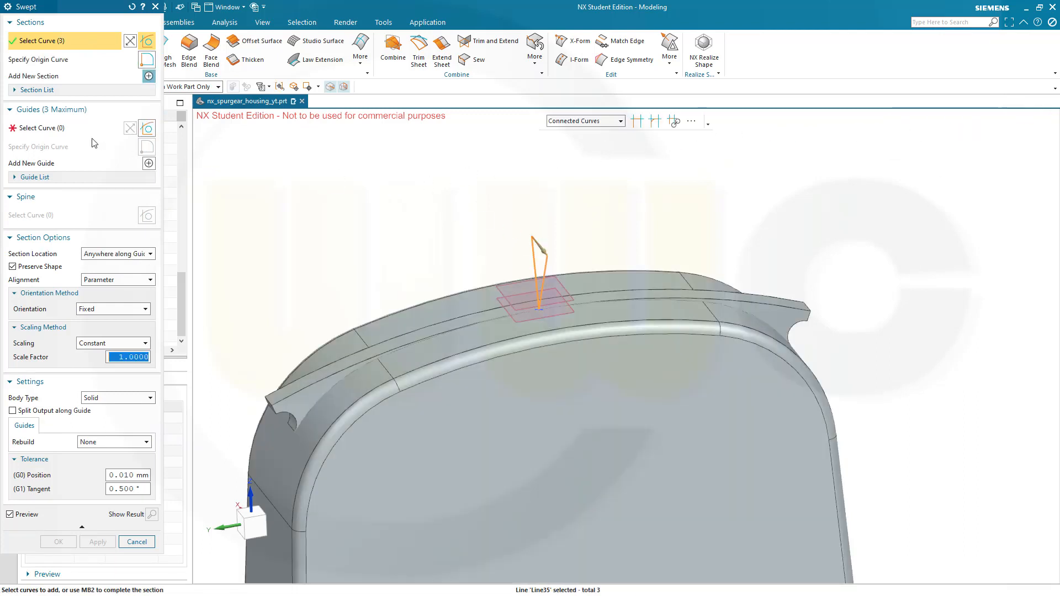
{"action": "left_click", "coordinate": [44, 128]}
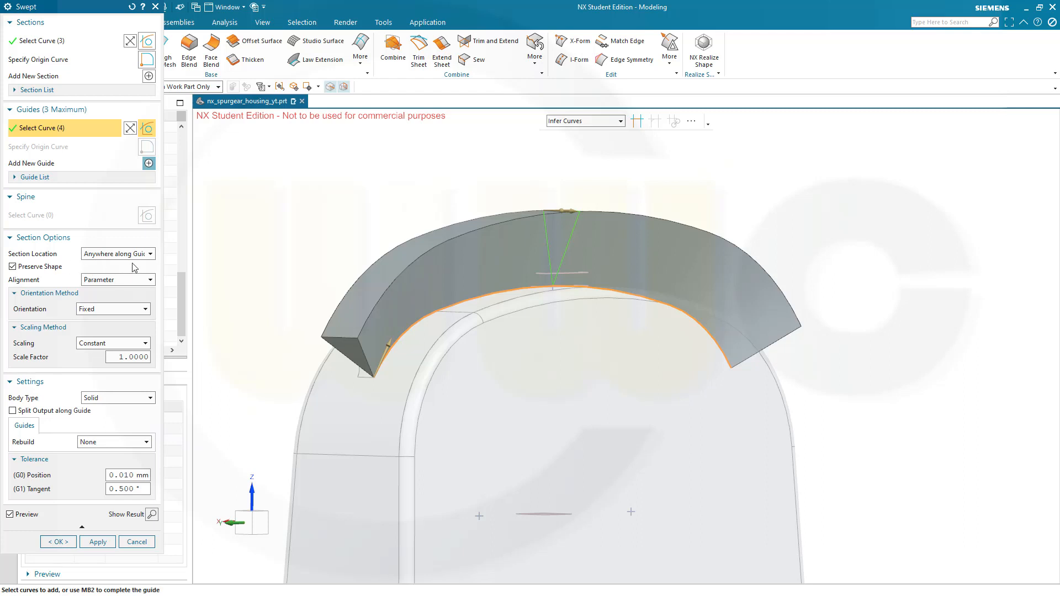
{"action": "mouse_move", "coordinate": [130, 334]}
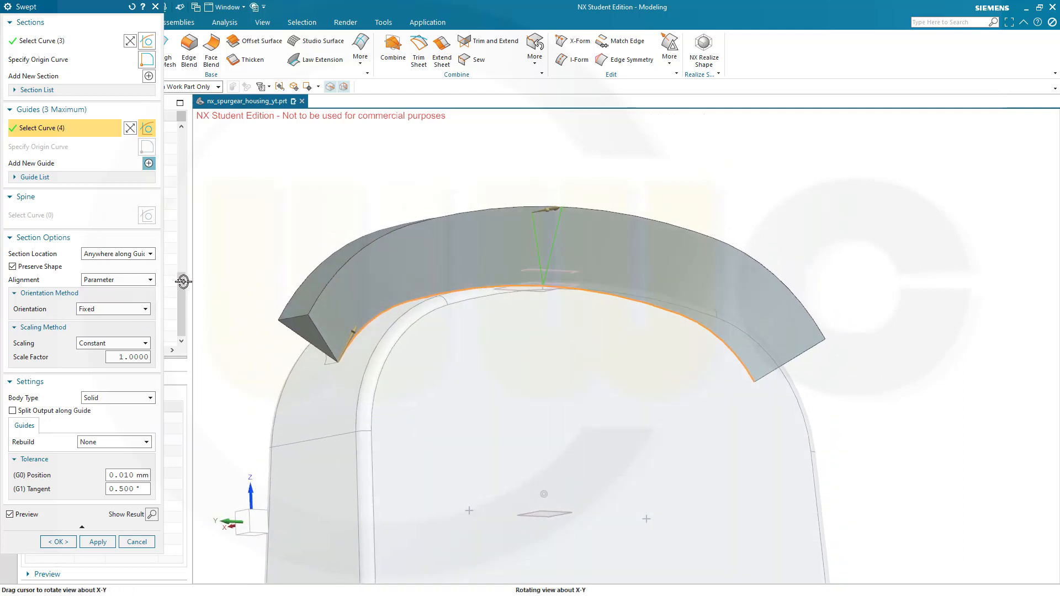
{"action": "left_click", "coordinate": [144, 309]}
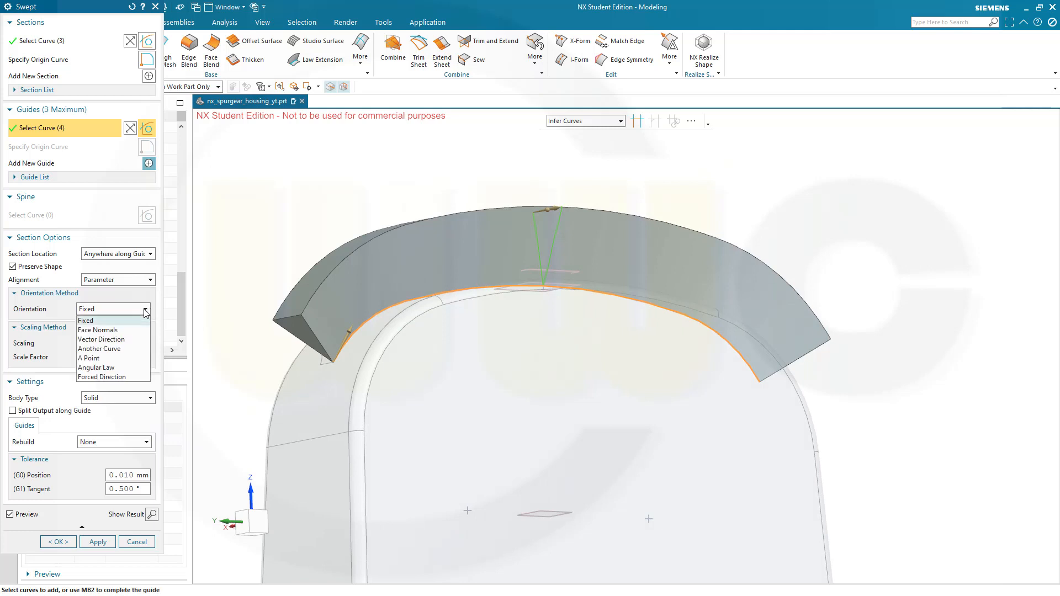
{"action": "mouse_move", "coordinate": [122, 330]}
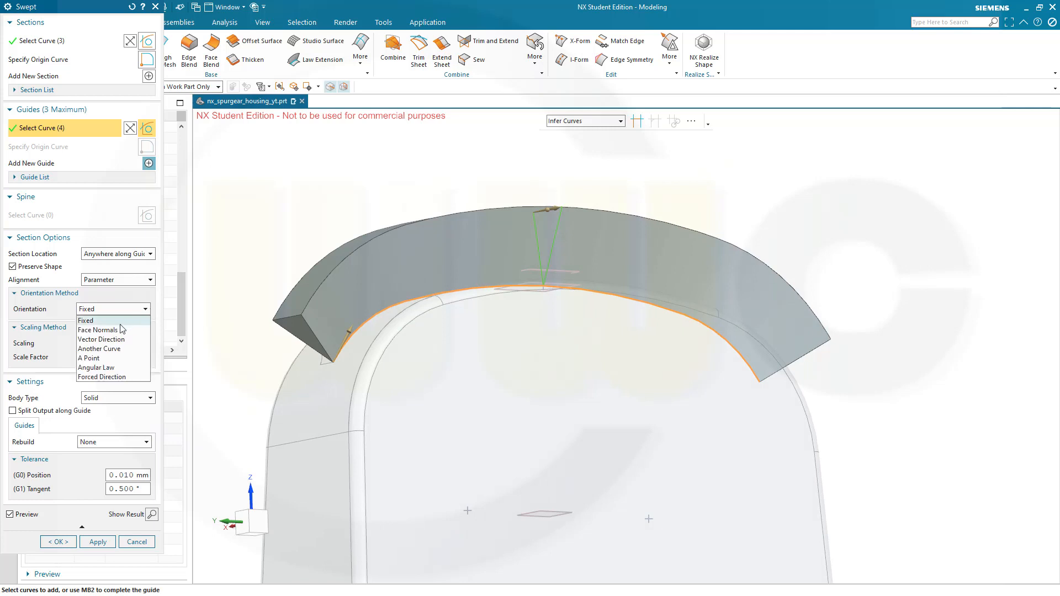
{"action": "mouse_move", "coordinate": [98, 330]}
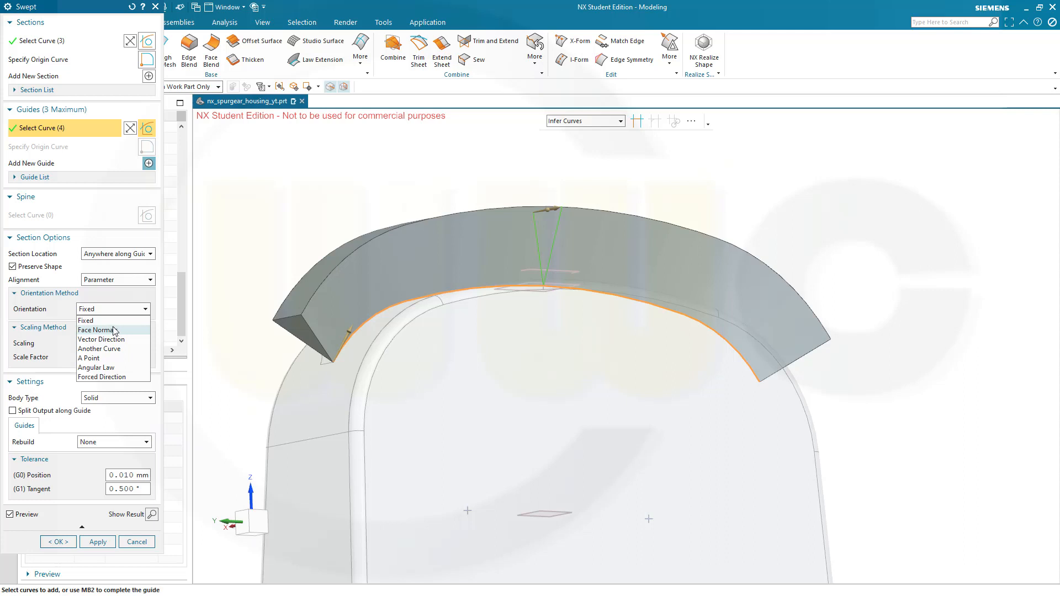
{"action": "left_click", "coordinate": [86, 320]}
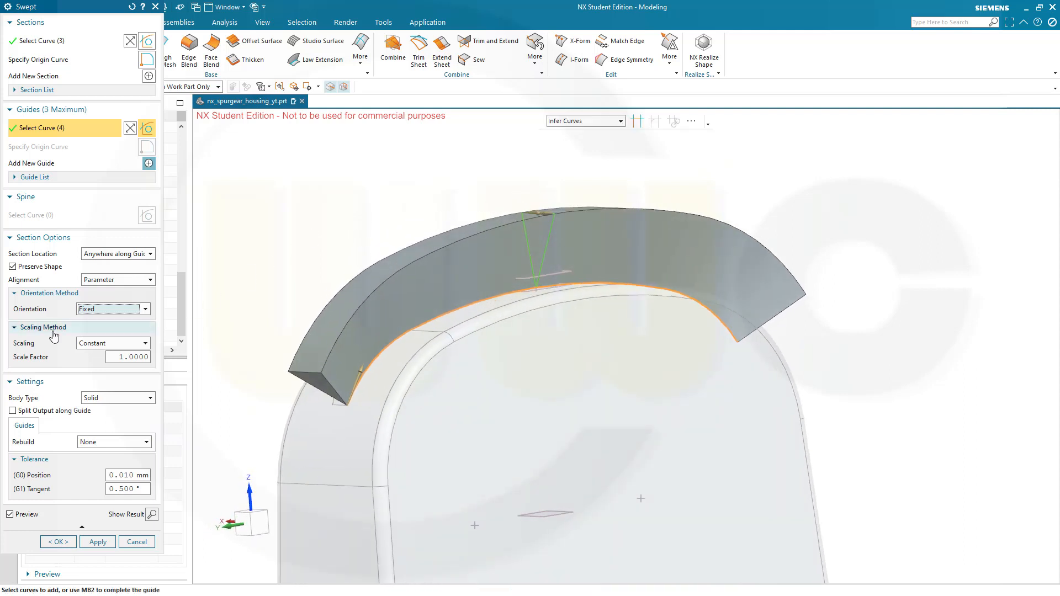
{"action": "mouse_move", "coordinate": [98, 460]}
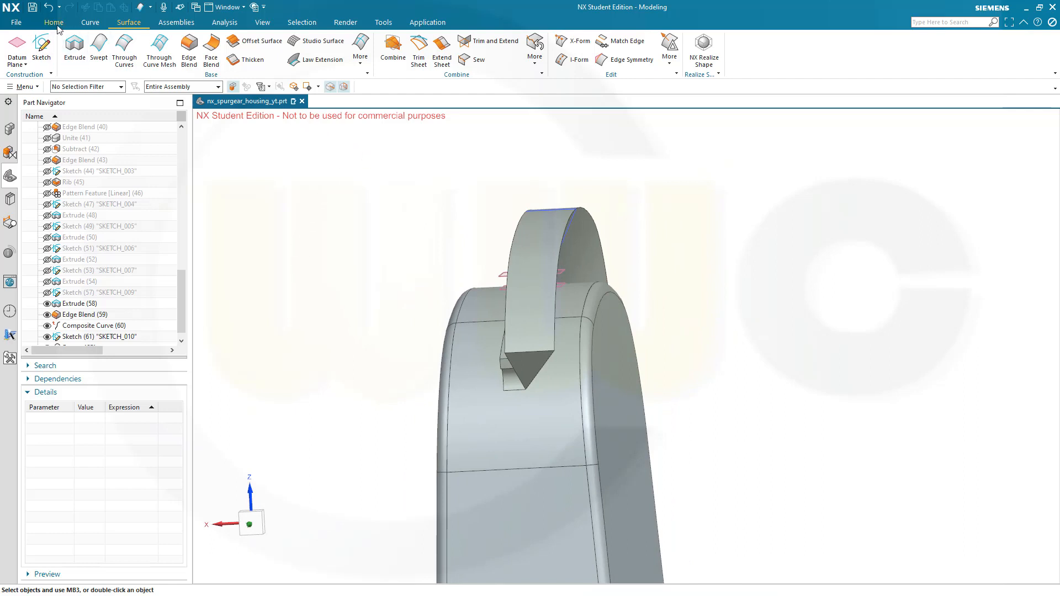
Step: Mirror the swept triangular body across the datum CSYS YZ plane
{"action": "left_click", "coordinate": [53, 22]}
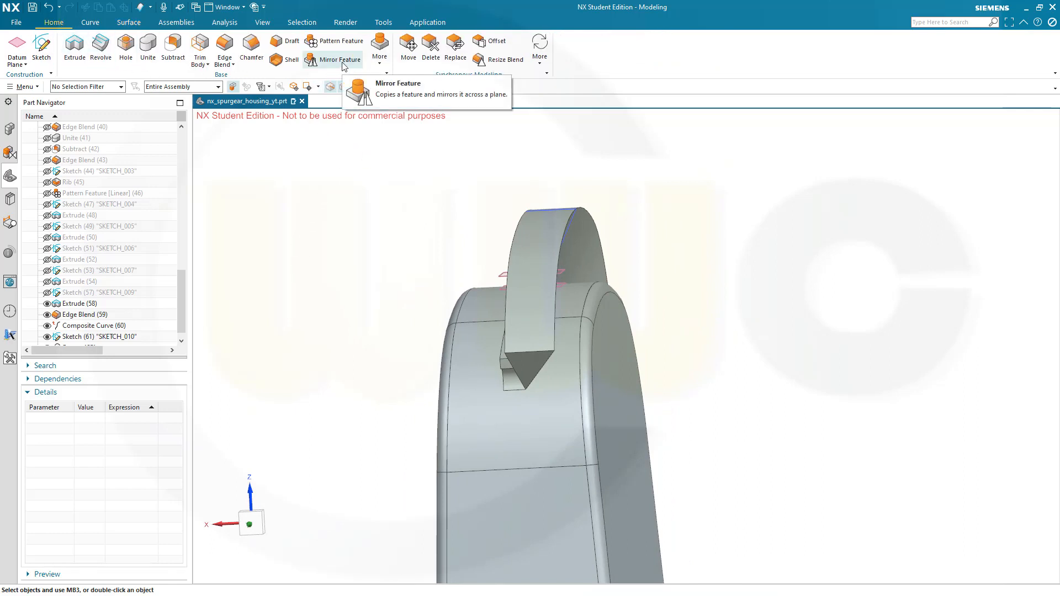
{"action": "left_click", "coordinate": [379, 48]}
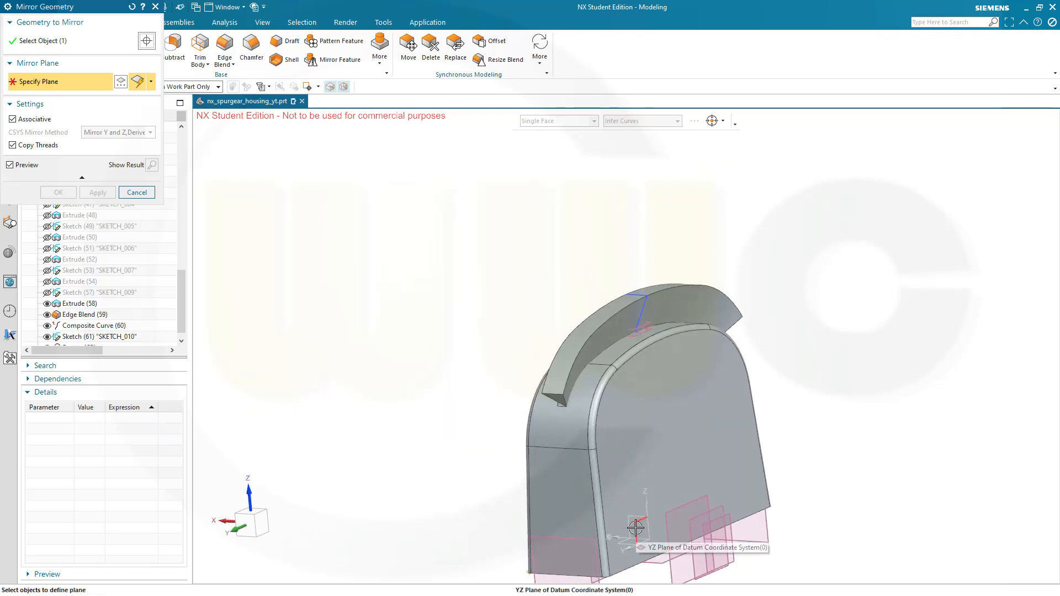
{"action": "left_click", "coordinate": [634, 529]}
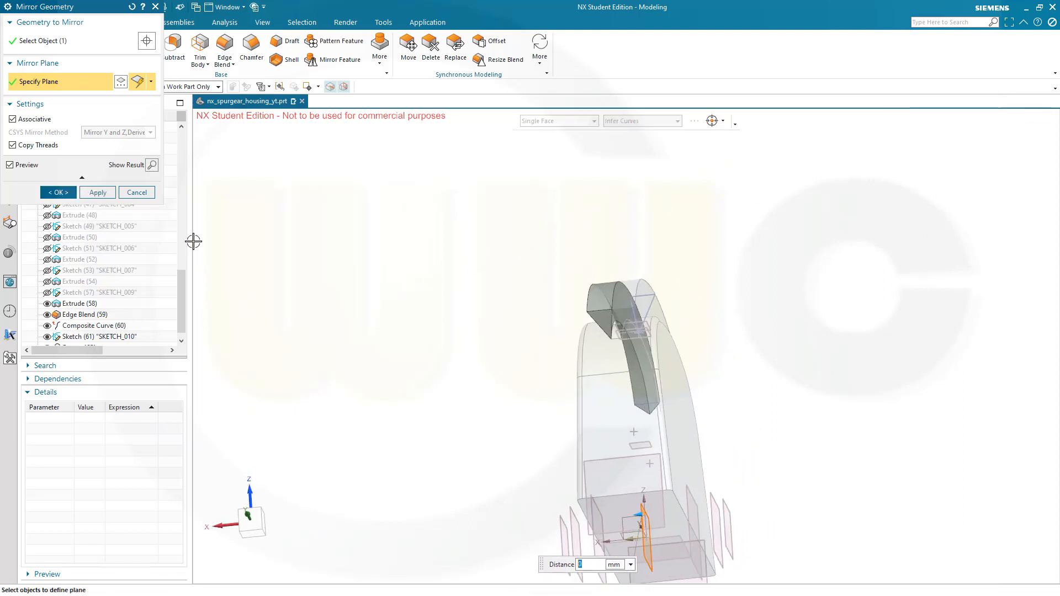
{"action": "left_click", "coordinate": [137, 192]}
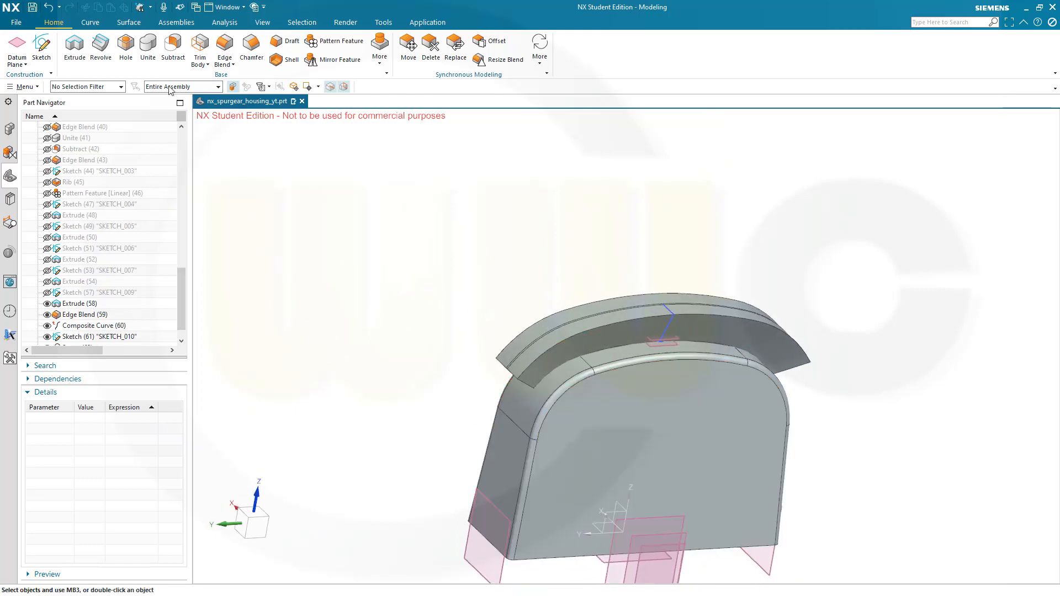
Step: Subtract the swept triangular bodies from the housing and orbit to inspect the rib groove
{"action": "left_click", "coordinate": [158, 46]}
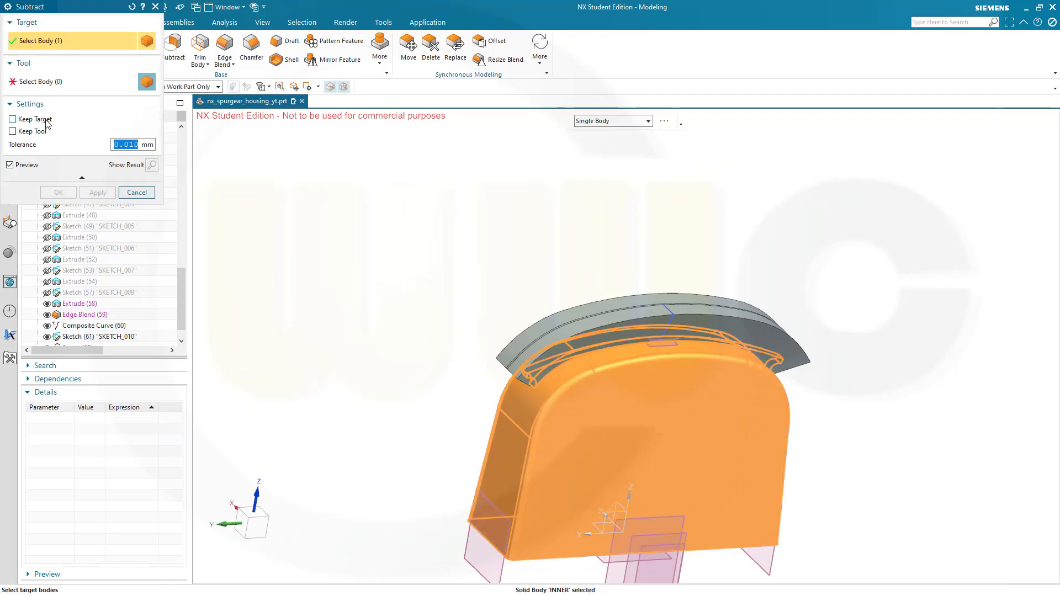
{"action": "mouse_move", "coordinate": [34, 105]}
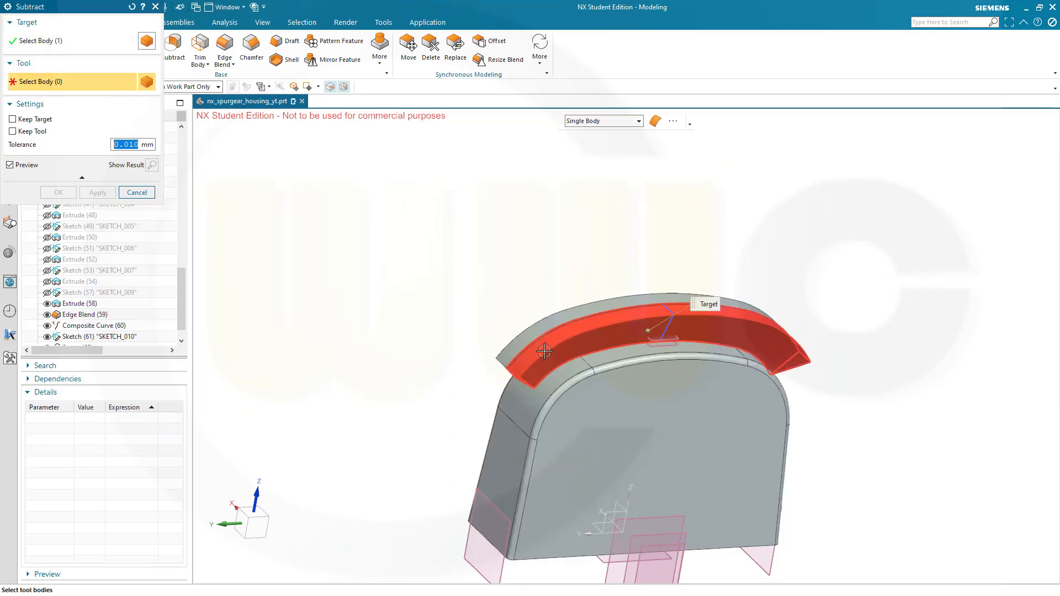
{"action": "left_click", "coordinate": [544, 351]}
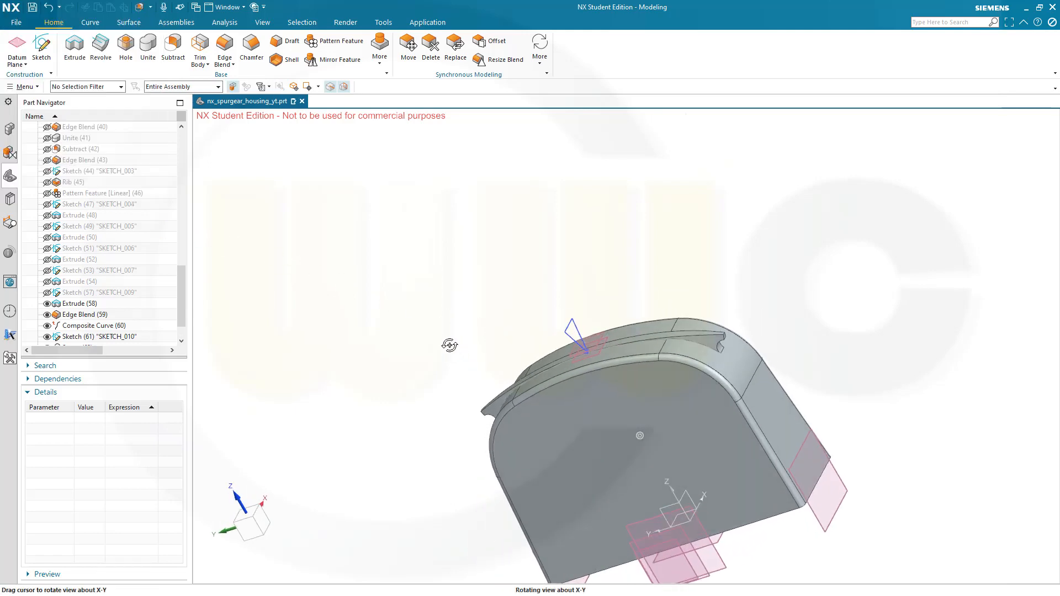
{"action": "left_click_drag", "start_coordinate": [449, 345], "coordinate": [689, 404]}
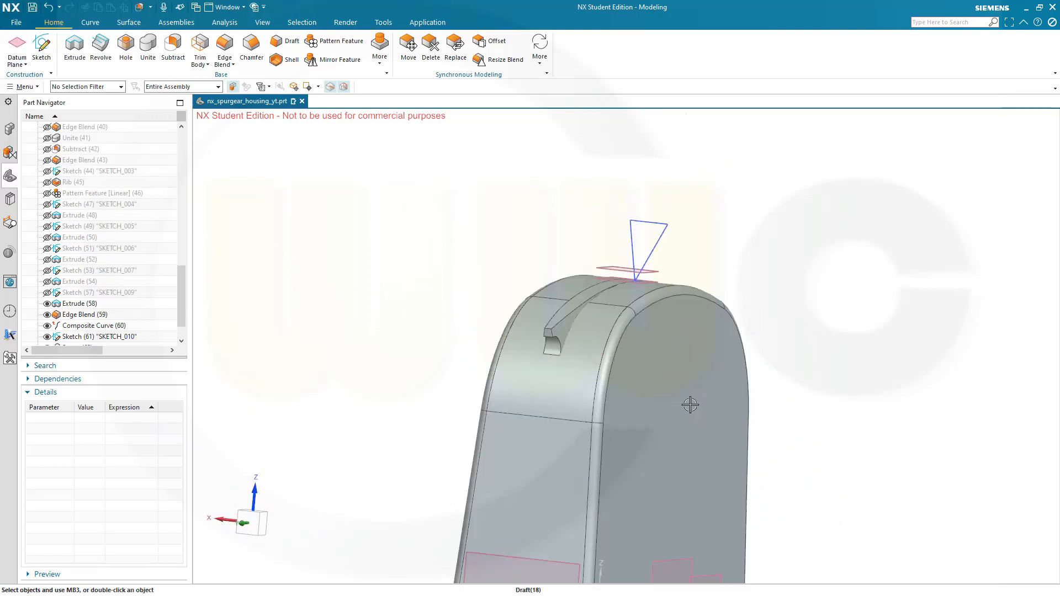
{"action": "left_click_drag", "start_coordinate": [690, 406], "coordinate": [539, 368]}
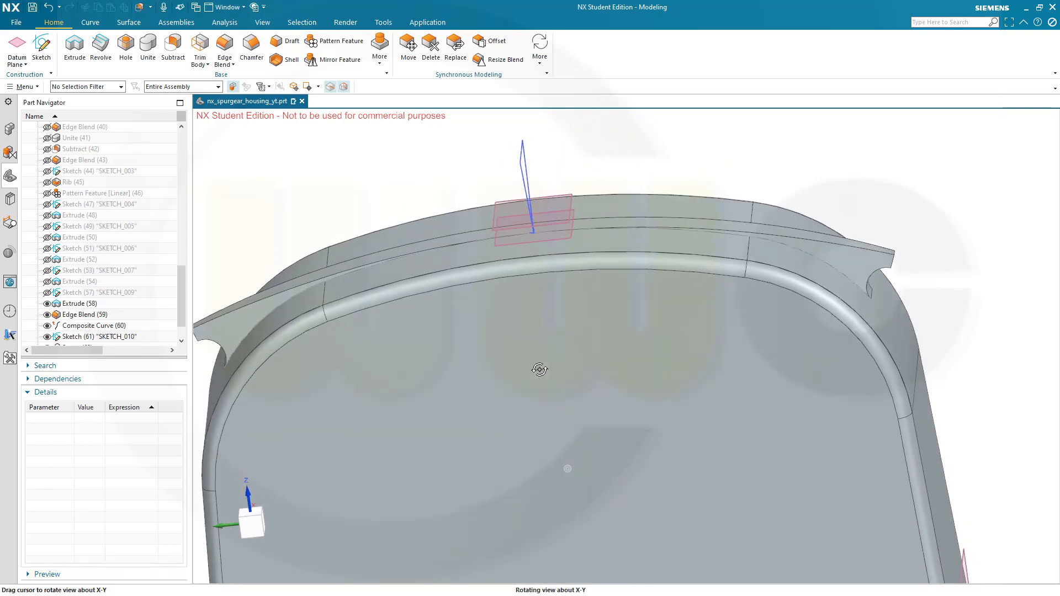
{"action": "left_click_drag", "start_coordinate": [538, 368], "coordinate": [619, 377]}
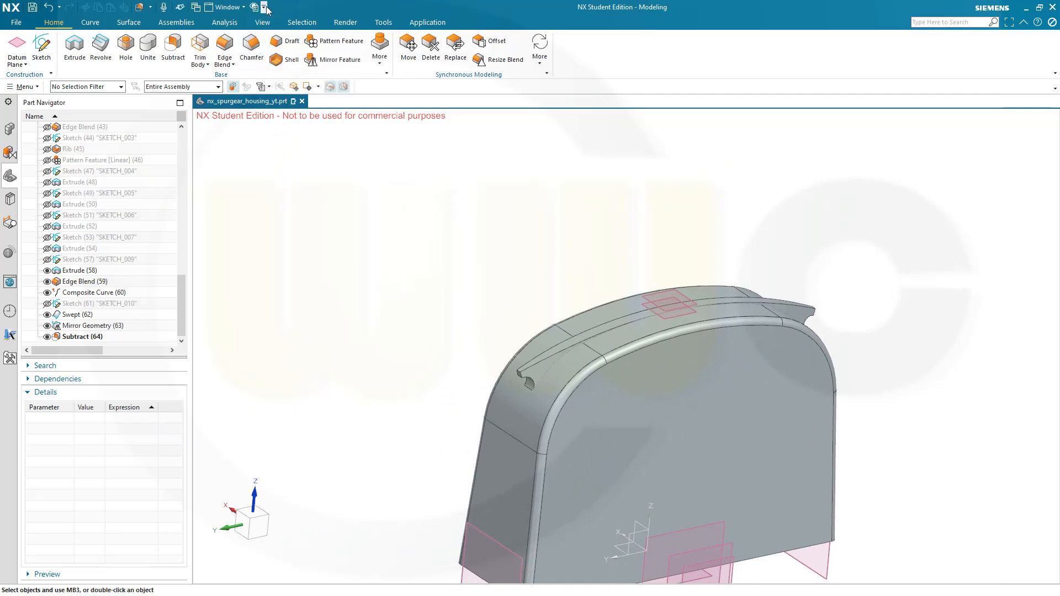
Step: Show all solid bodies via Show and Hide, then orbit around the full housing
{"action": "left_click", "coordinate": [270, 7]}
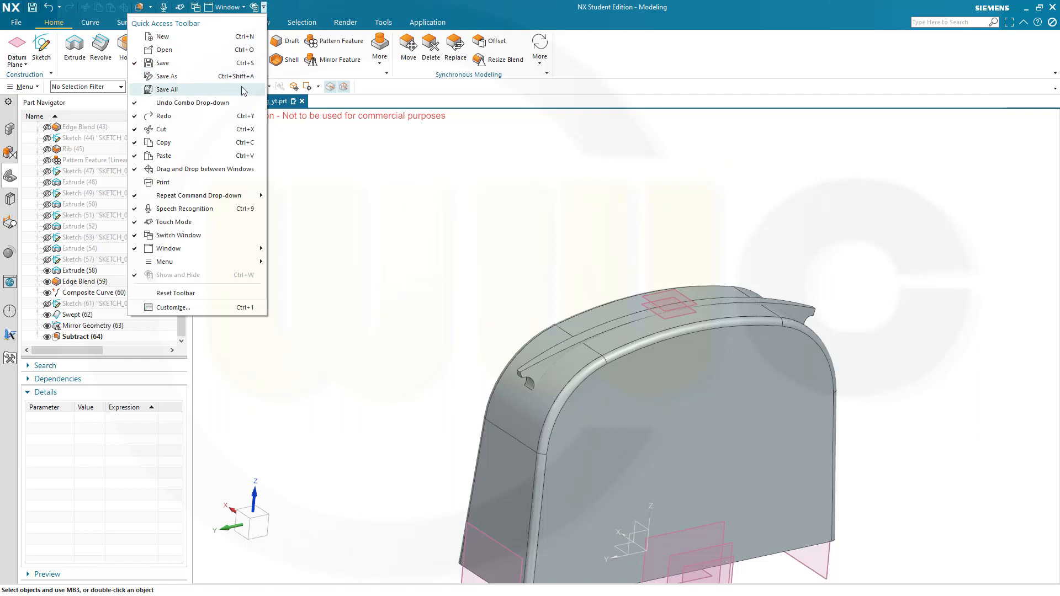
{"action": "left_click", "coordinate": [244, 7]}
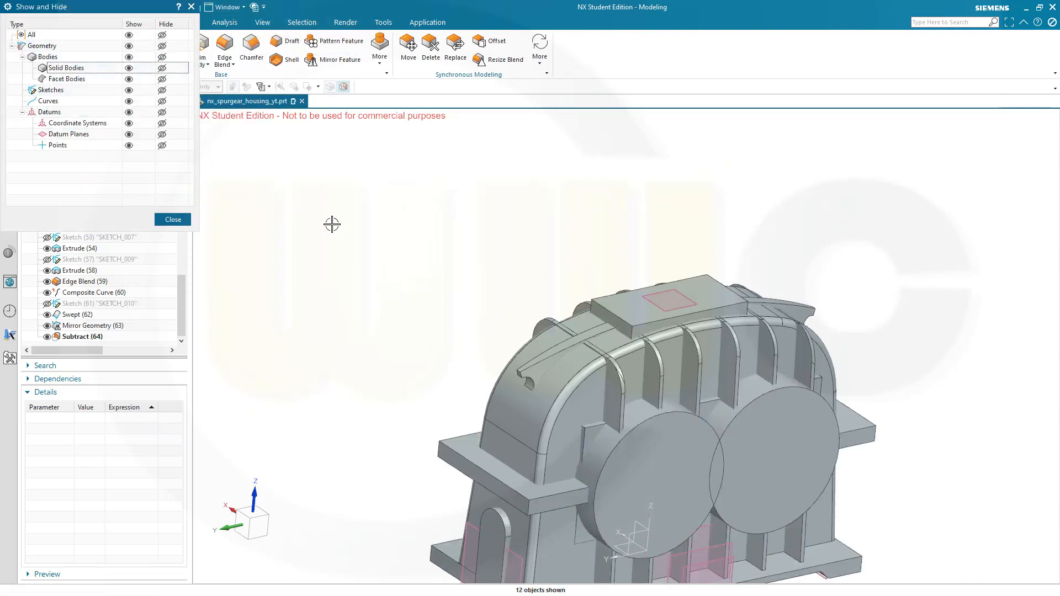
{"action": "left_click_drag", "start_coordinate": [331, 223], "coordinate": [451, 214]}
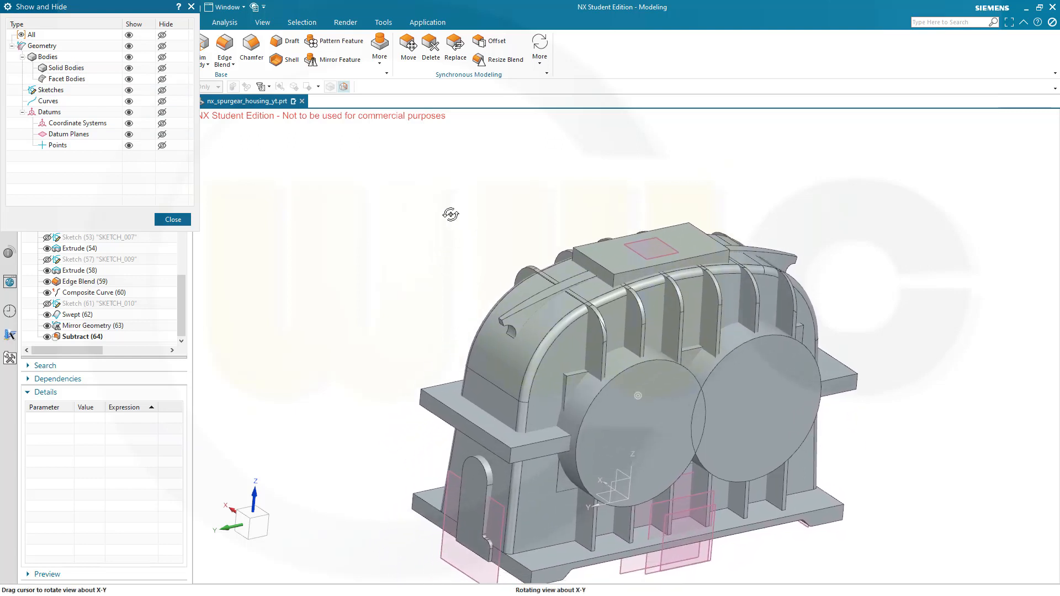